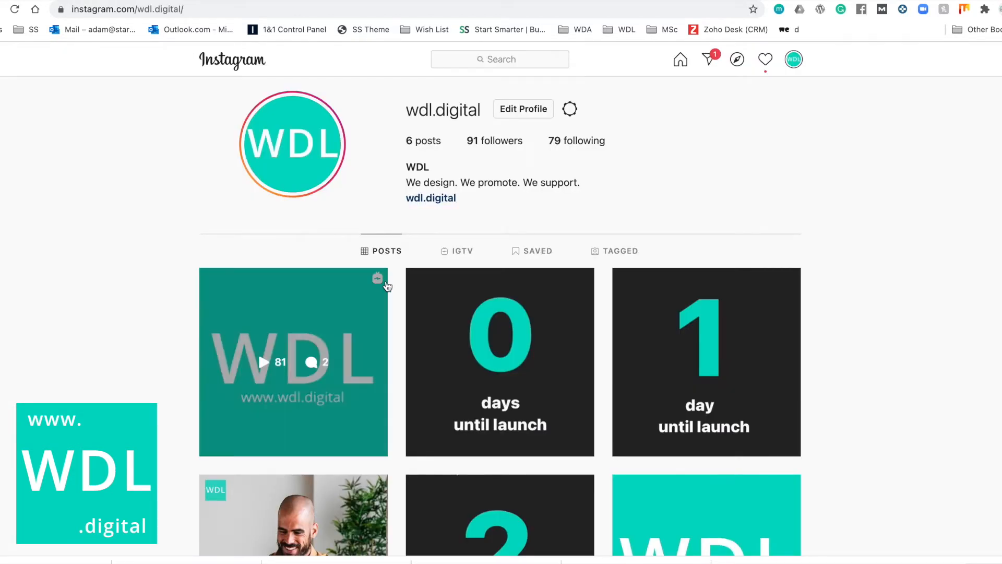
mouse_move(408, 277)
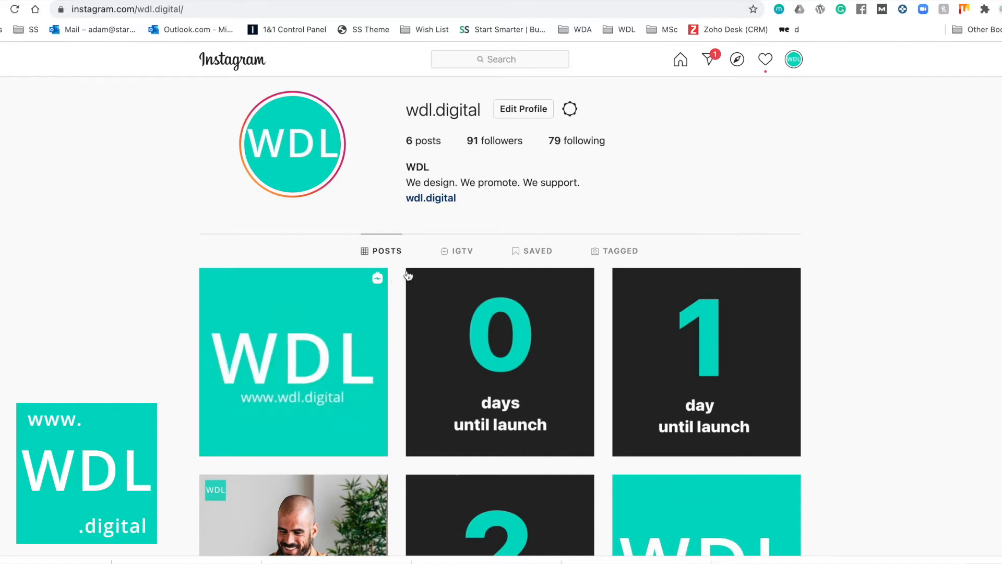
mouse_move(141, 130)
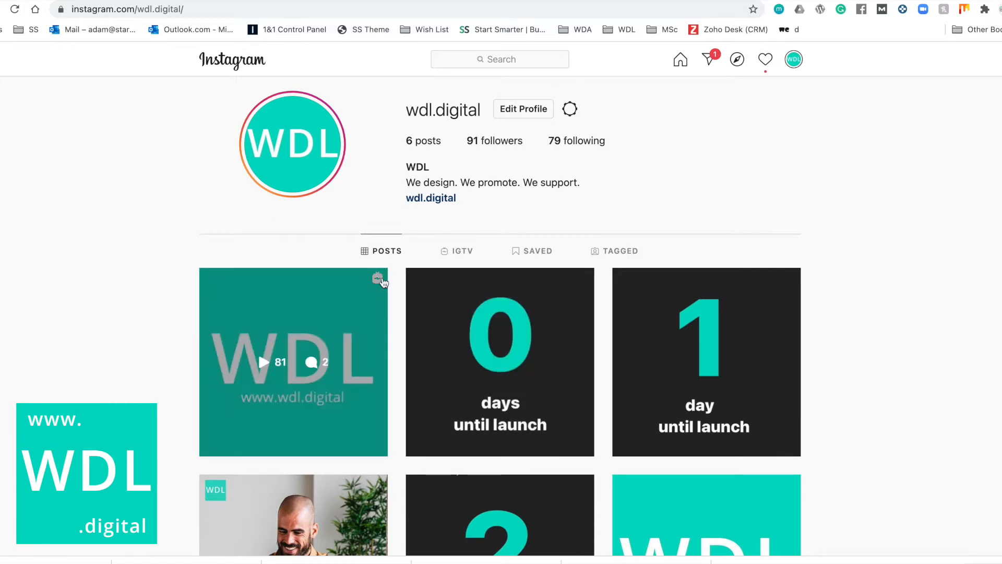
mouse_move(371, 281)
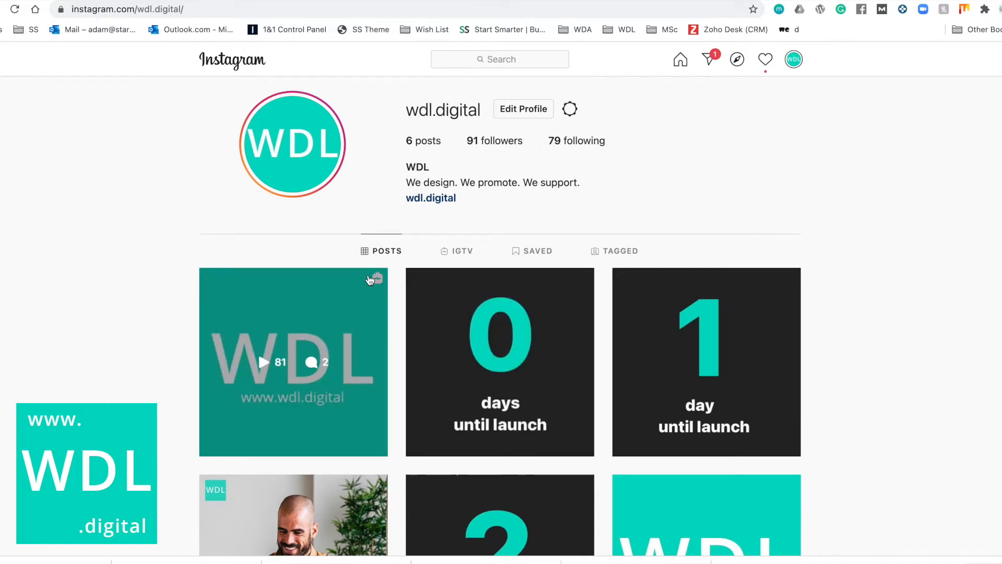
Step: Open the WDL launch video post from the profile and bring up its options menu
left_click(293, 362)
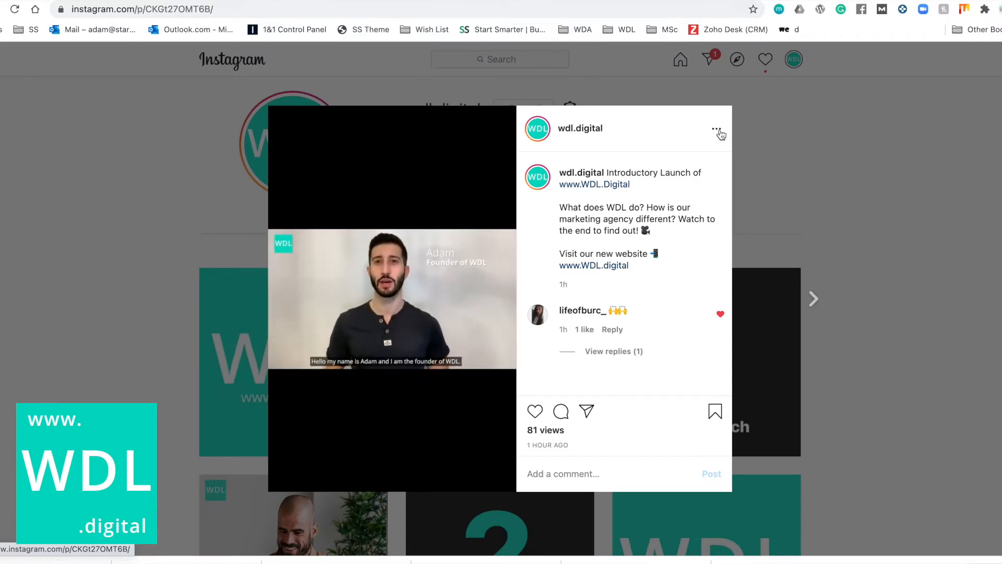
left_click(716, 129)
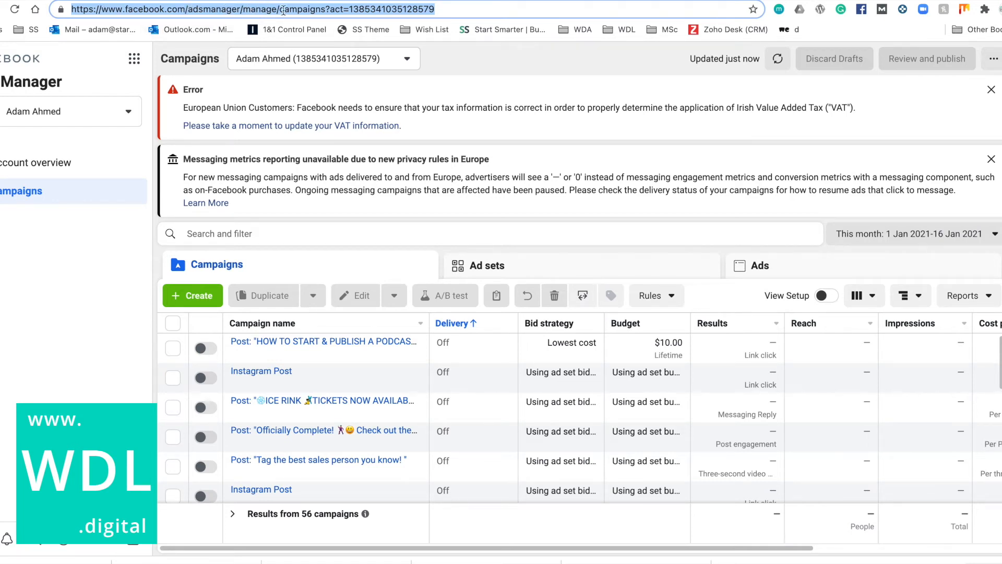
mouse_move(313, 123)
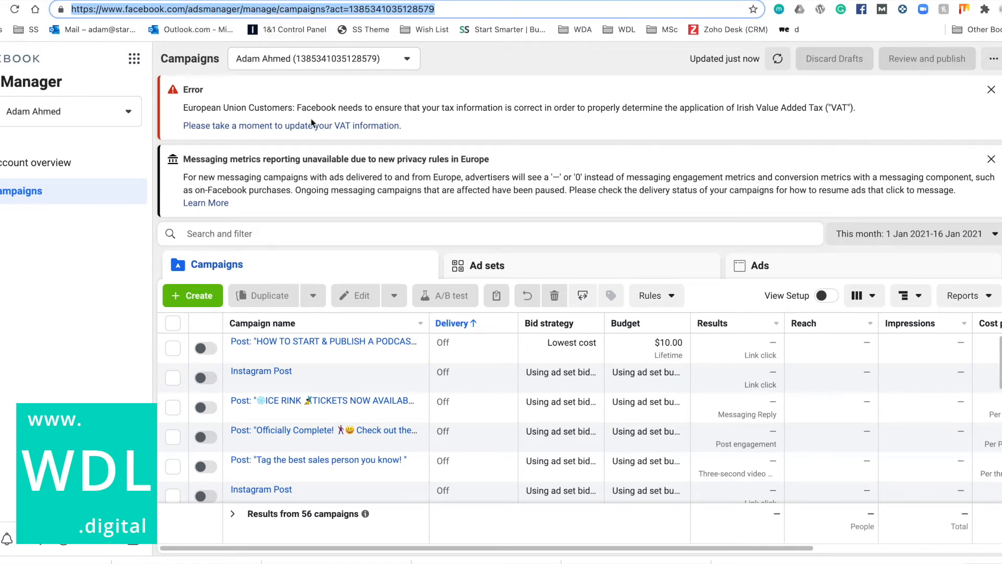
mouse_move(209, 59)
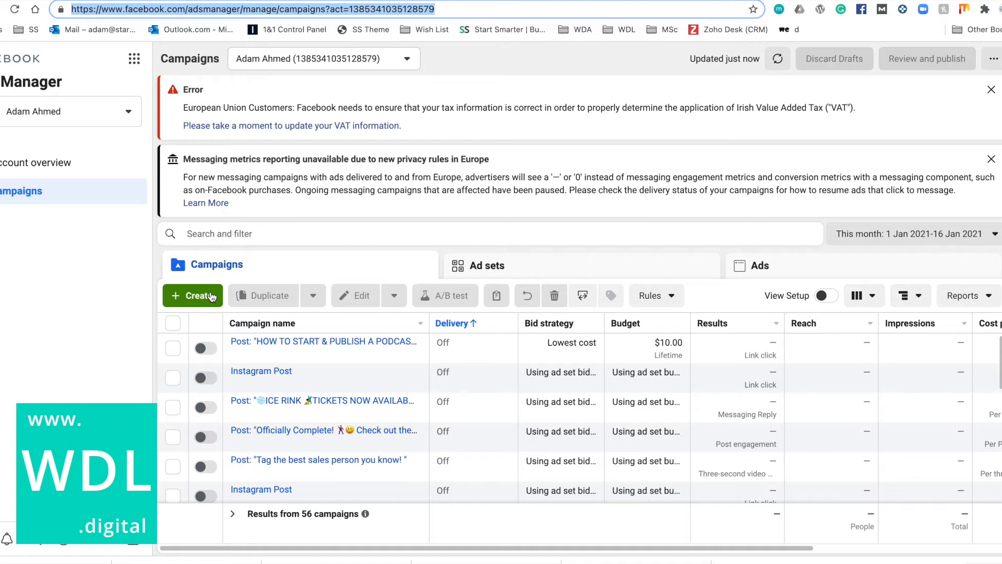
Step: Start a new campaign, choose the Traffic objective and confirm to create the draft
left_click(192, 295)
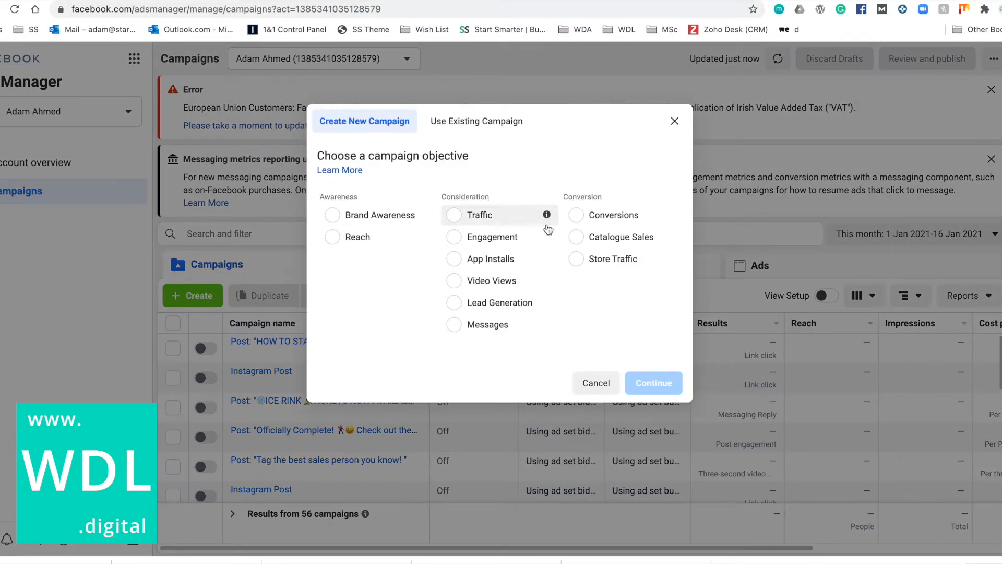
mouse_move(469, 219)
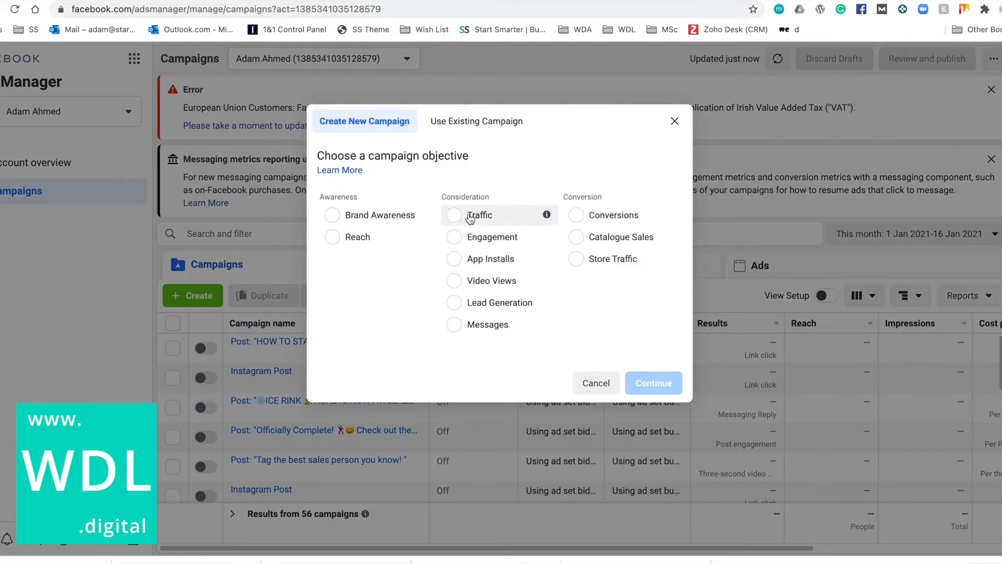
left_click(478, 214)
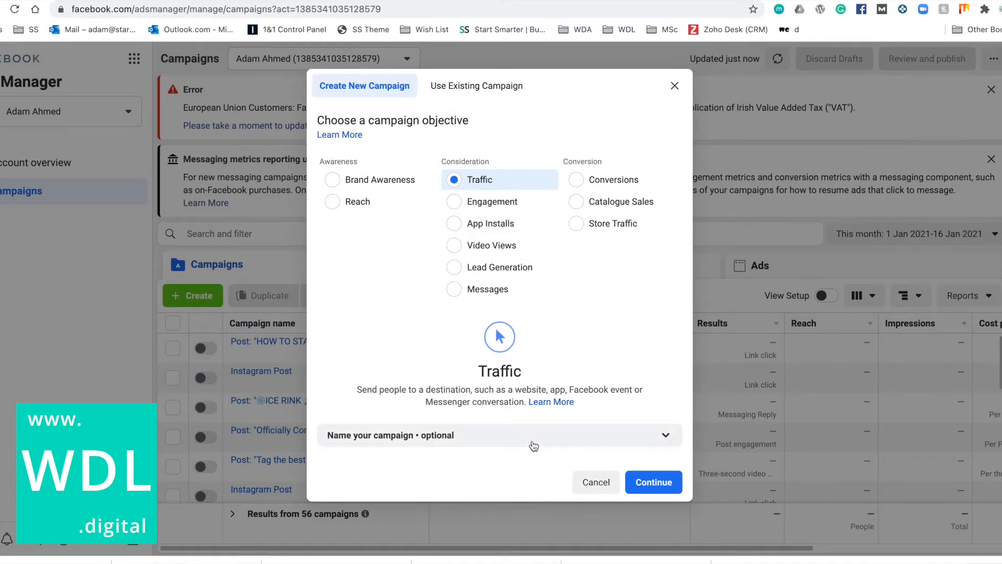
left_click(665, 440)
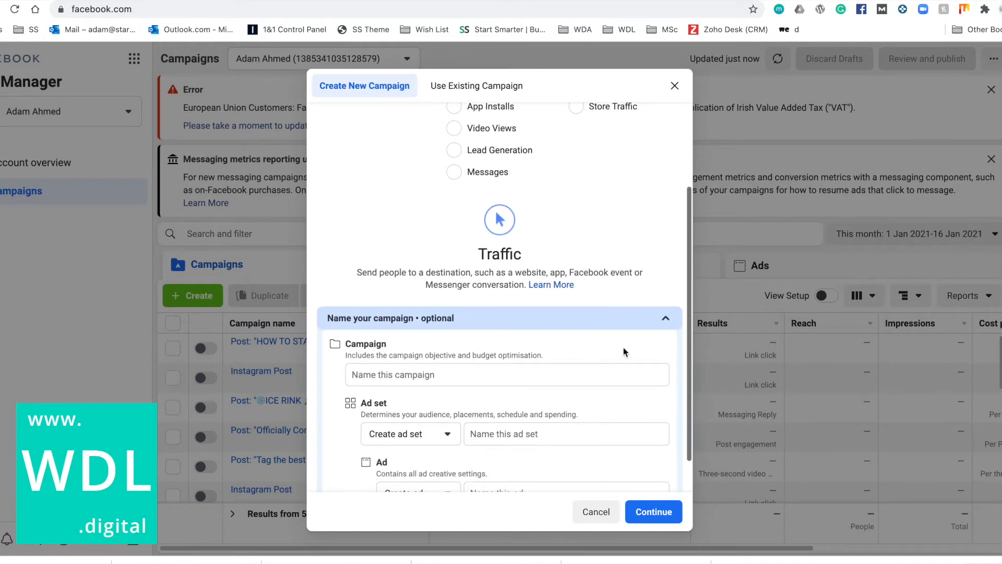
scroll("up", 3)
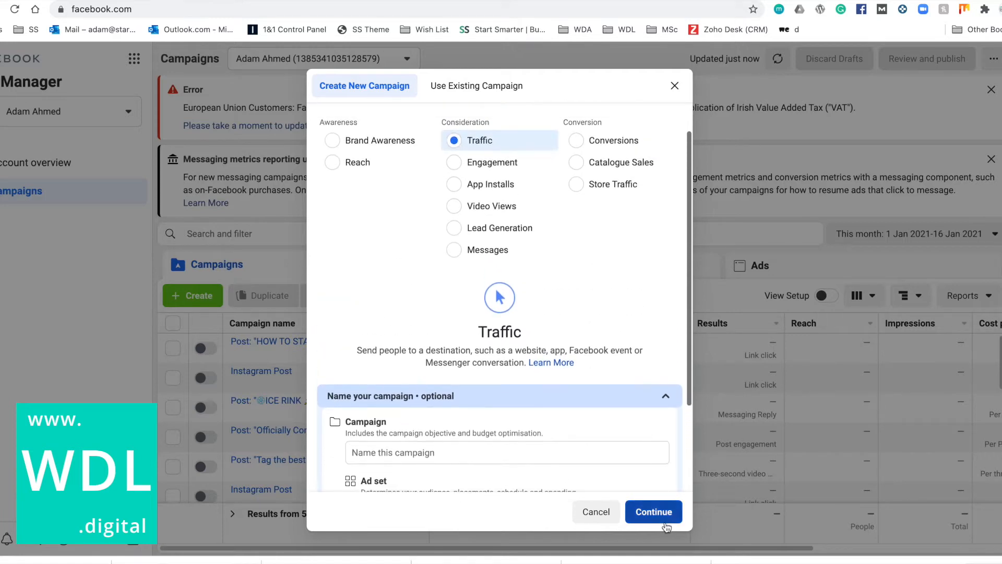
left_click(653, 511)
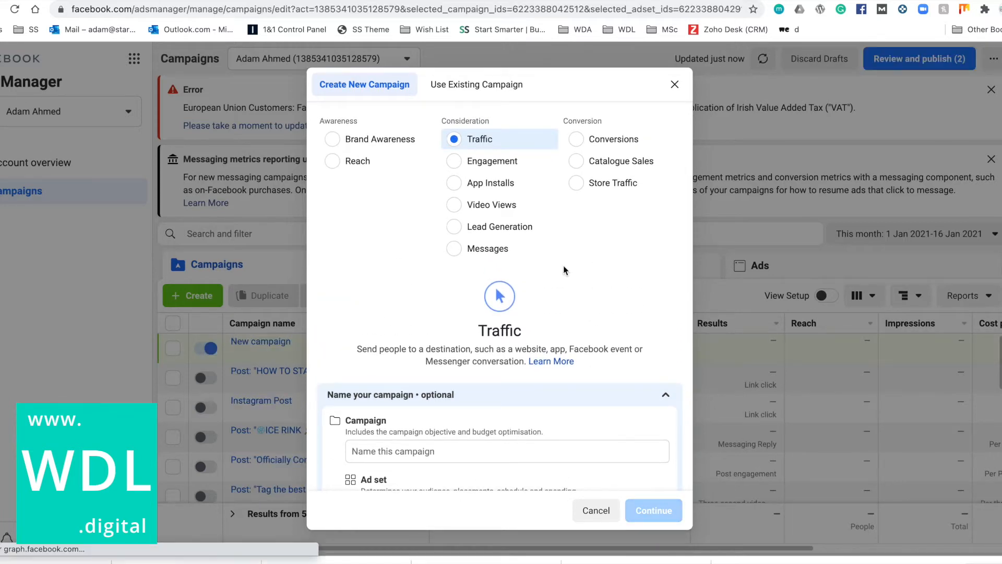
Step: Enter the campaign name 'IGTV Intro Video Launch of WFL' in the Campaign name field
left_click(652, 510)
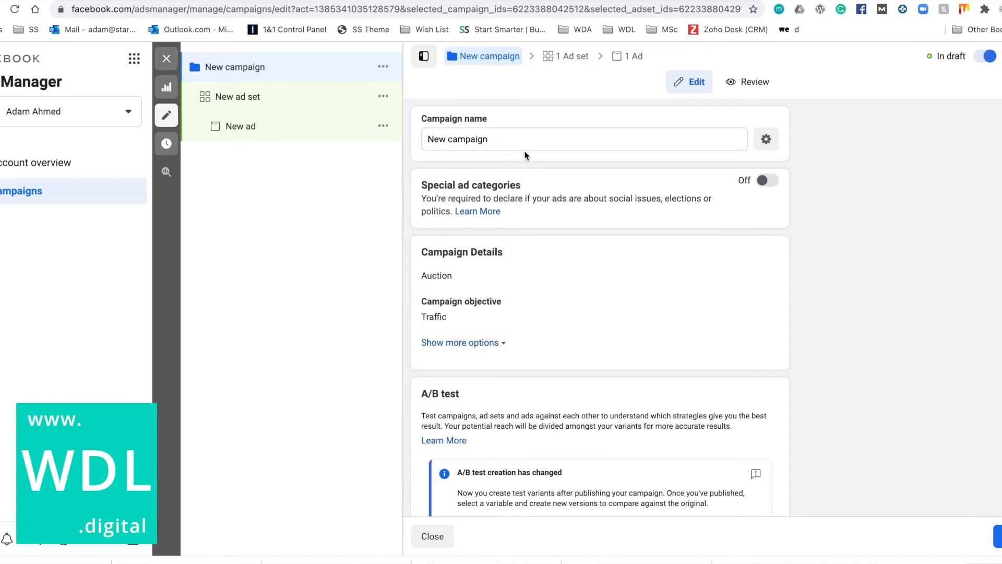
left_click(526, 139)
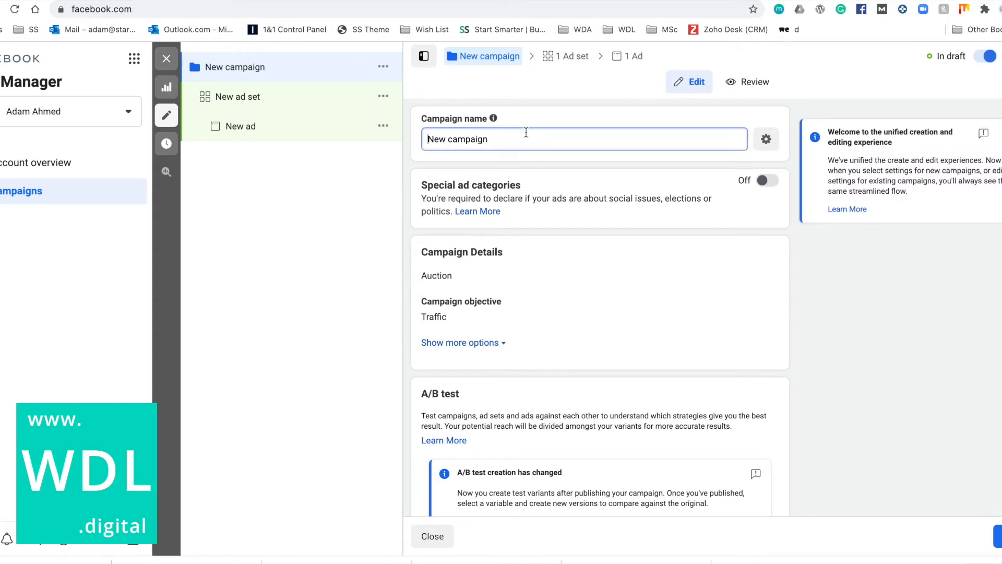
type("IGTB")
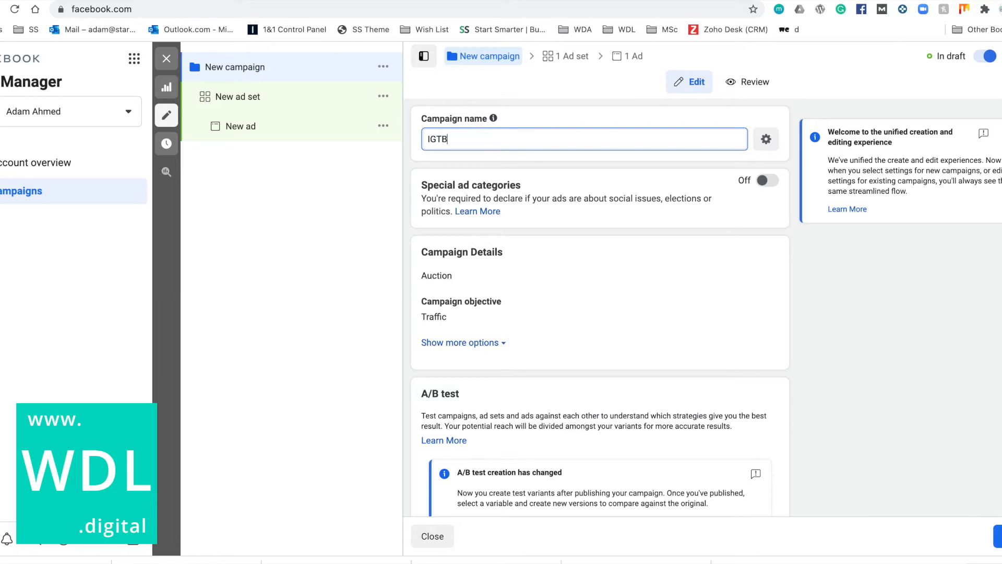
type("V")
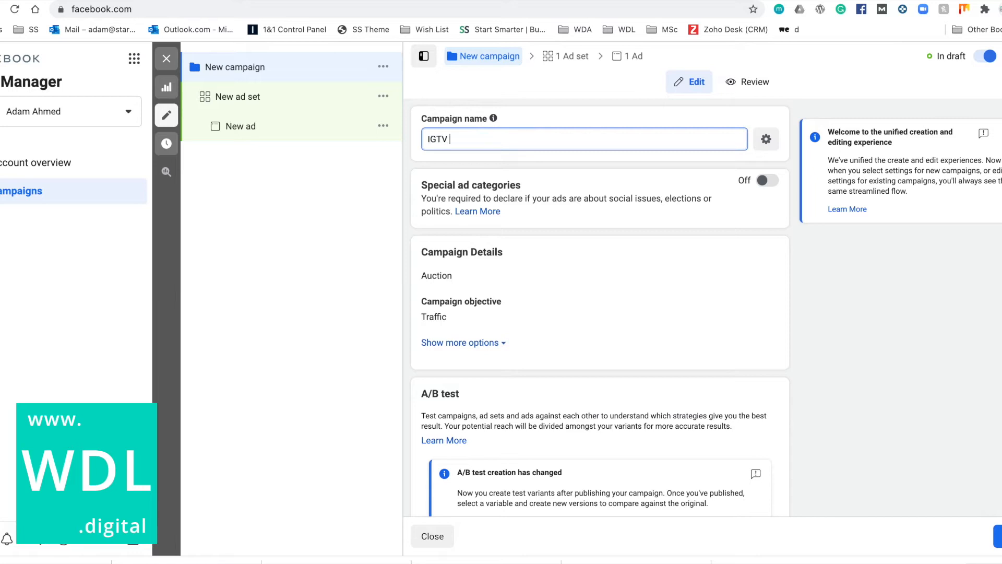
type("Intro")
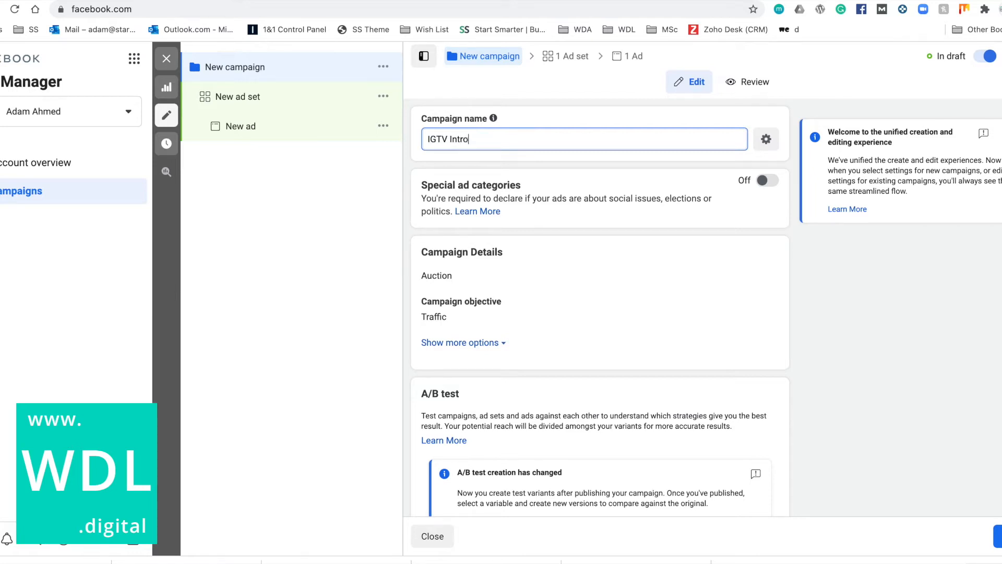
type("Video")
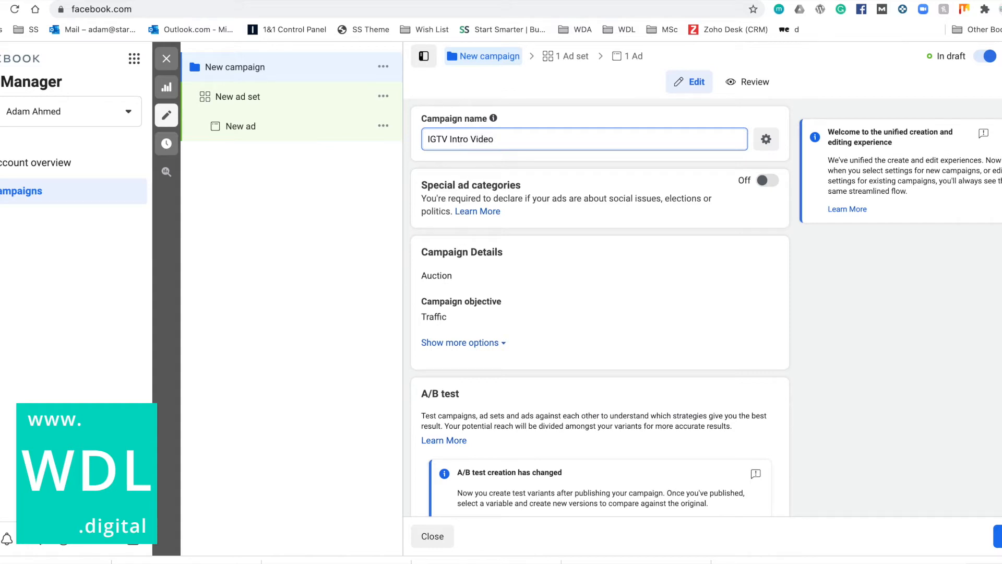
type("Launch of WFL")
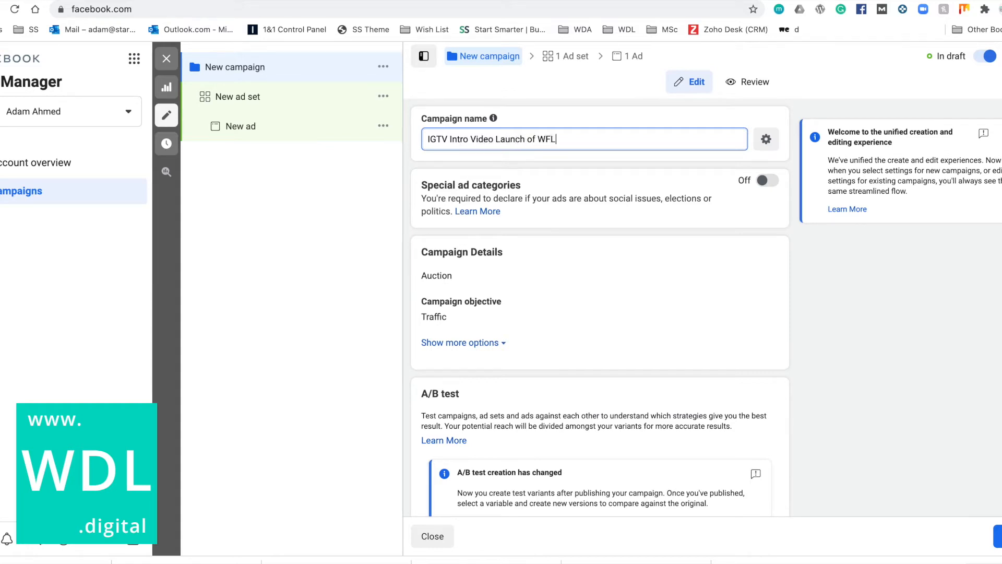
Step: Set the daily campaign budget to 50 USD and move on to the ad set settings
scroll("down", 3)
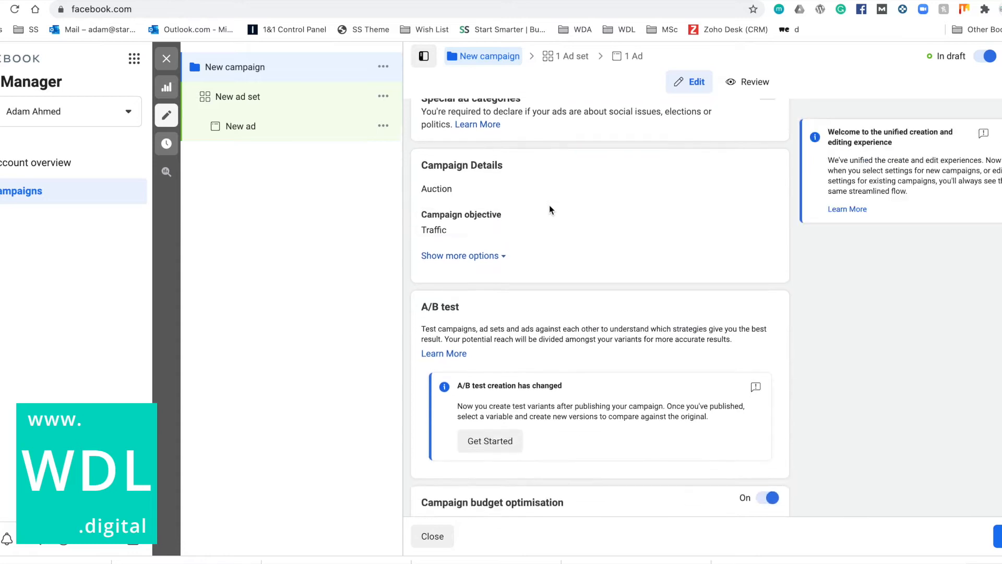
scroll("down", 3)
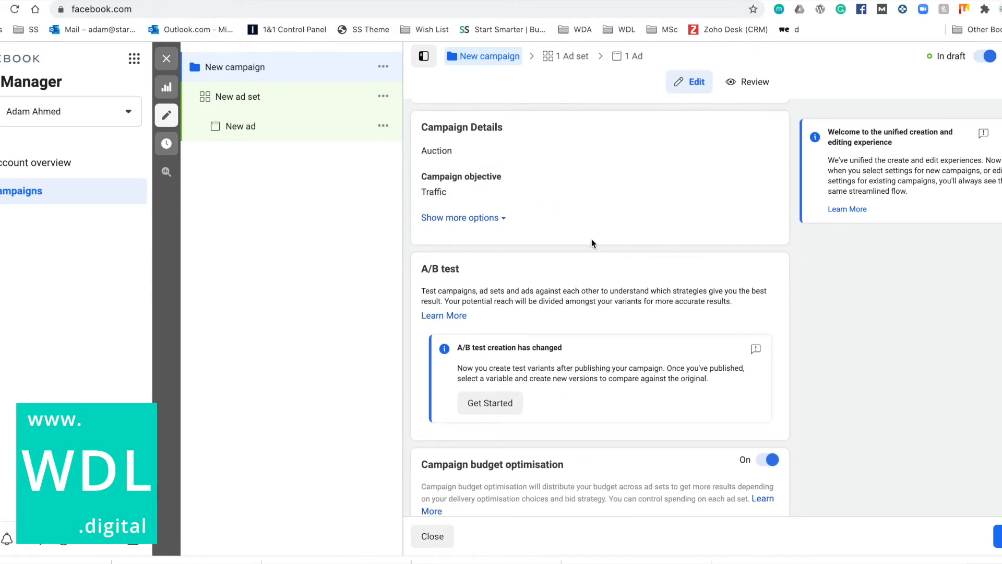
scroll("down", 3)
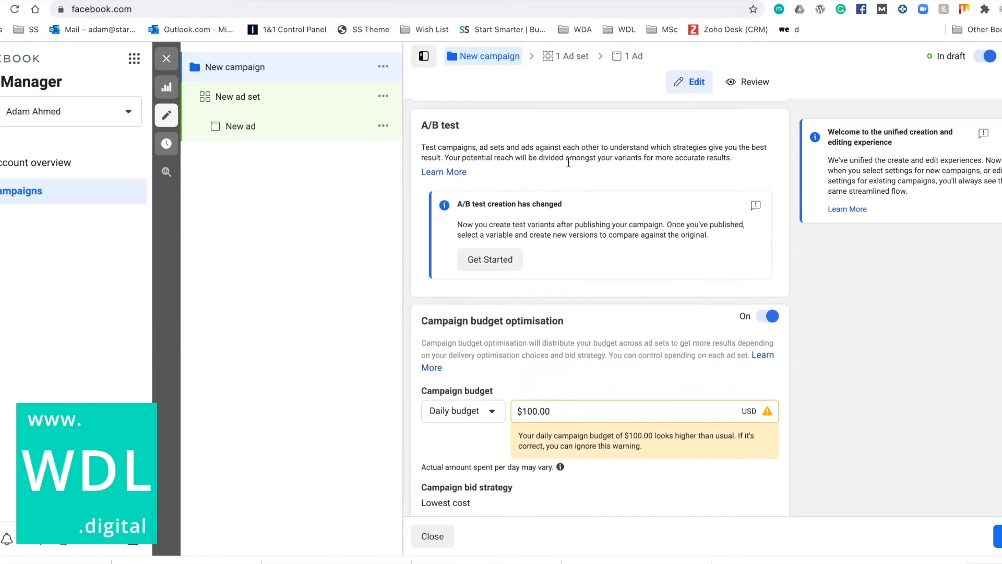
scroll("up", 3)
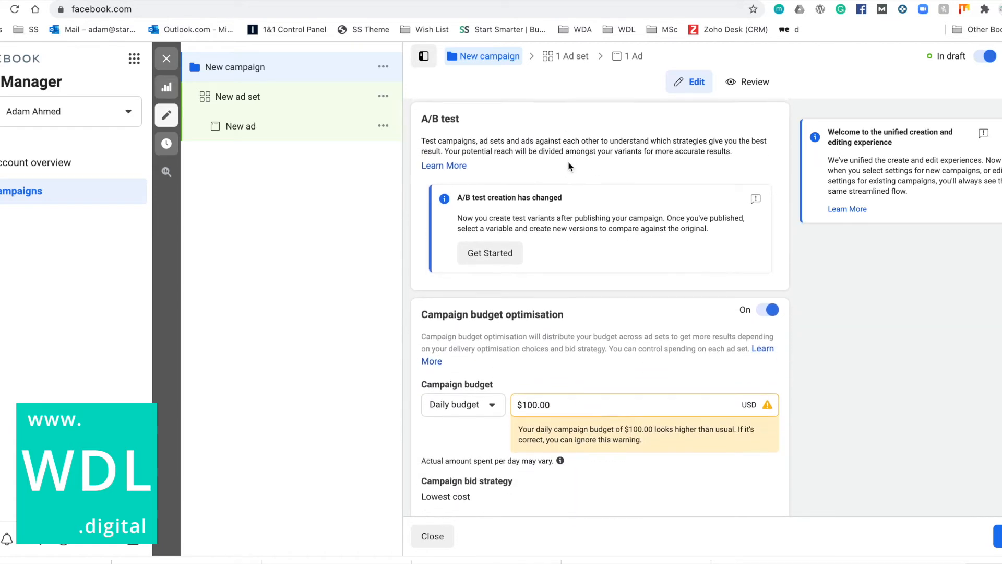
scroll("down", 3)
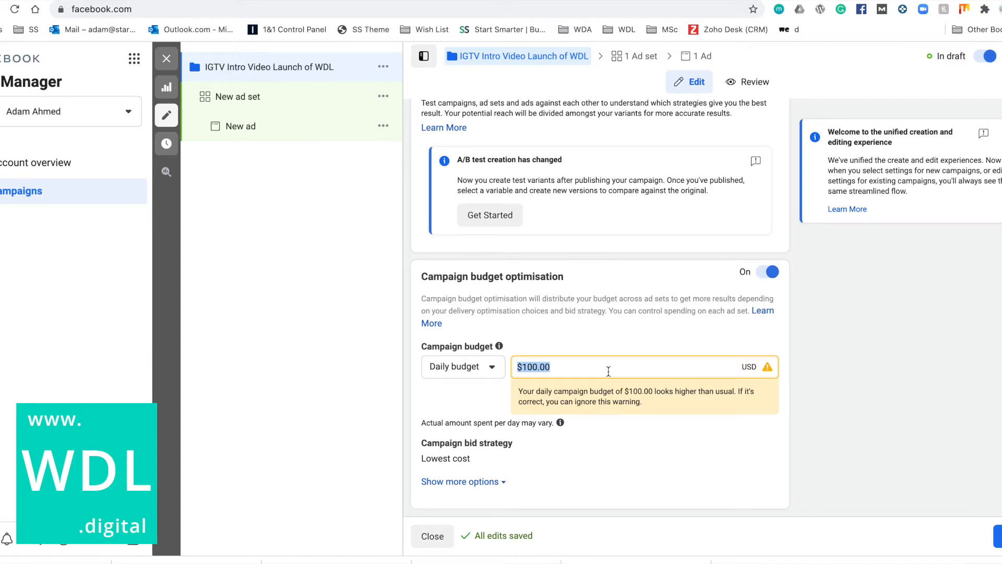
type("10")
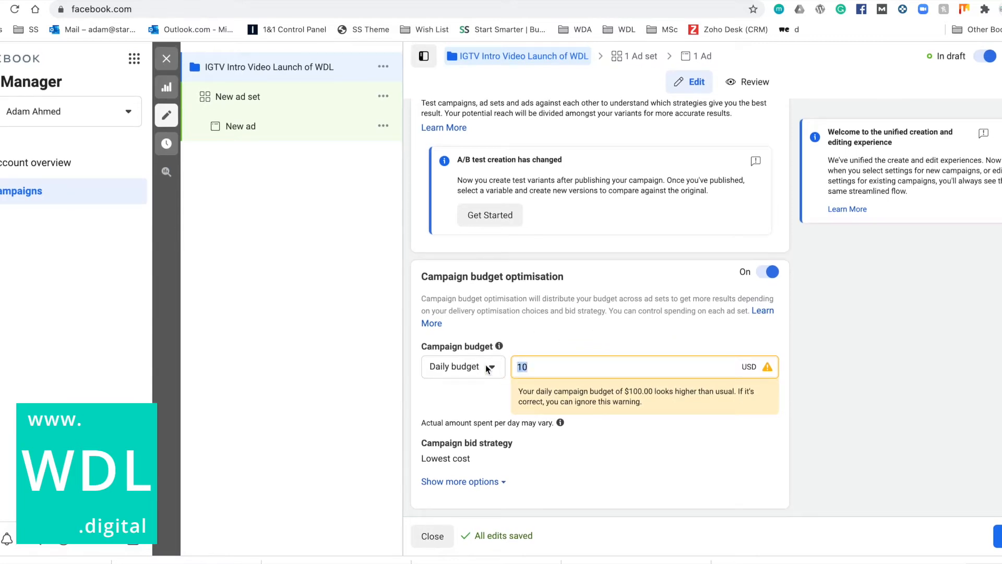
type("50")
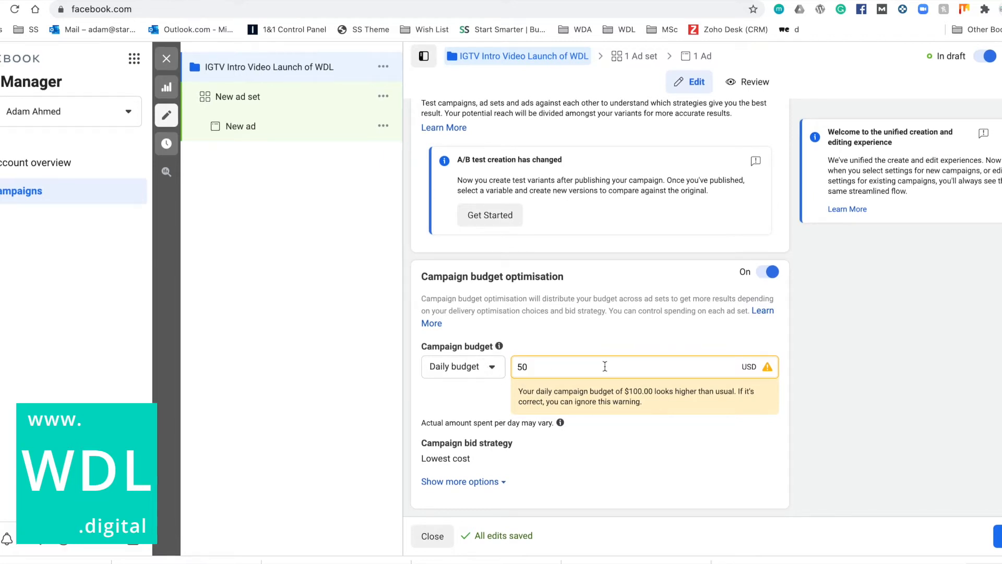
mouse_move(460, 458)
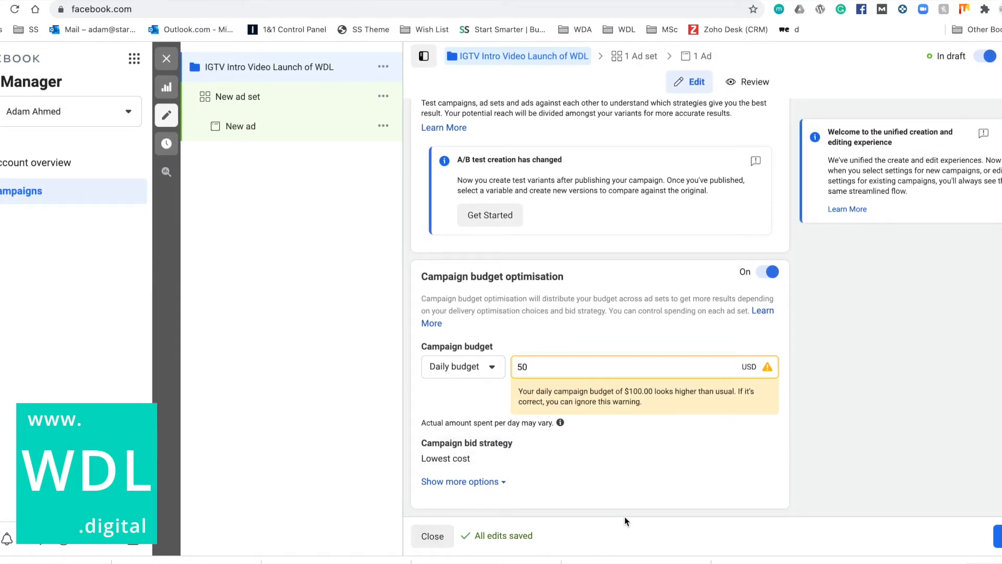
left_click(237, 96)
type("IGTV Video")
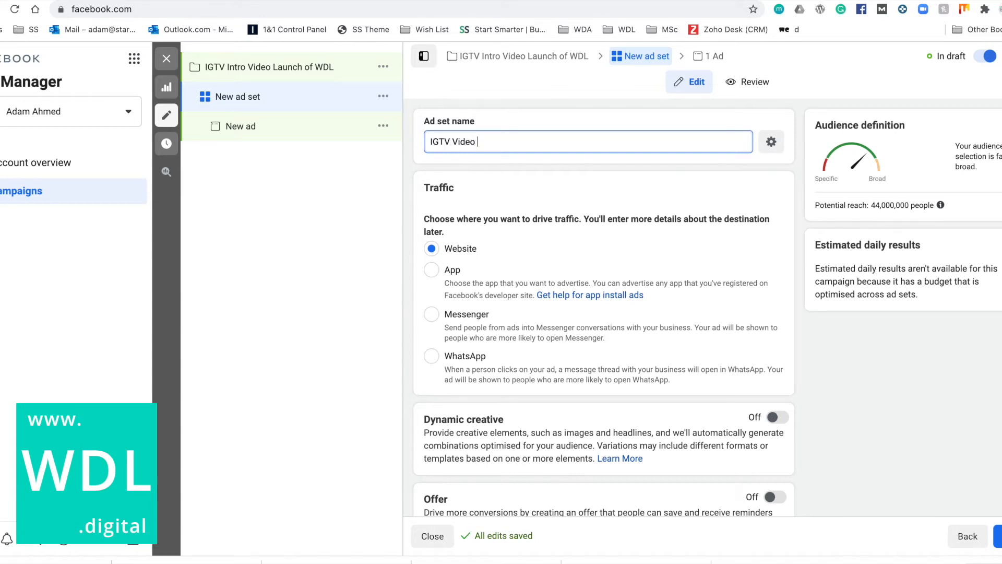
Step: Finish typing the ad set name 'IGTV Video Intro Launch of WFL'
type("Intro")
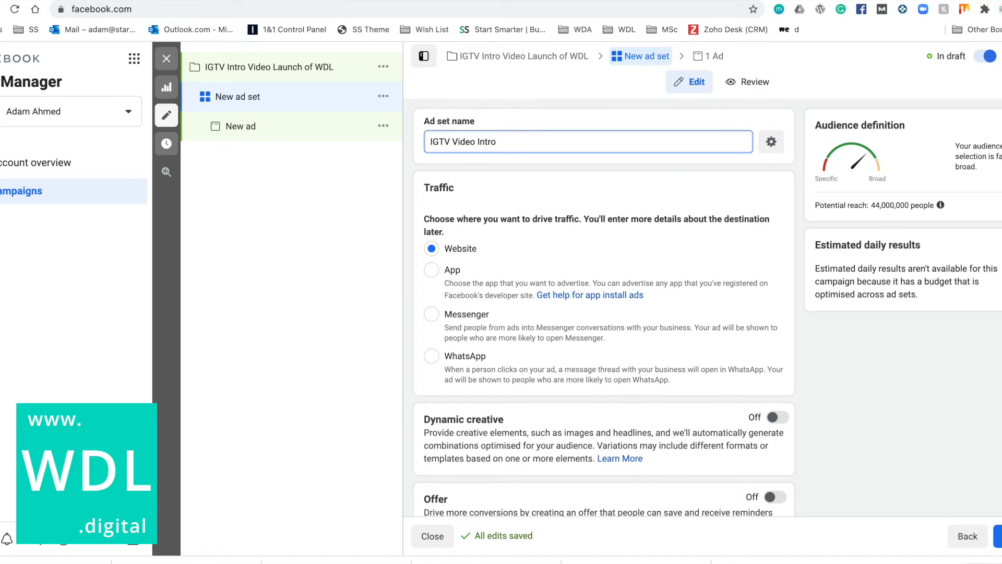
type("Launch of WFL")
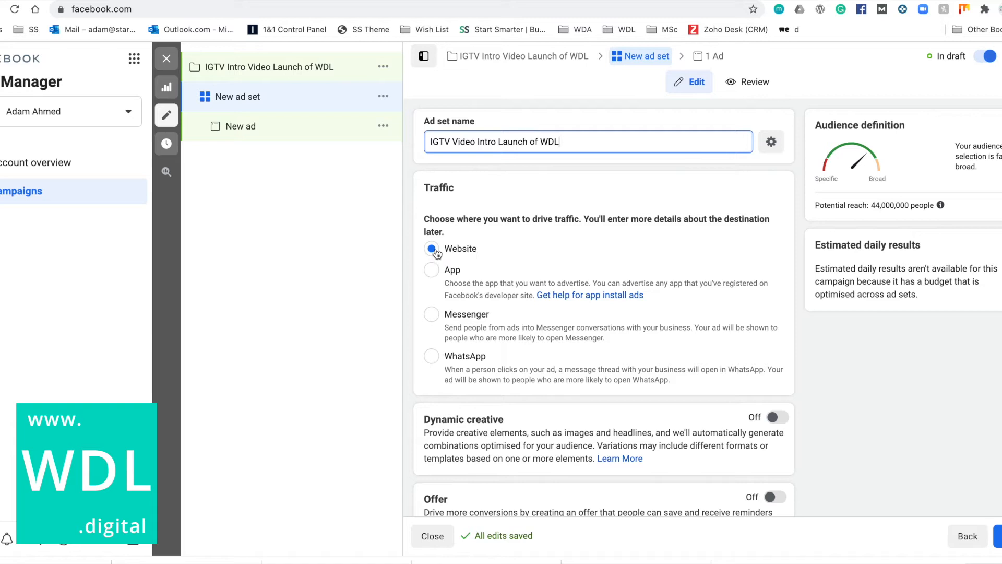
Step: Enable an end date for the ad set: 17 January at 11:00 PM
scroll("down", 3)
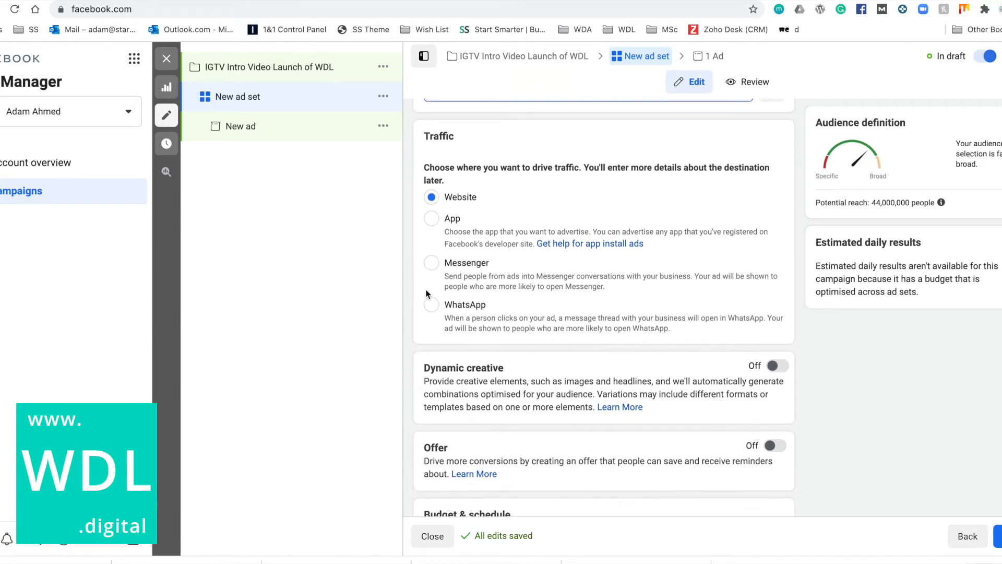
scroll("down", 3)
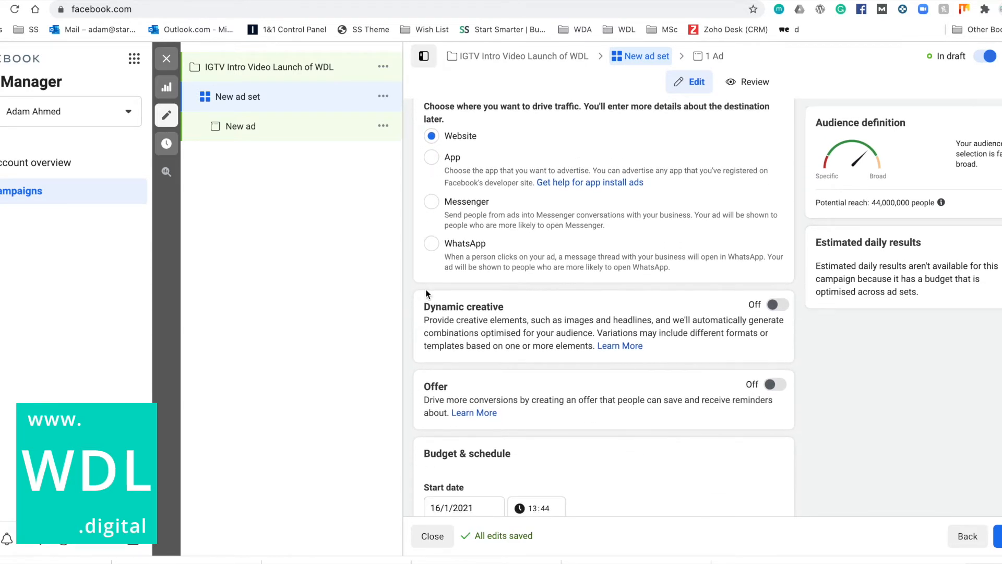
scroll("down", 3)
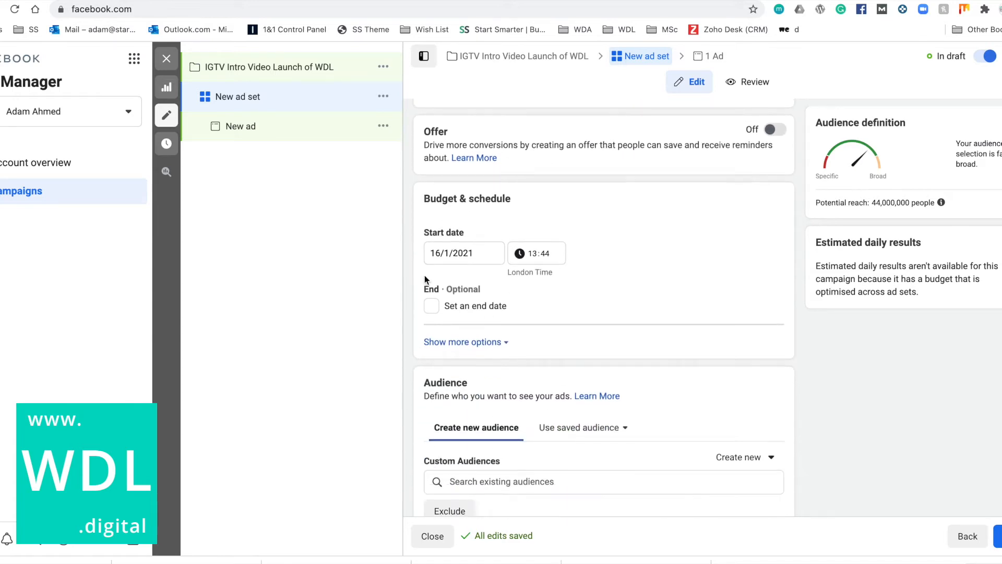
scroll("down", 3)
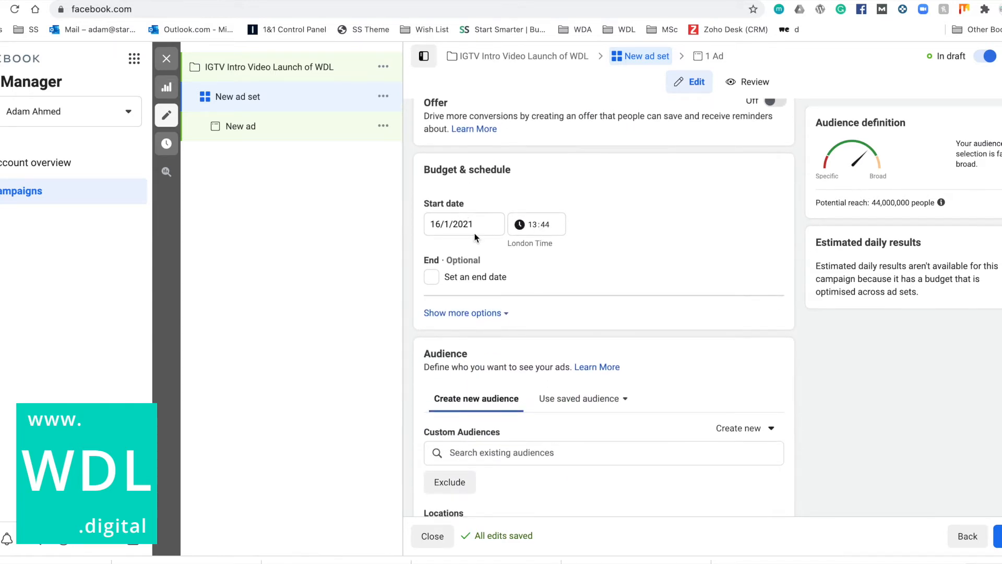
scroll("down", 3)
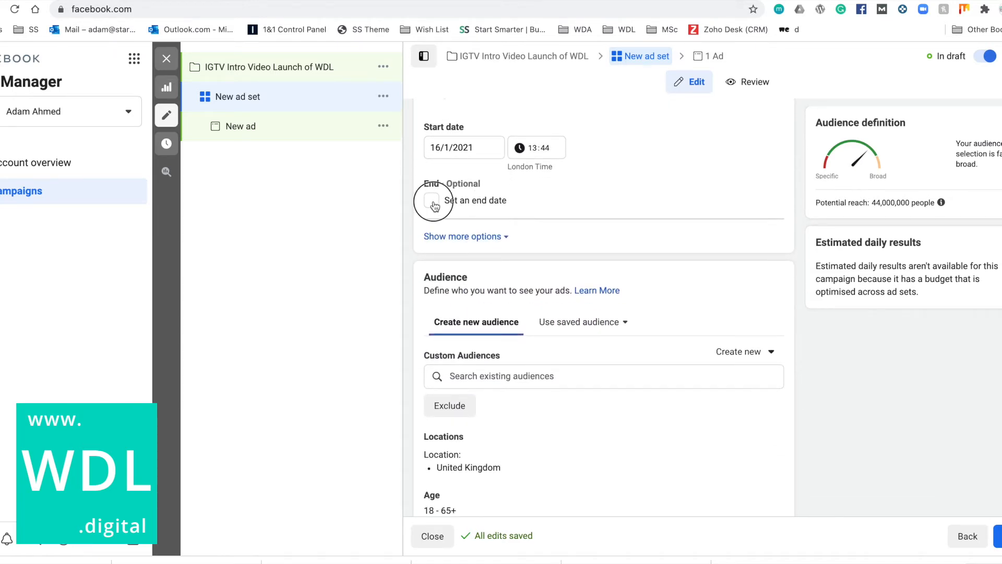
left_click(431, 199)
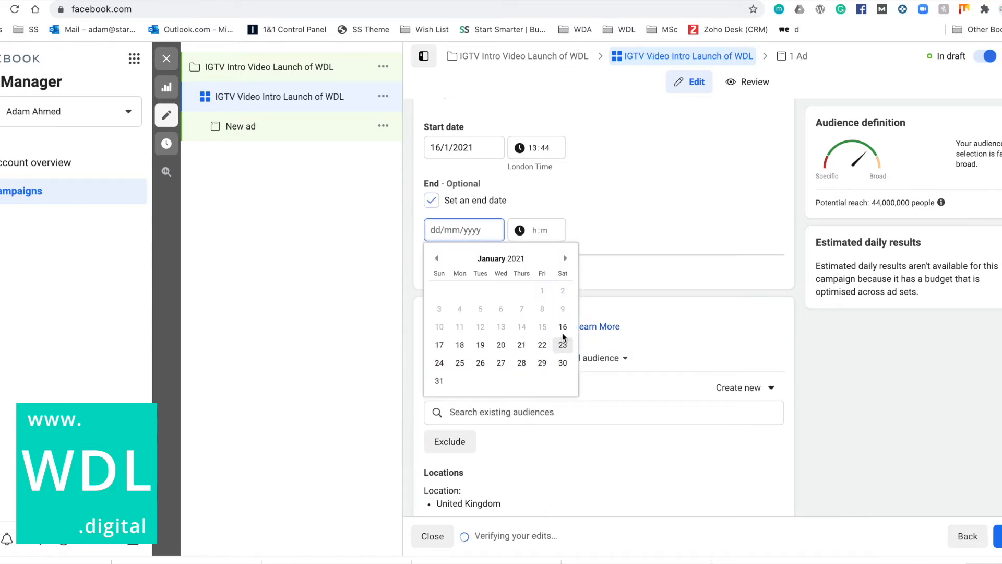
mouse_move(440, 346)
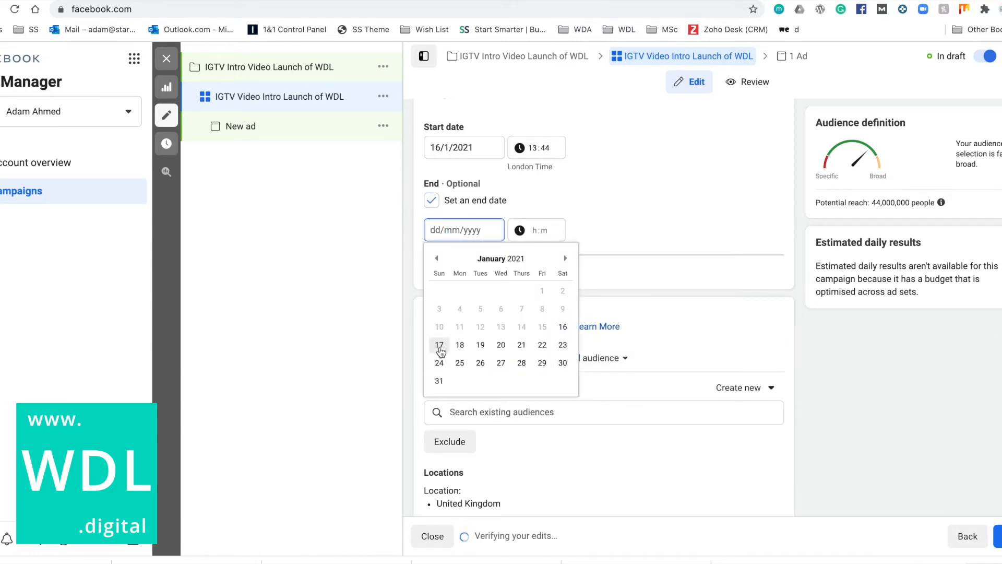
mouse_move(460, 345)
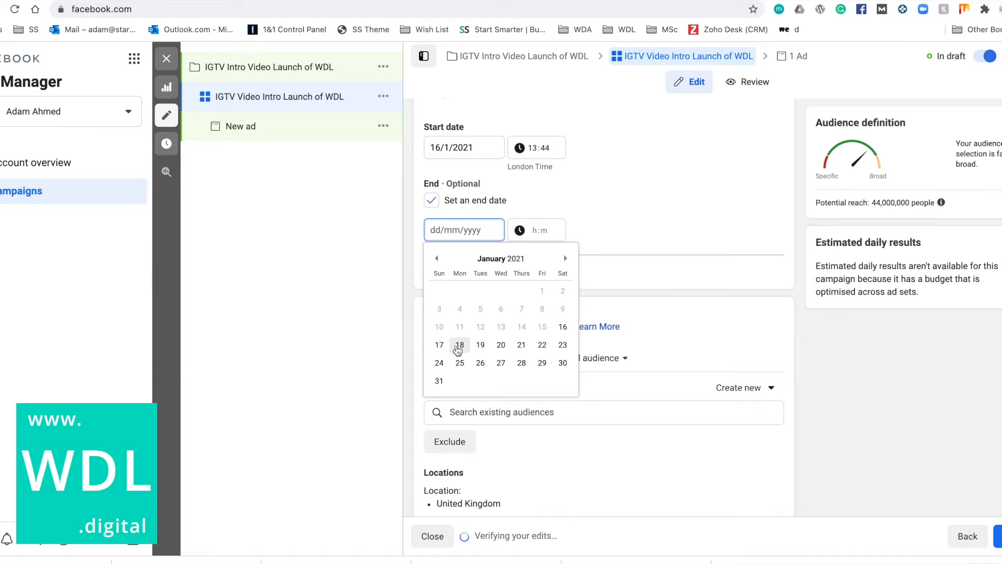
left_click(438, 344)
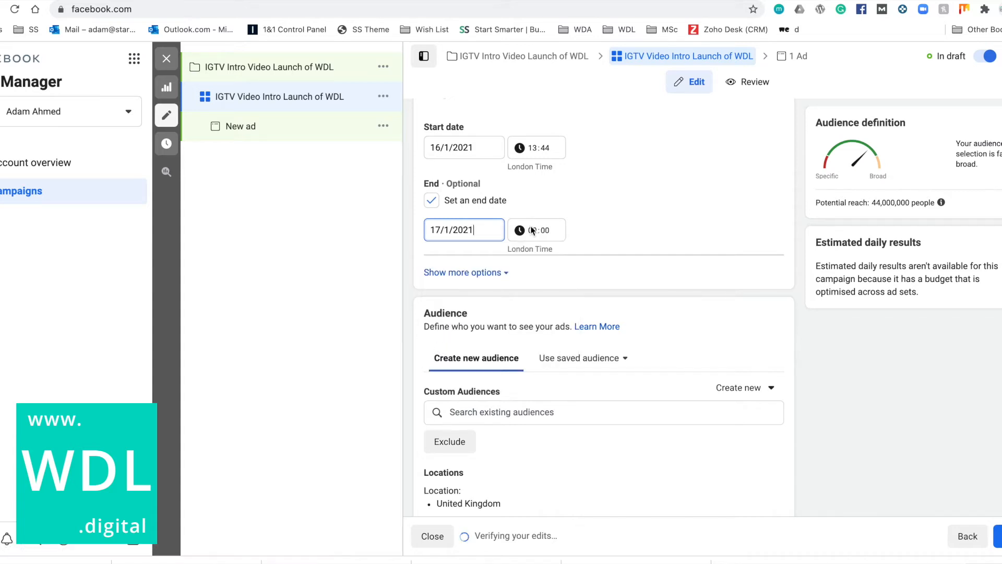
left_click(536, 229)
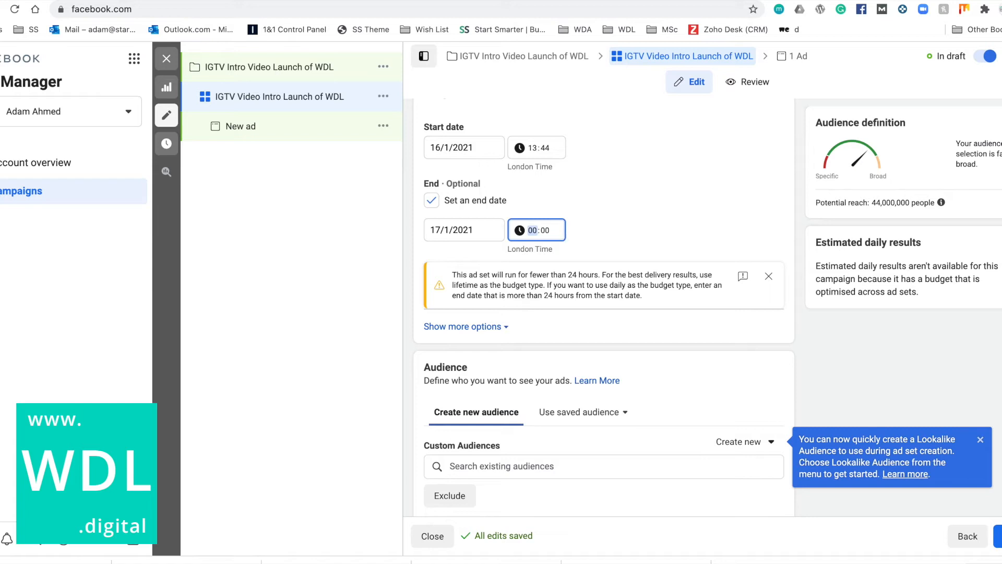
type("11:00")
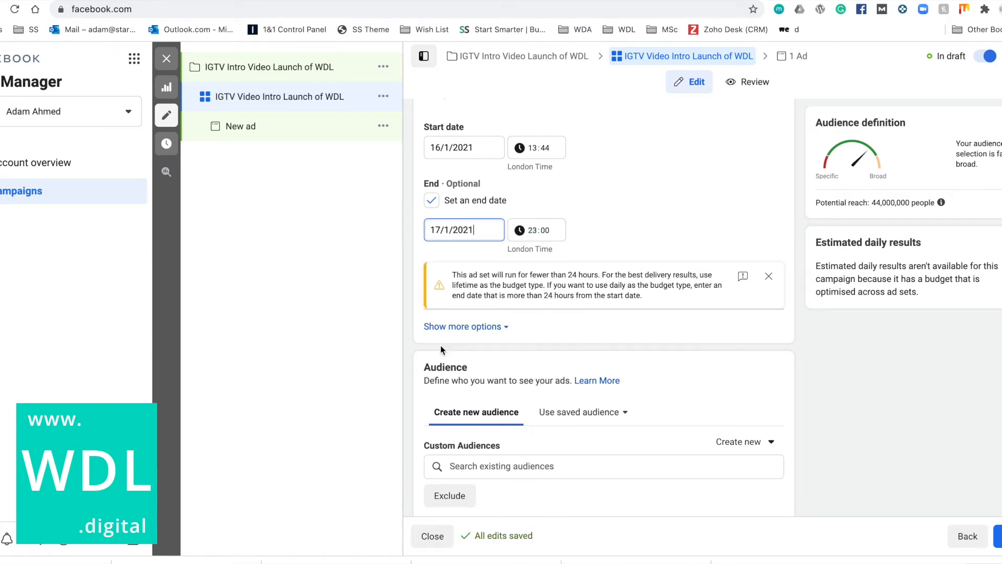
scroll("down", 3)
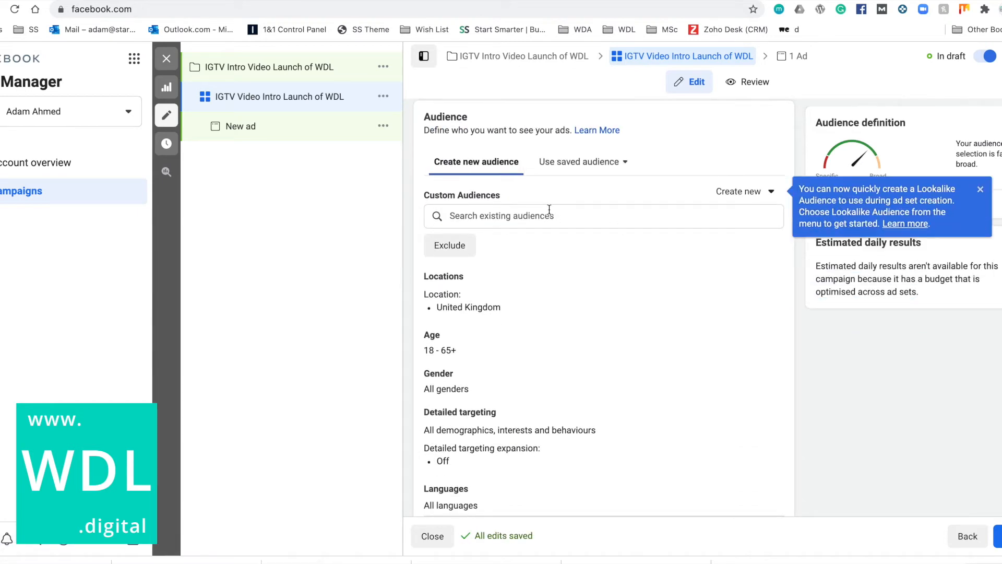
type("united ki")
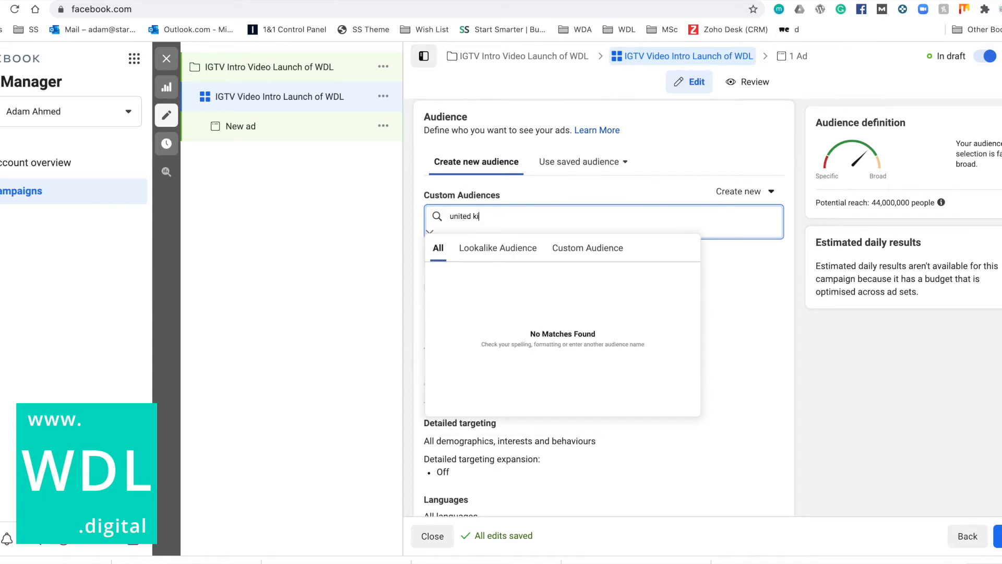
type("ngdo")
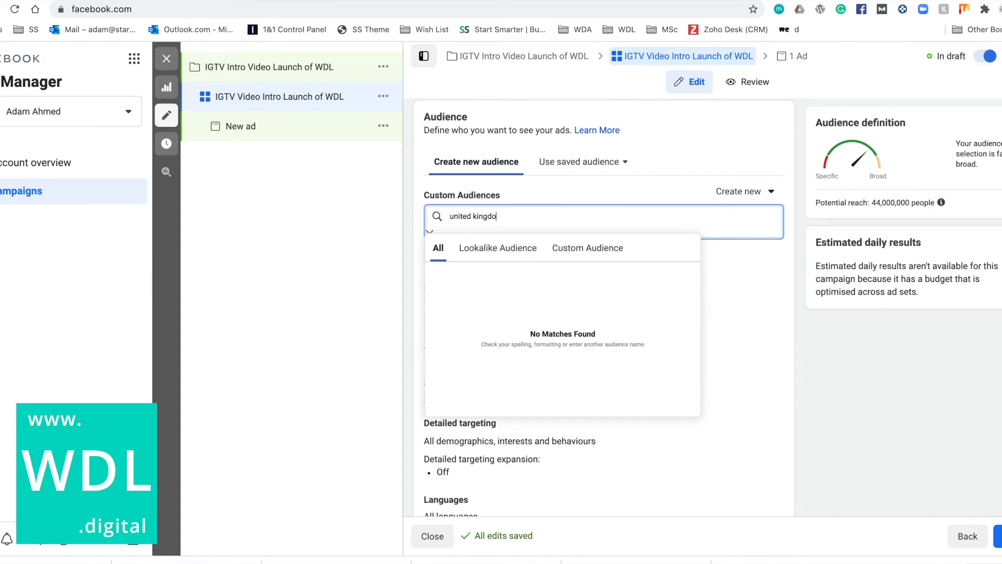
type("m")
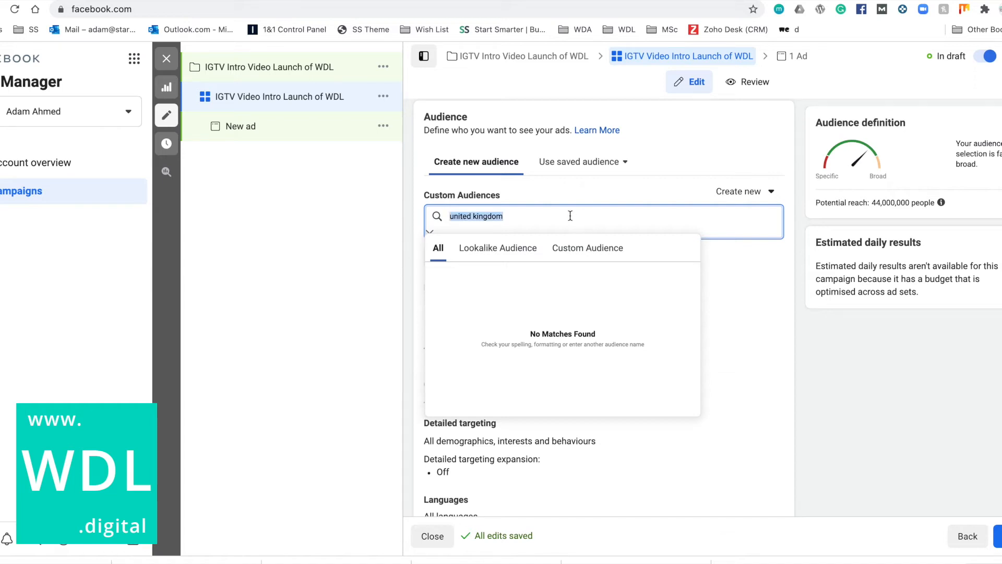
key("ctrl+a")
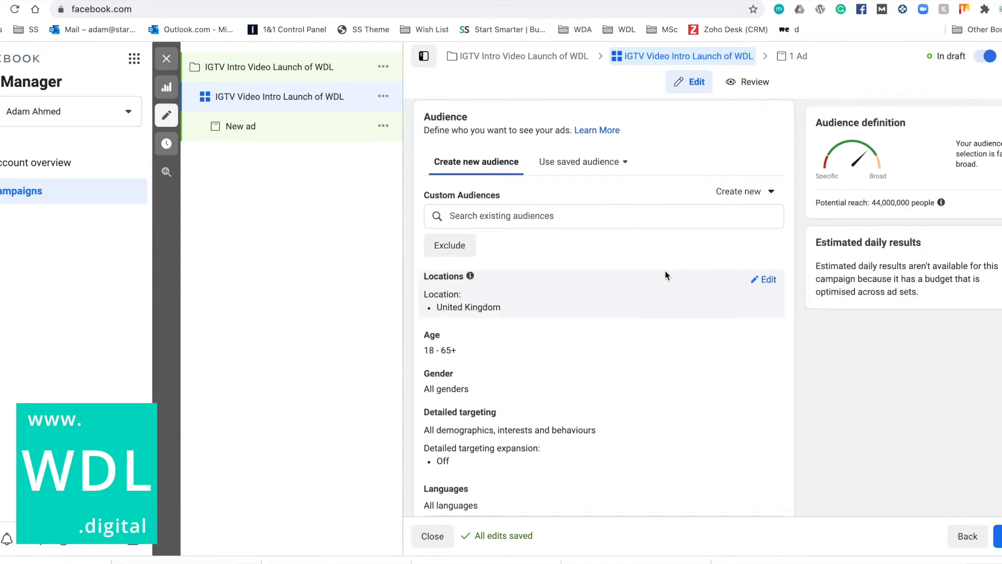
scroll("down", 3)
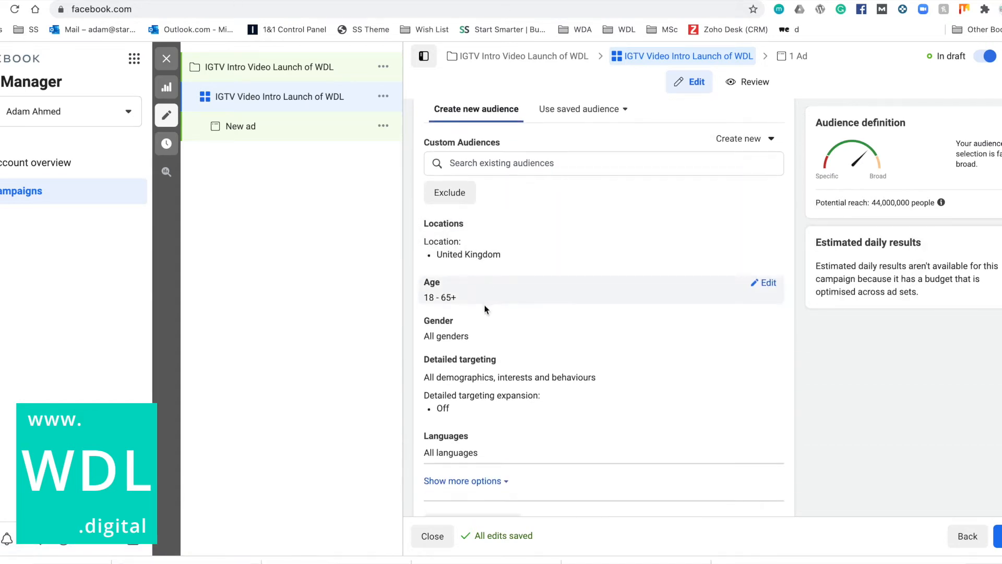
scroll("down", 3)
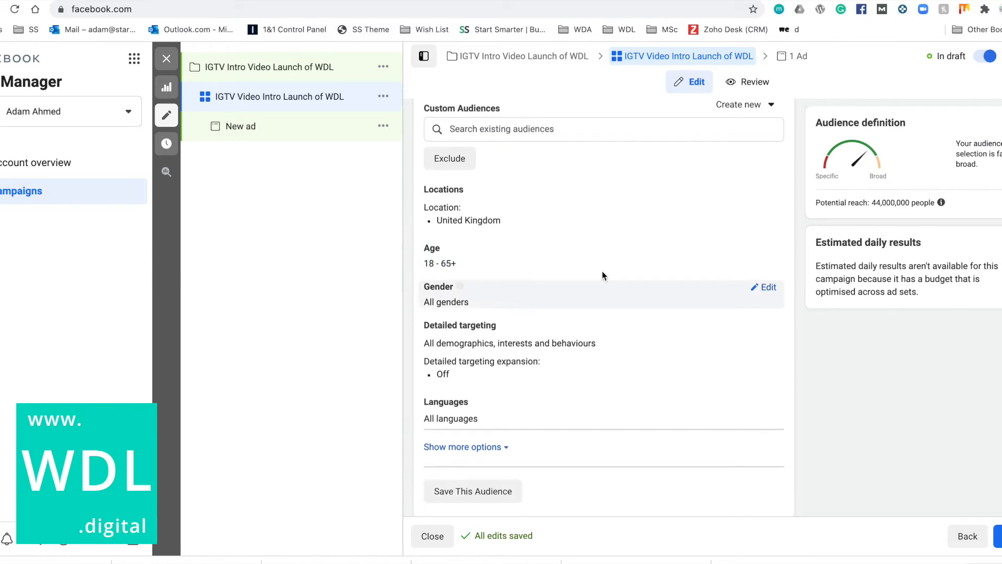
scroll("down", 3)
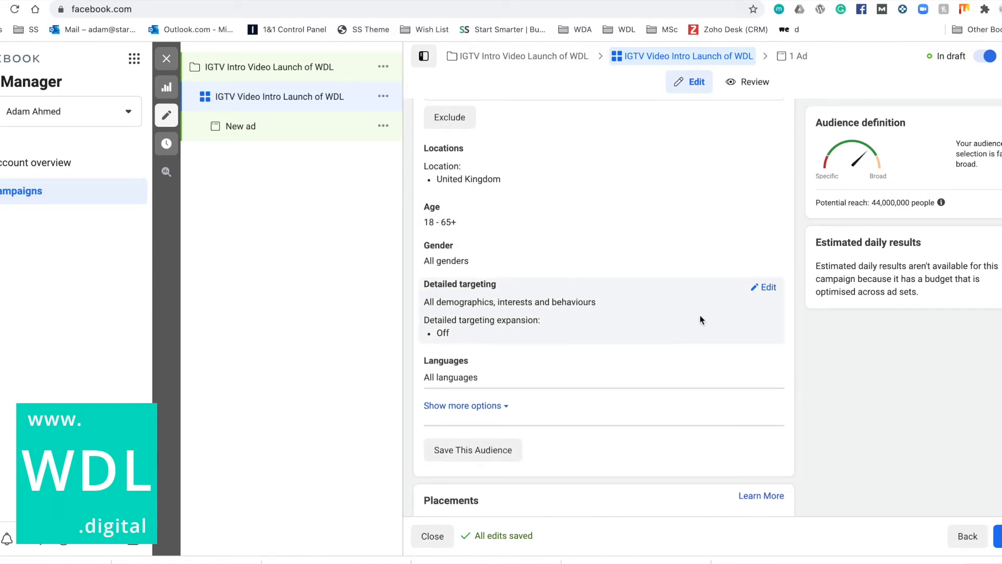
scroll("down", 3)
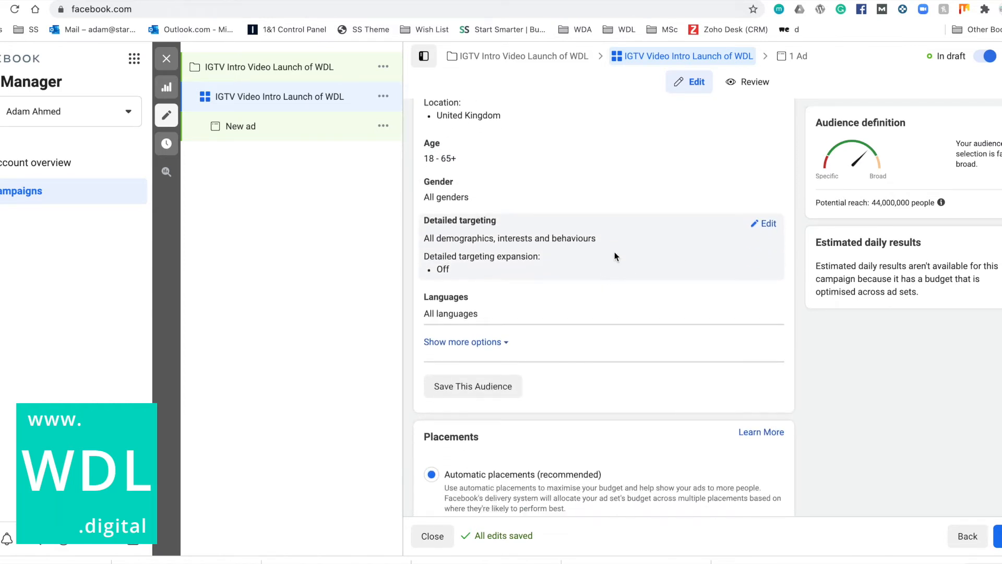
Step: Edit detailed targeting and add the Business interest by searching 'business'
left_click(763, 223)
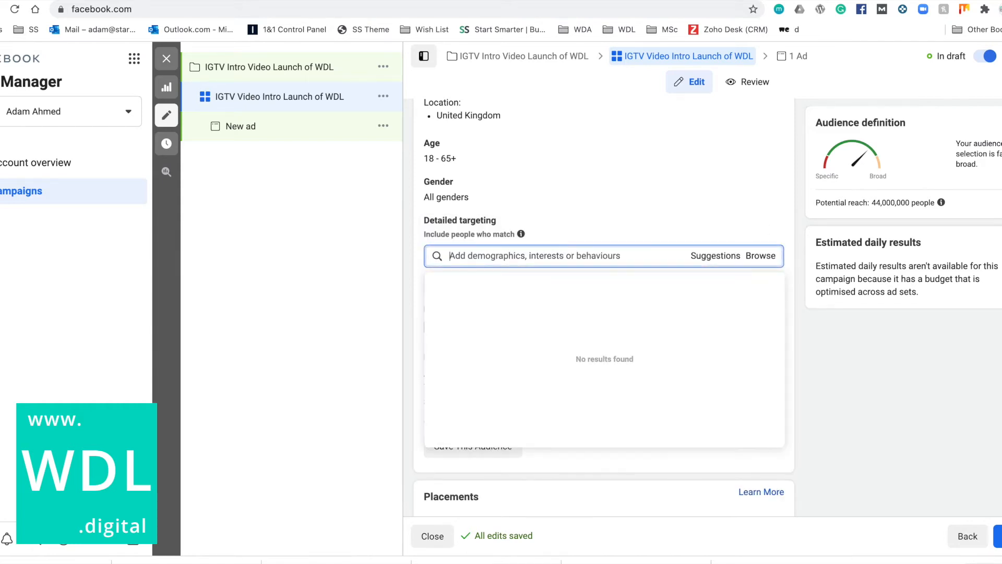
type("busi")
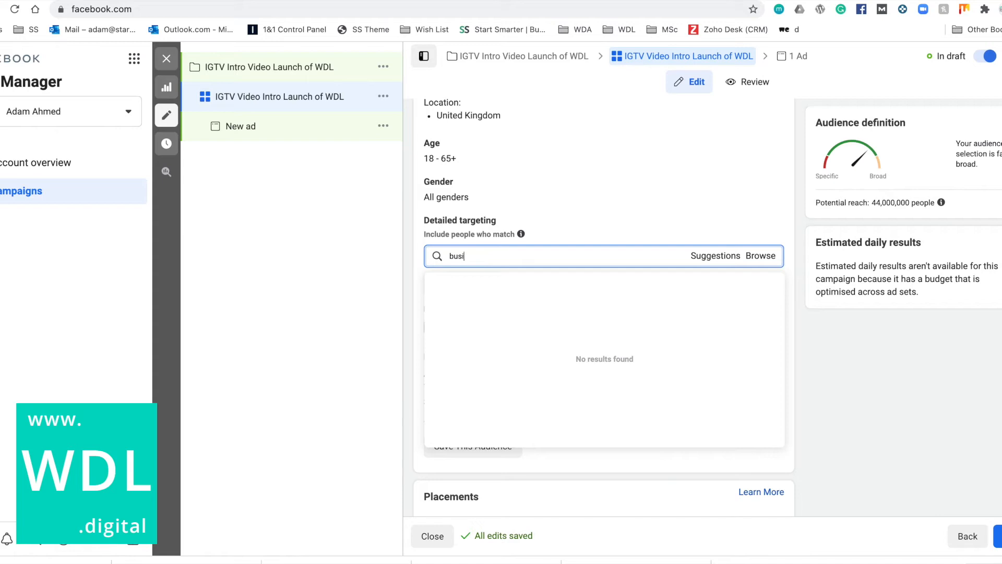
type("ness")
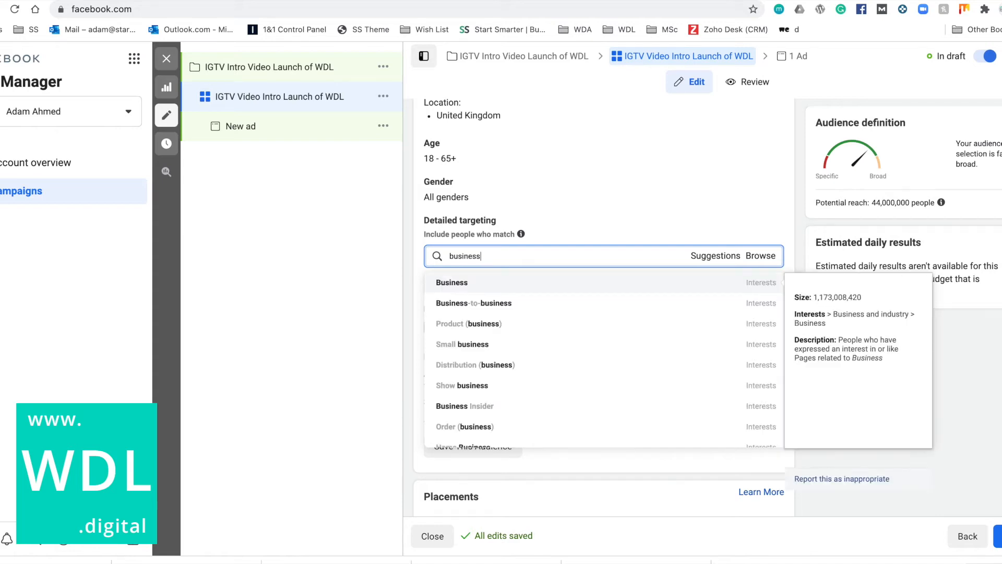
left_click(451, 283)
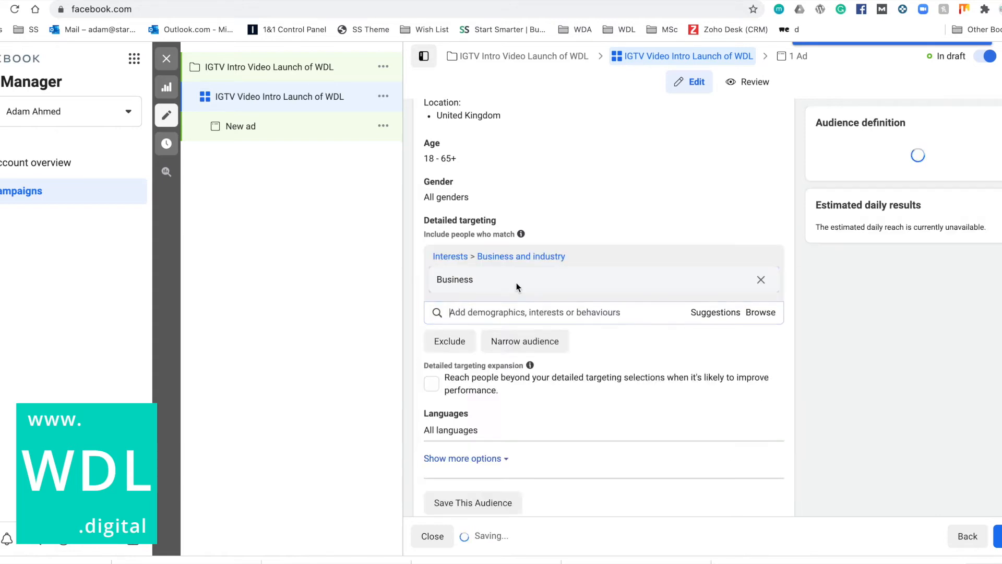
Step: Add the Small business and Business Insider interests from the 'business' suggestions
type("business")
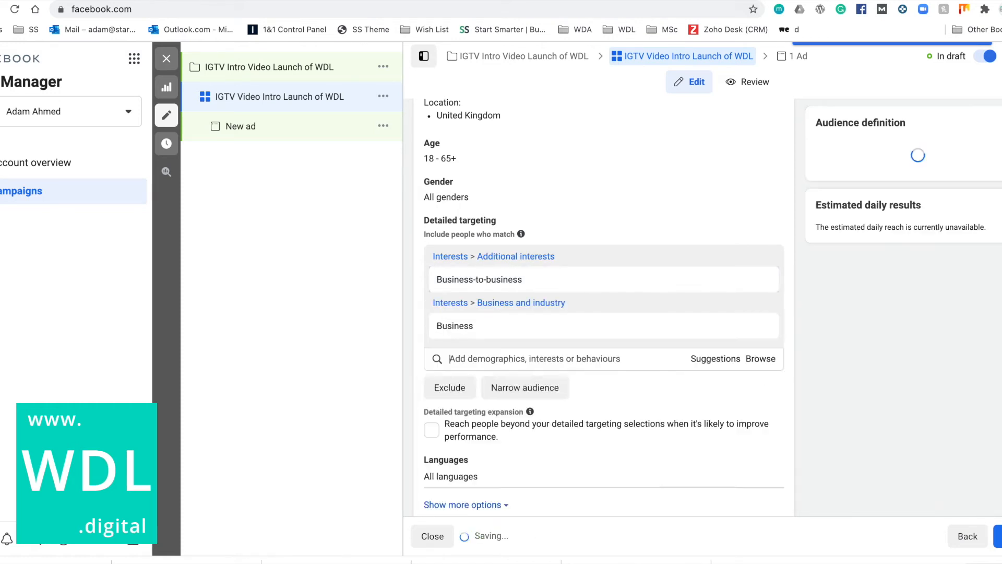
type("business")
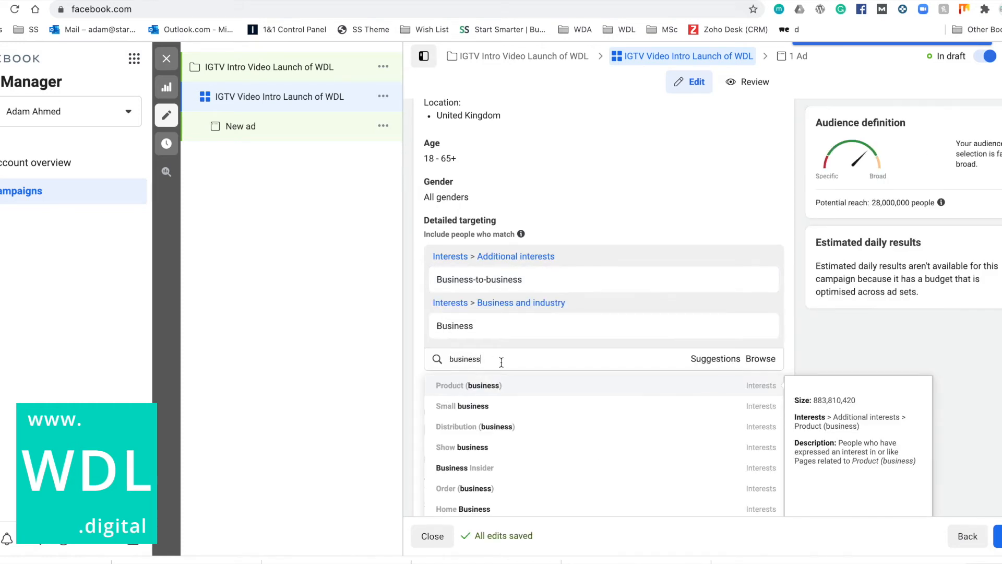
left_click(461, 406)
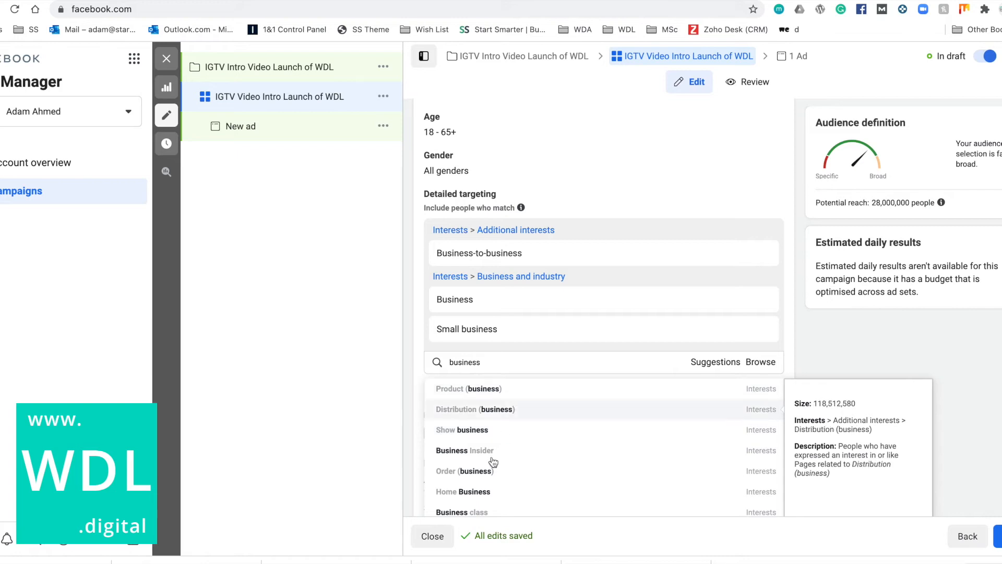
left_click(465, 450)
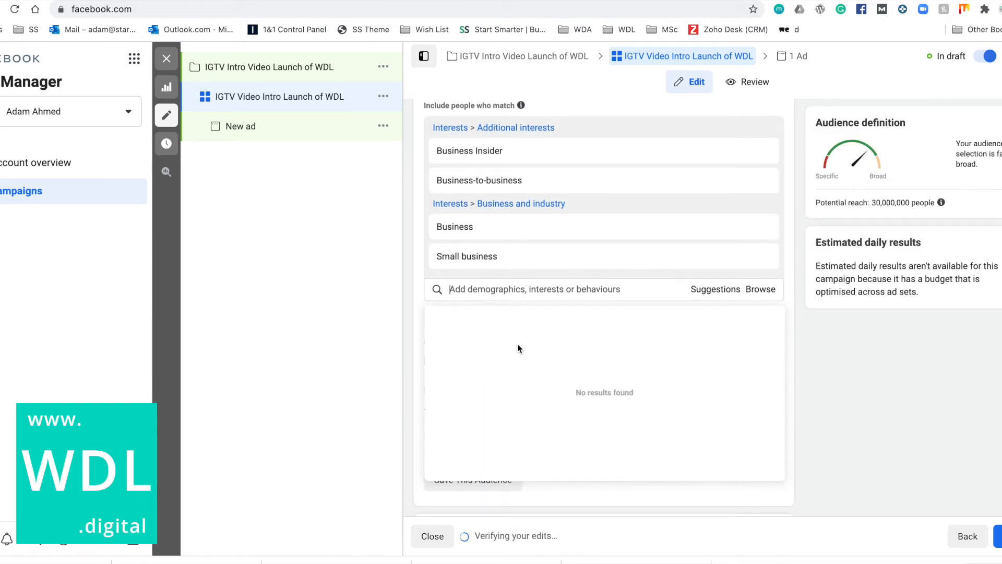
type("business")
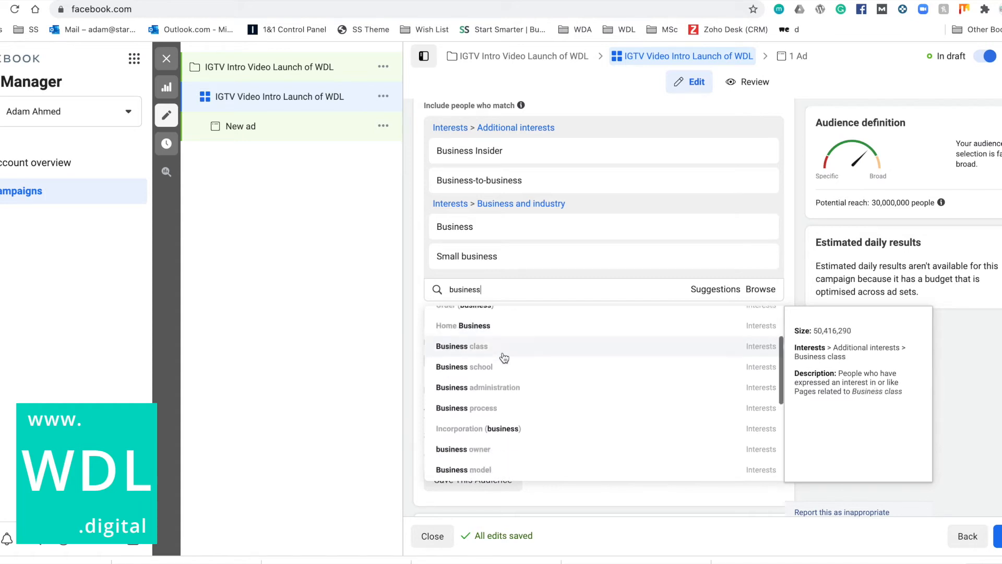
scroll("up", 3)
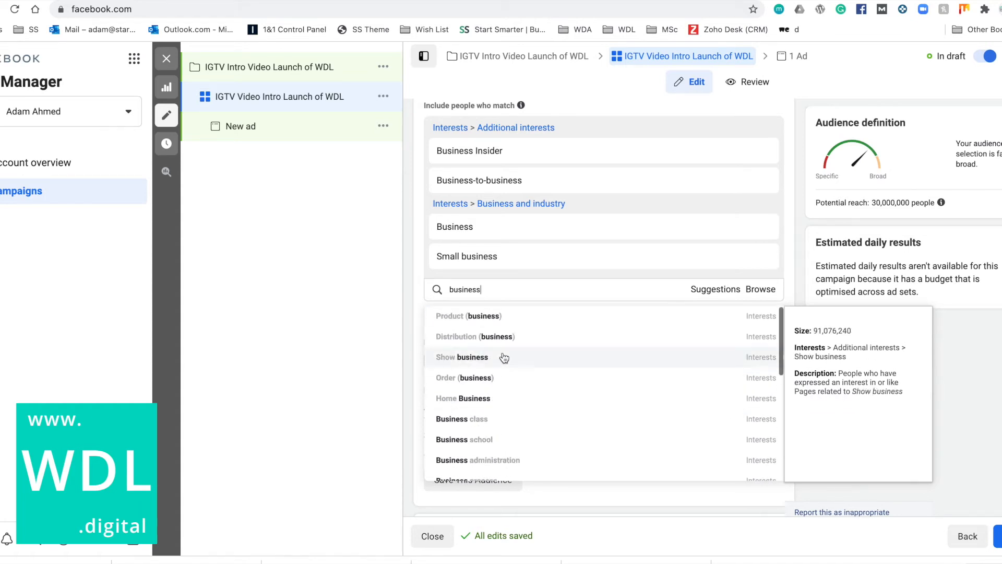
Step: Correct the search to 'entrepreneur' and add Entrepreneurship and Entrepreneur (magazine) interests
type("entrepenuer")
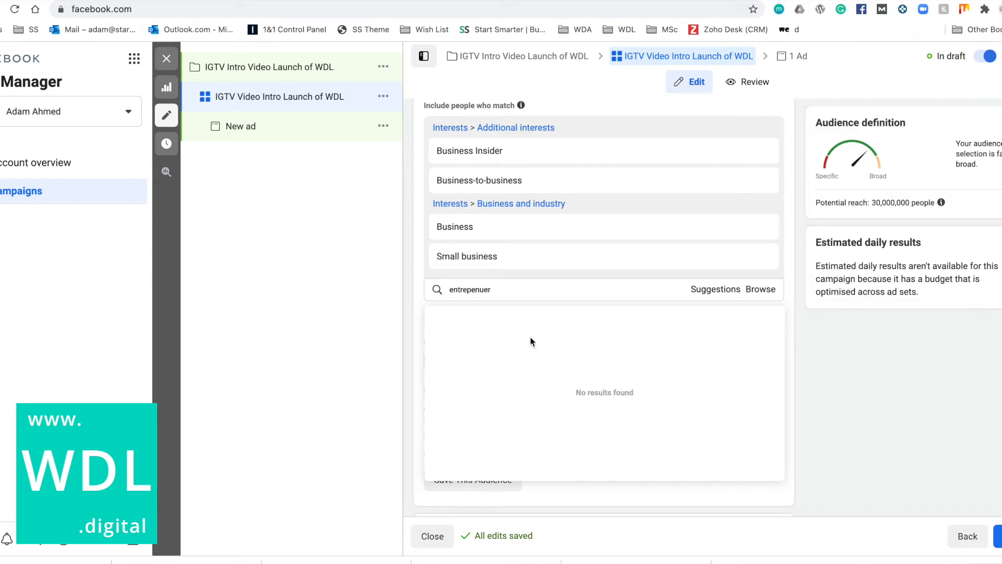
right_click(459, 289)
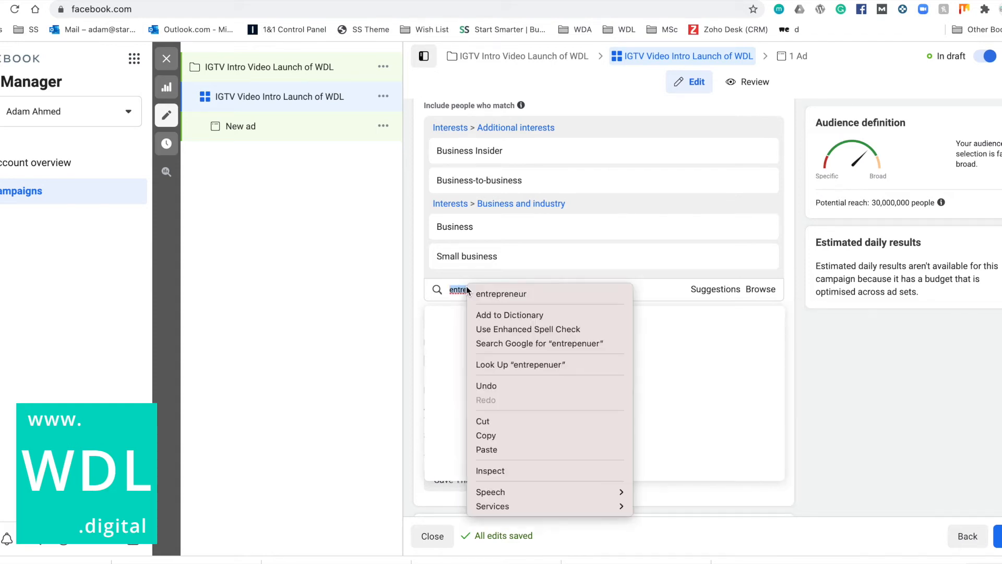
left_click(501, 294)
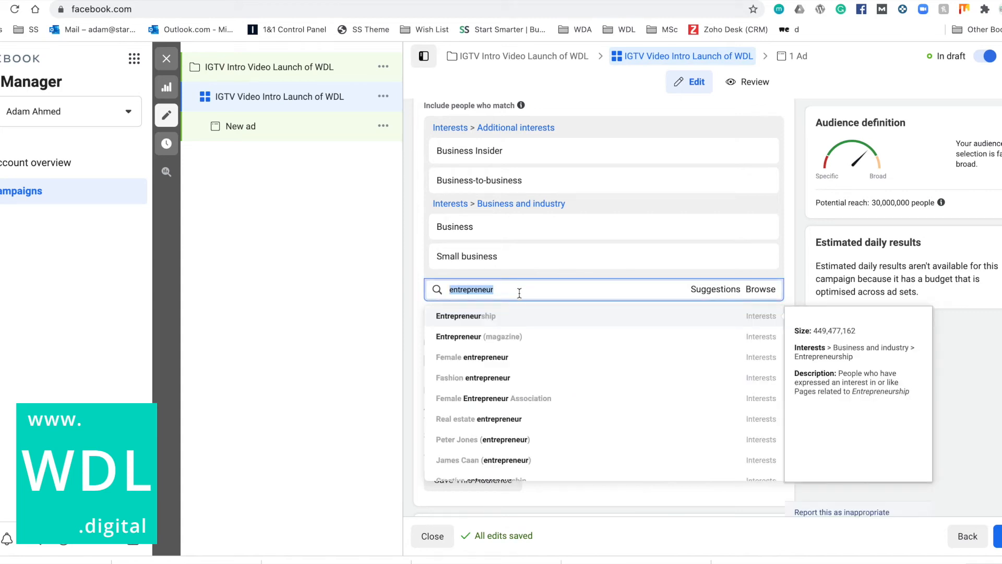
mouse_move(513, 315)
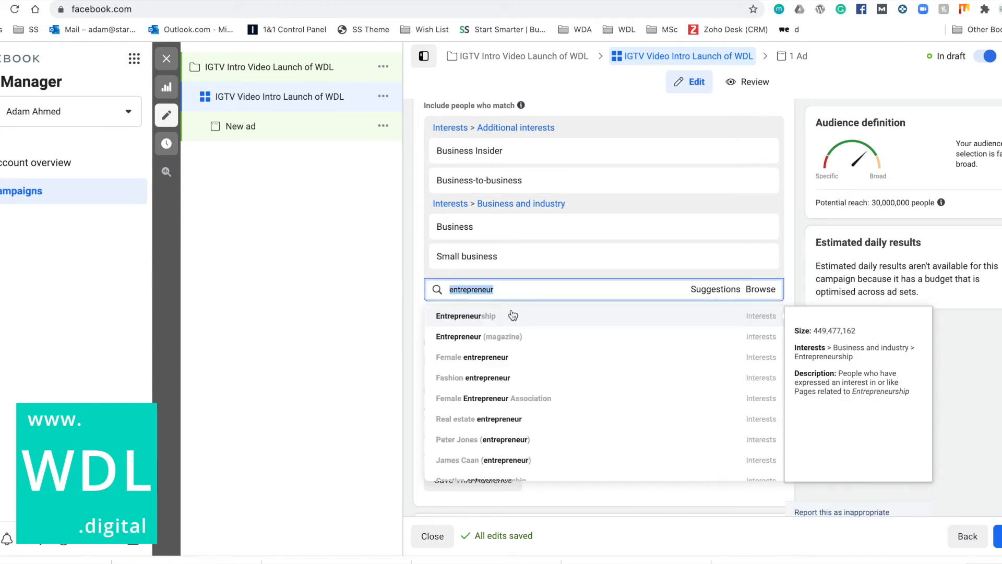
left_click(465, 315)
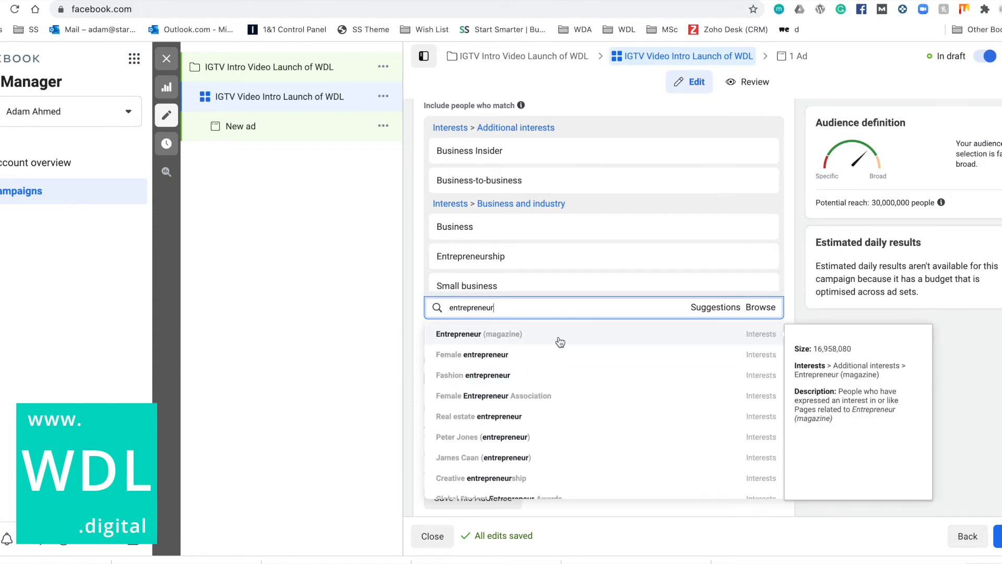
left_click(477, 334)
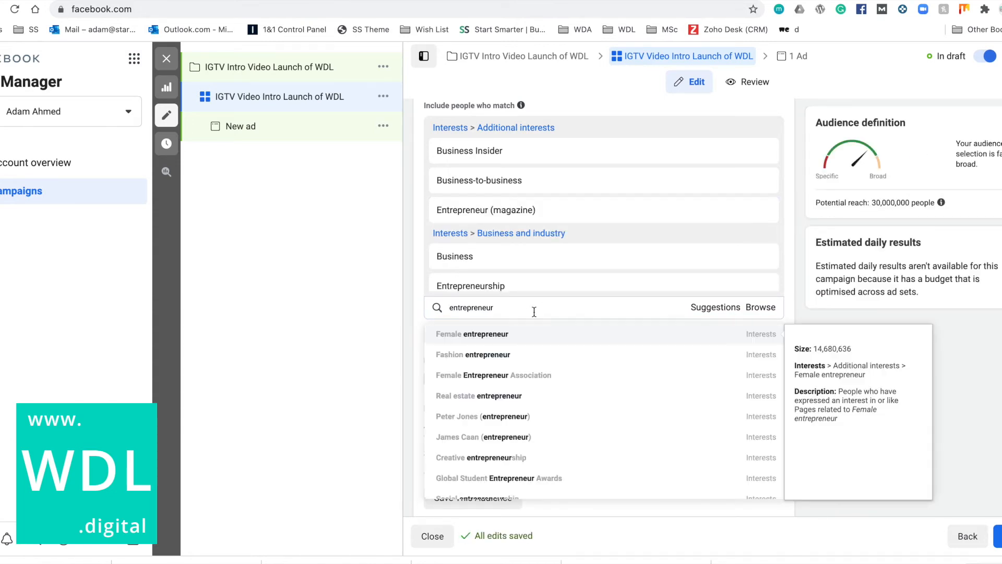
mouse_move(546, 345)
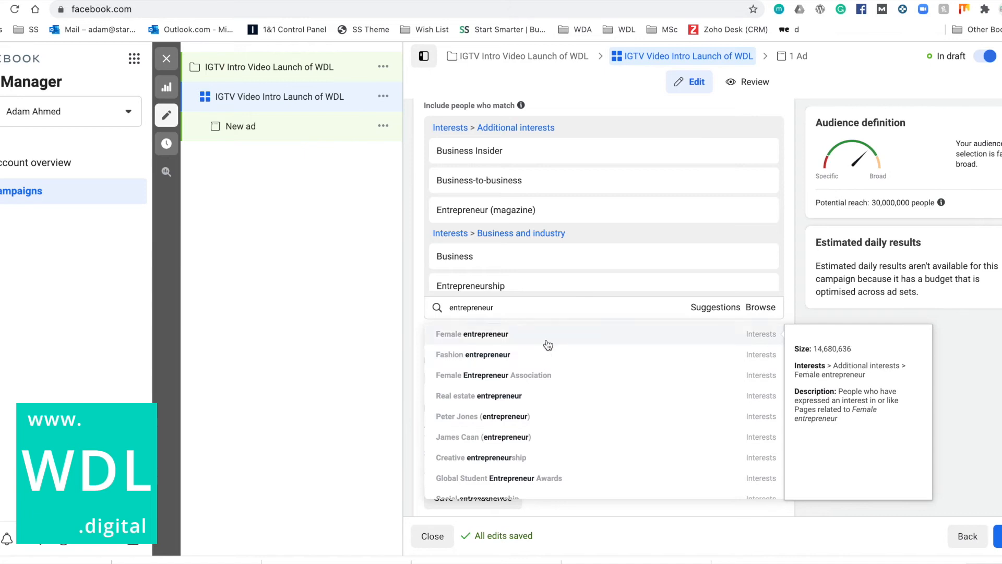
mouse_move(526, 402)
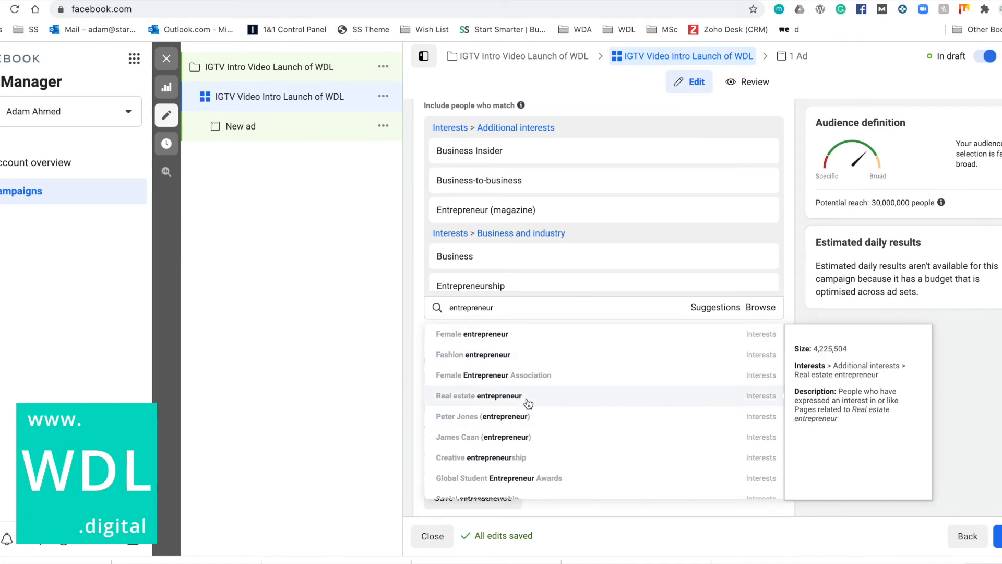
Step: Add Real estate entrepreneur, Peter Jones, Social entrepreneurship and Entrepreneurs' Organization interests
left_click(479, 396)
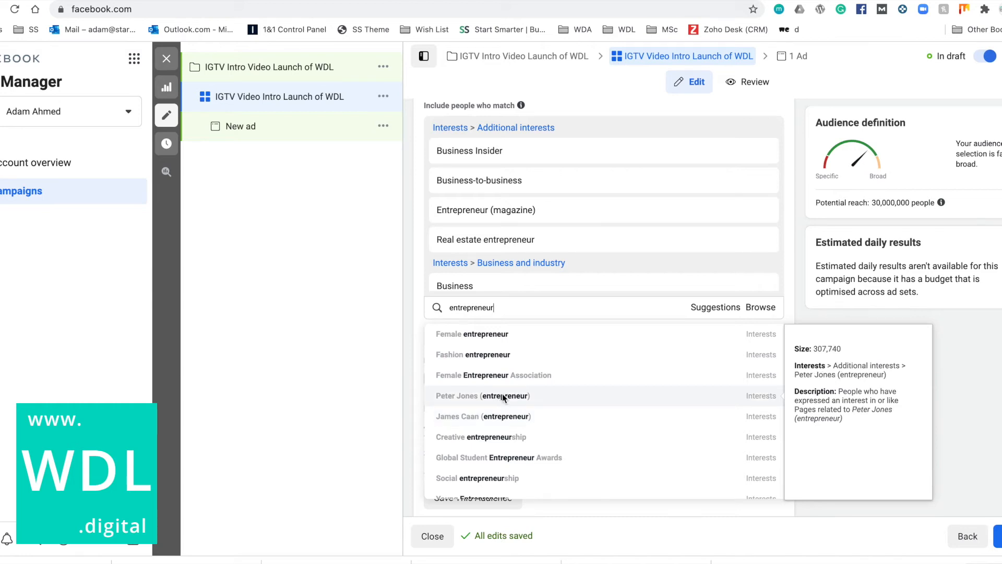
left_click(482, 395)
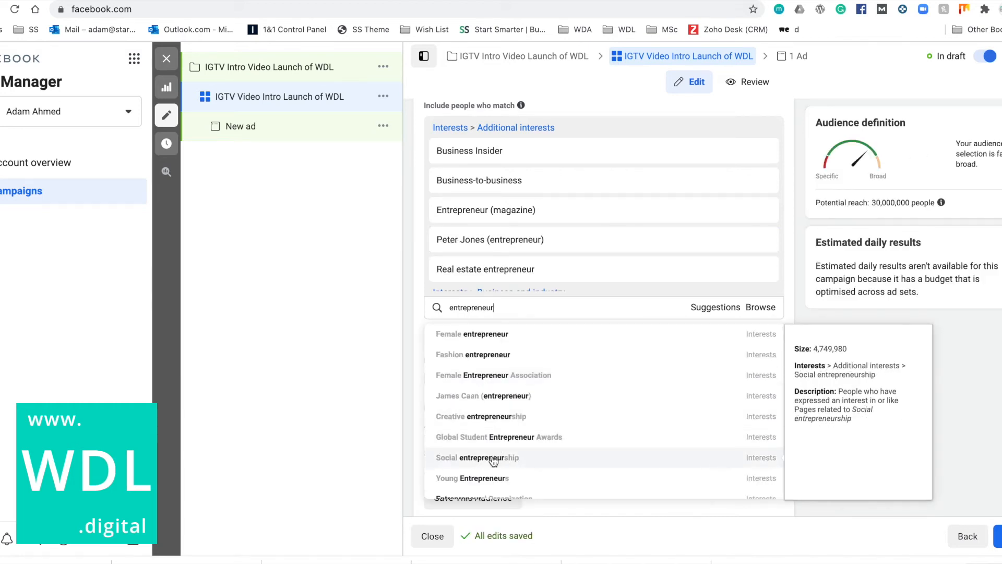
left_click(477, 457)
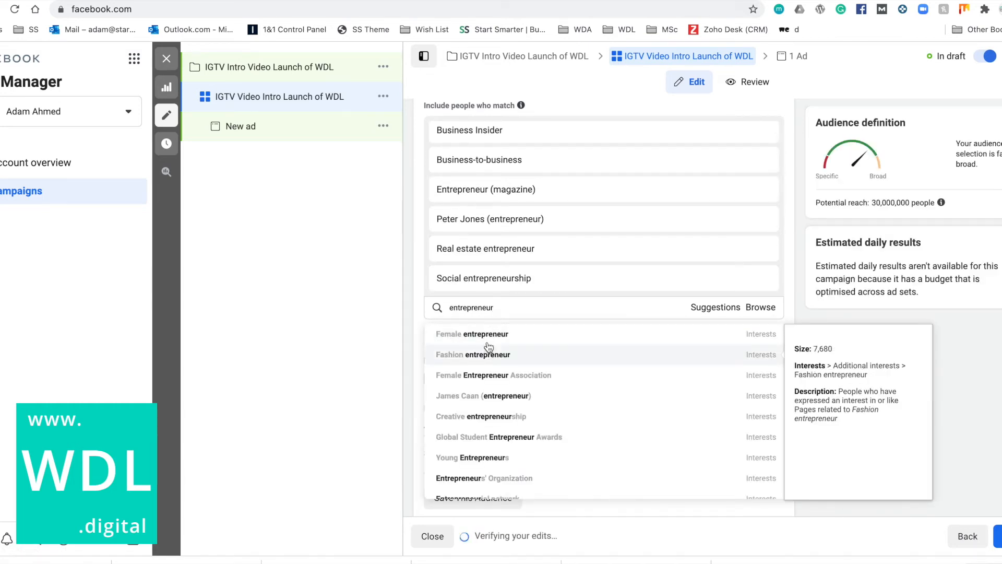
scroll("down", 3)
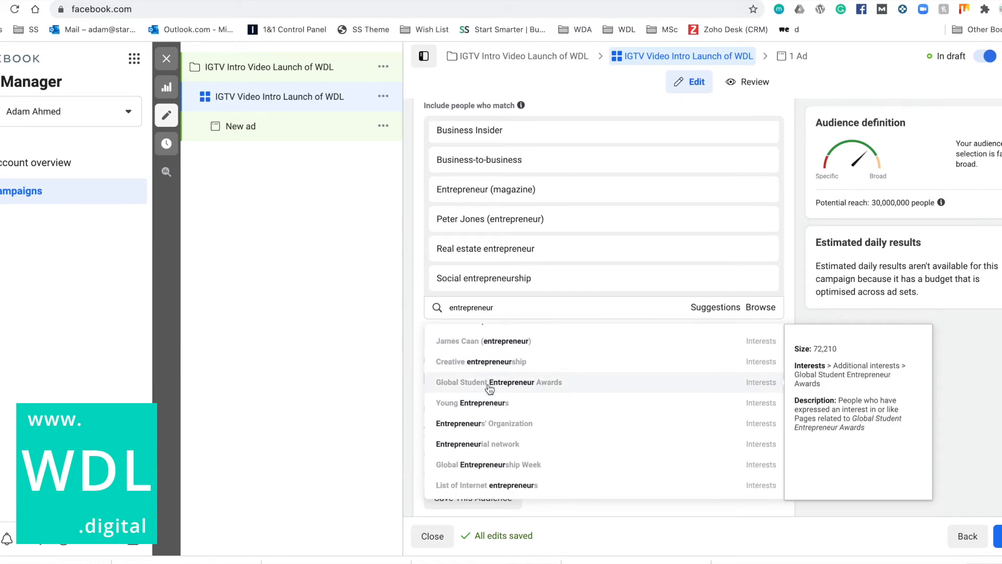
left_click(483, 423)
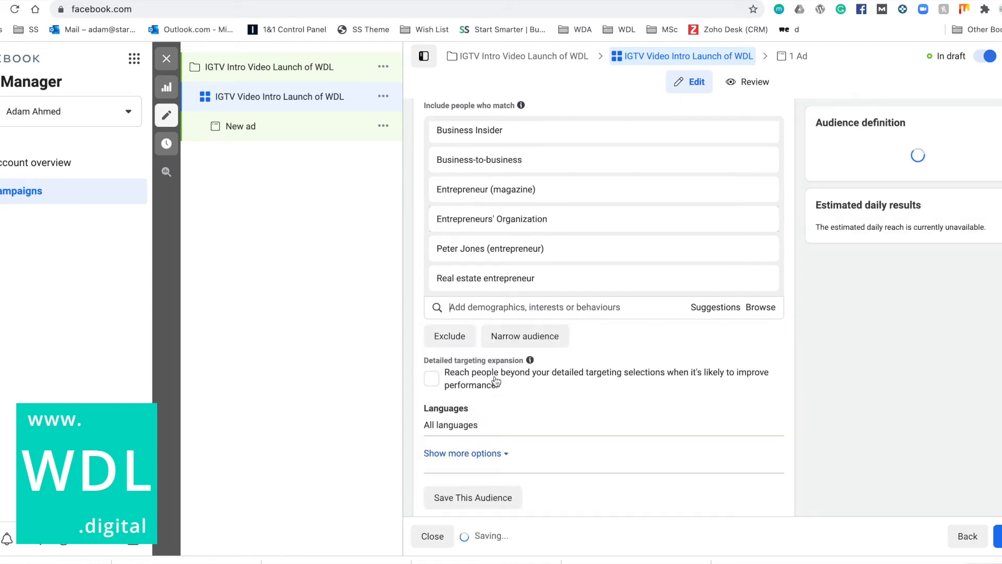
type("business")
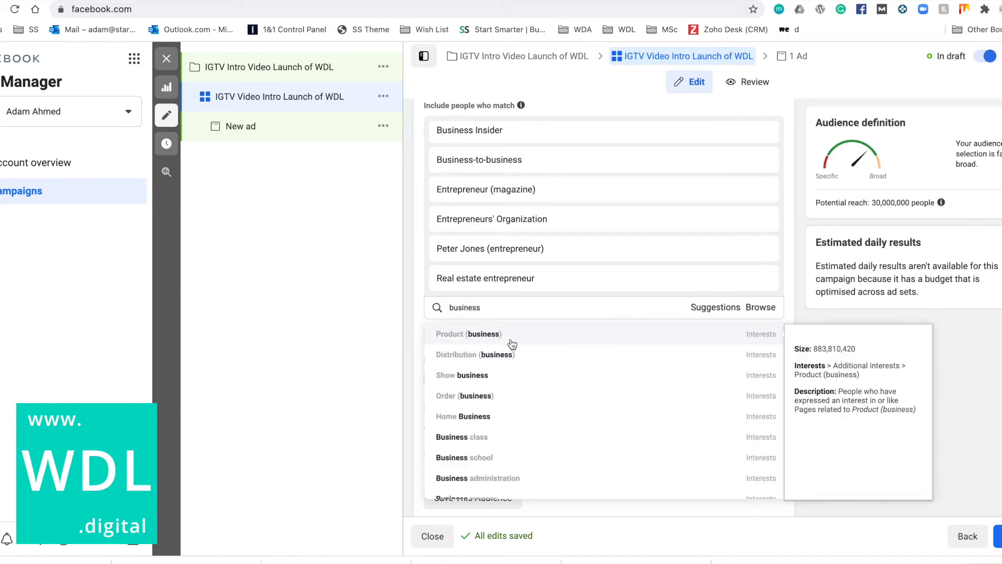
Step: Add the business owner interest and the Small business owners behaviour to detailed targeting
scroll("down", 3)
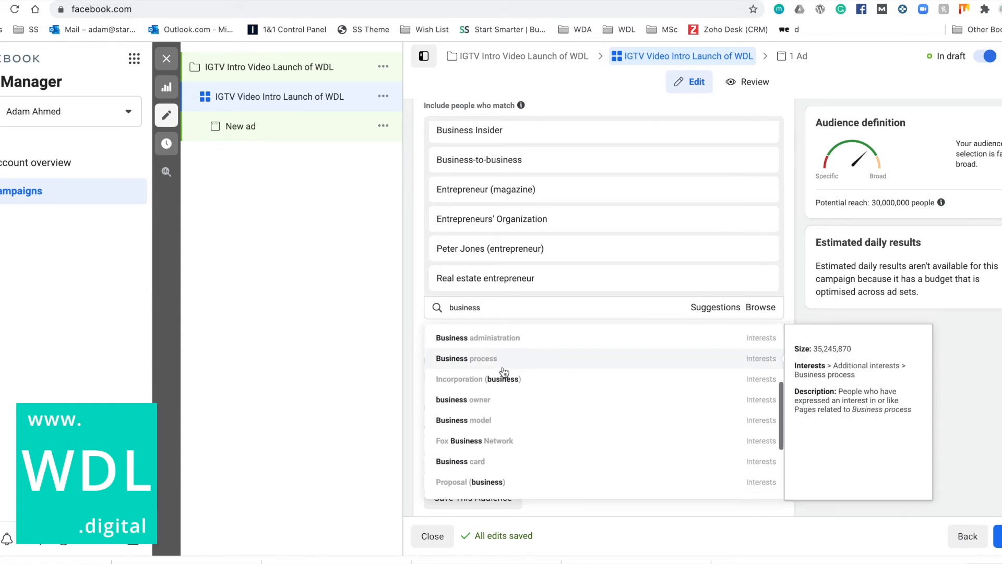
left_click(463, 400)
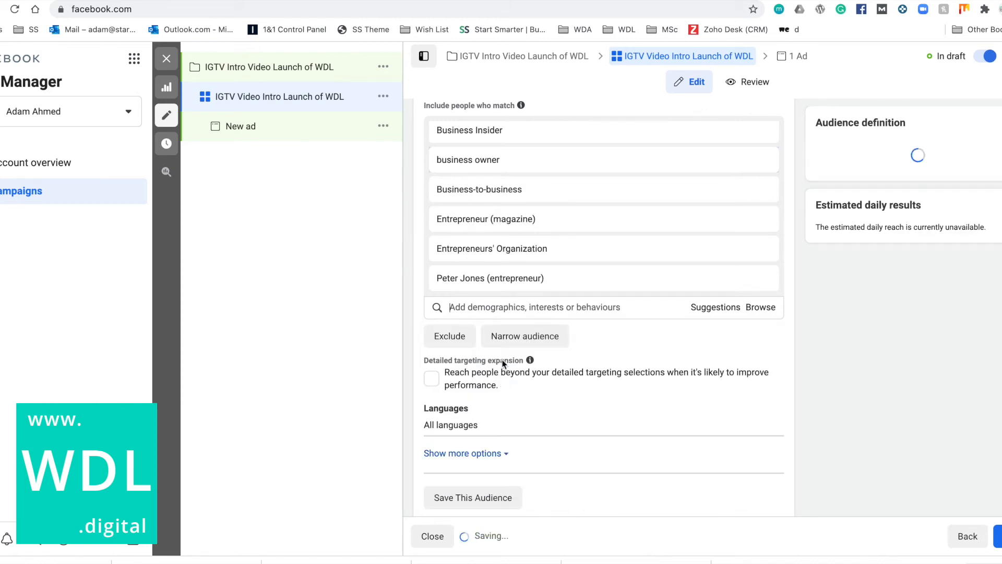
type("busin")
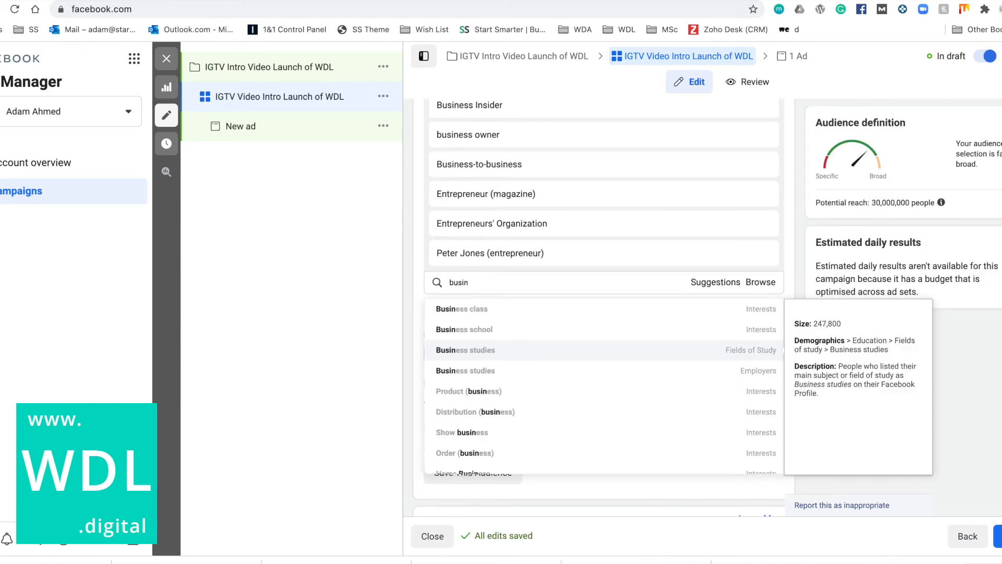
type("ess")
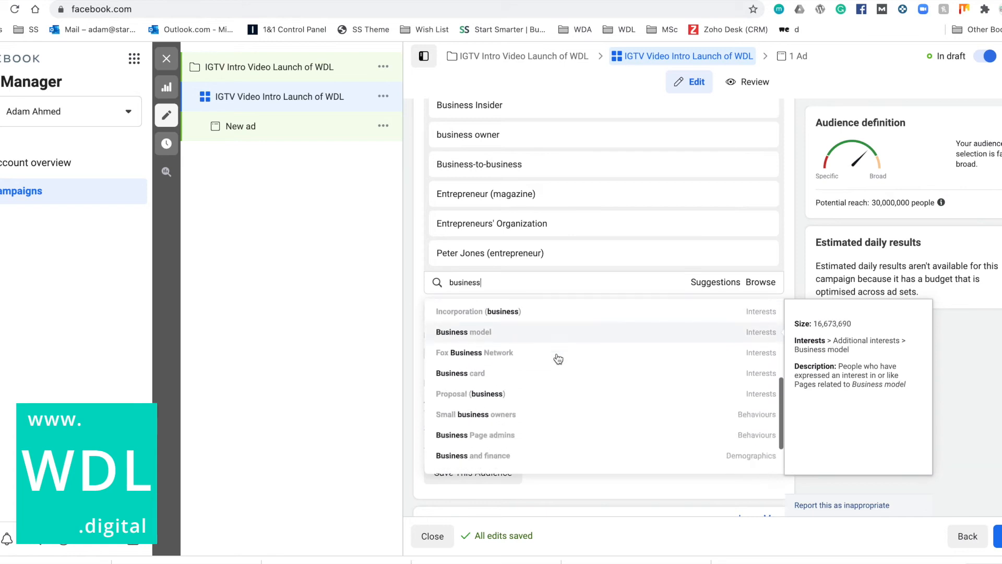
scroll("down", 3)
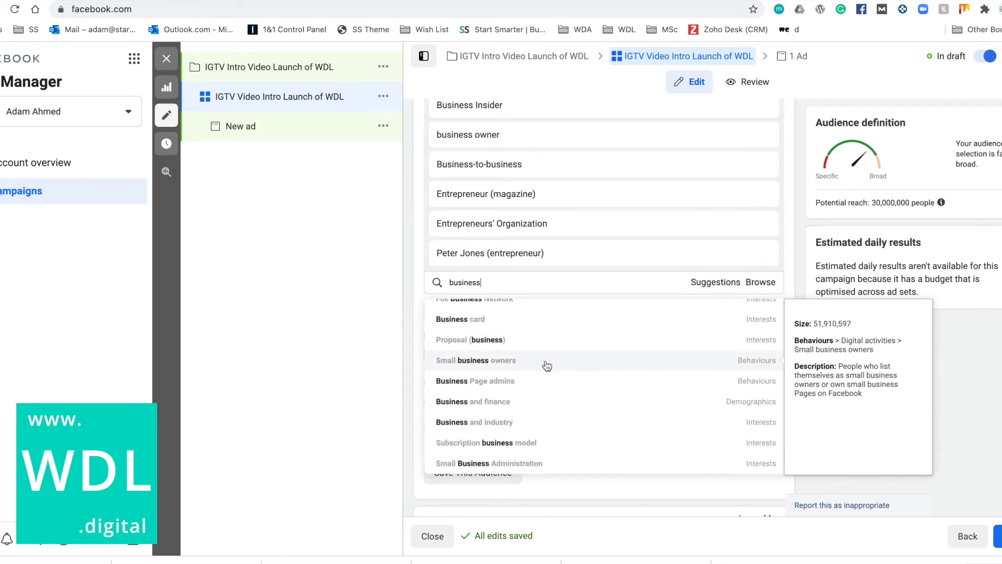
left_click(479, 163)
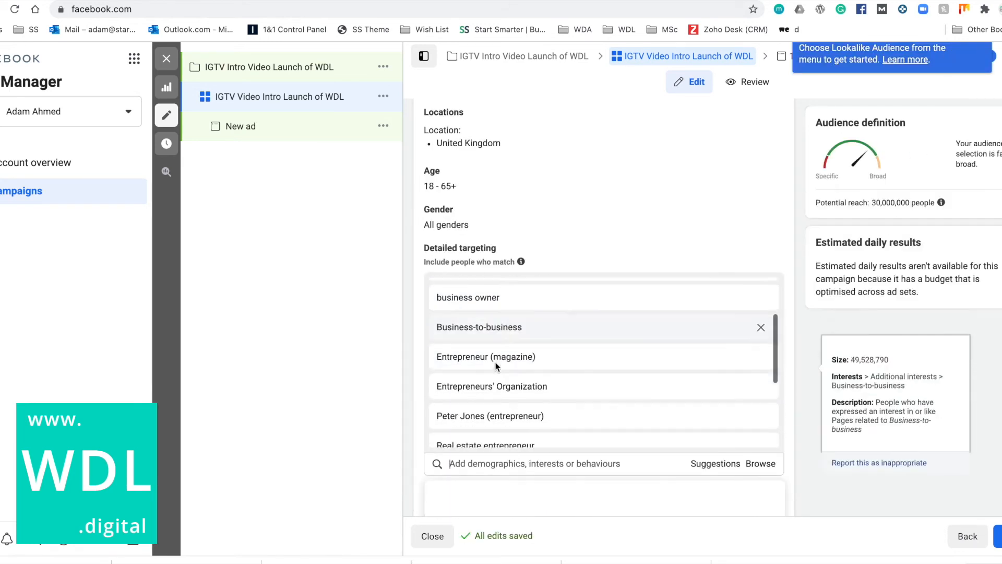
scroll("down", 3)
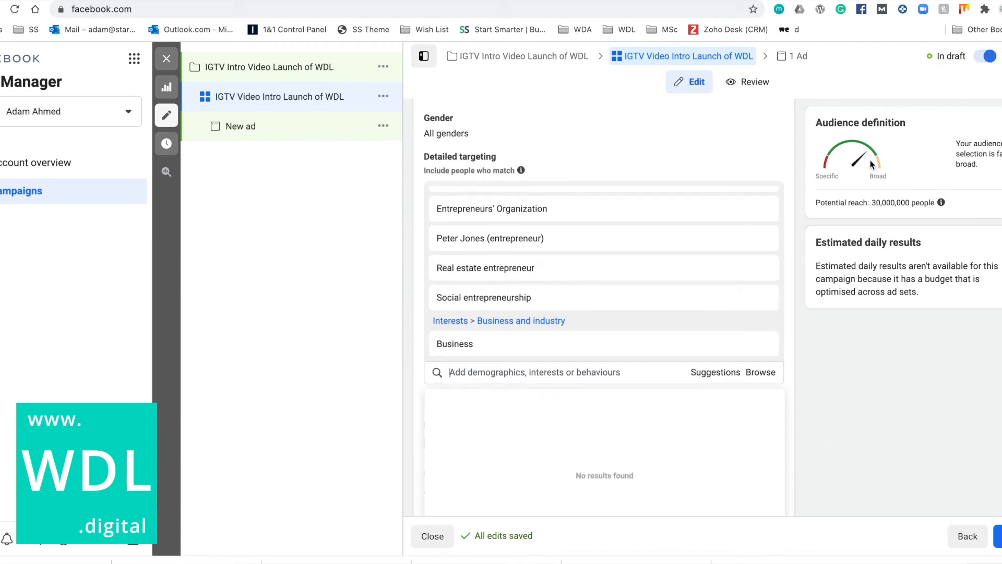
mouse_move(863, 199)
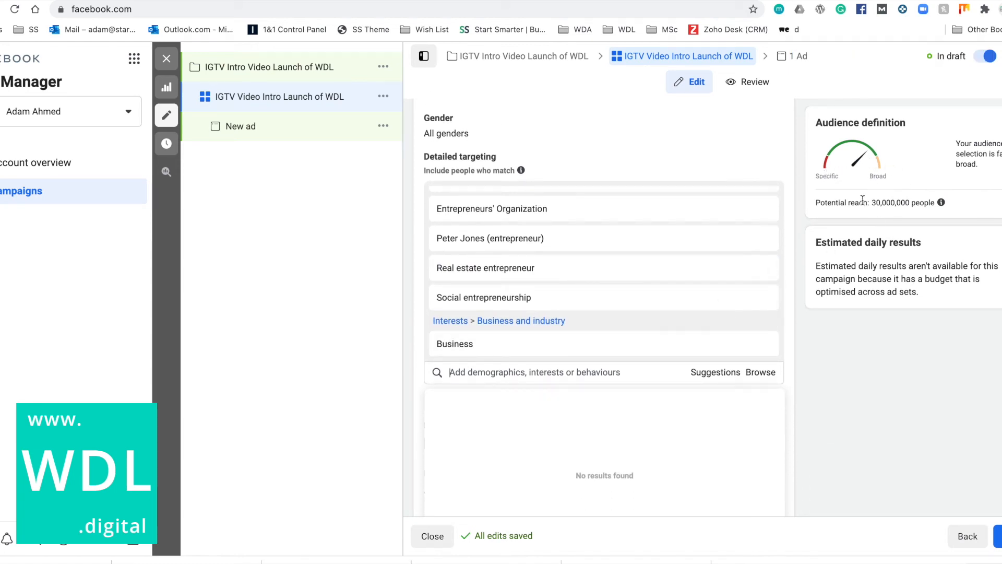
left_click(941, 202)
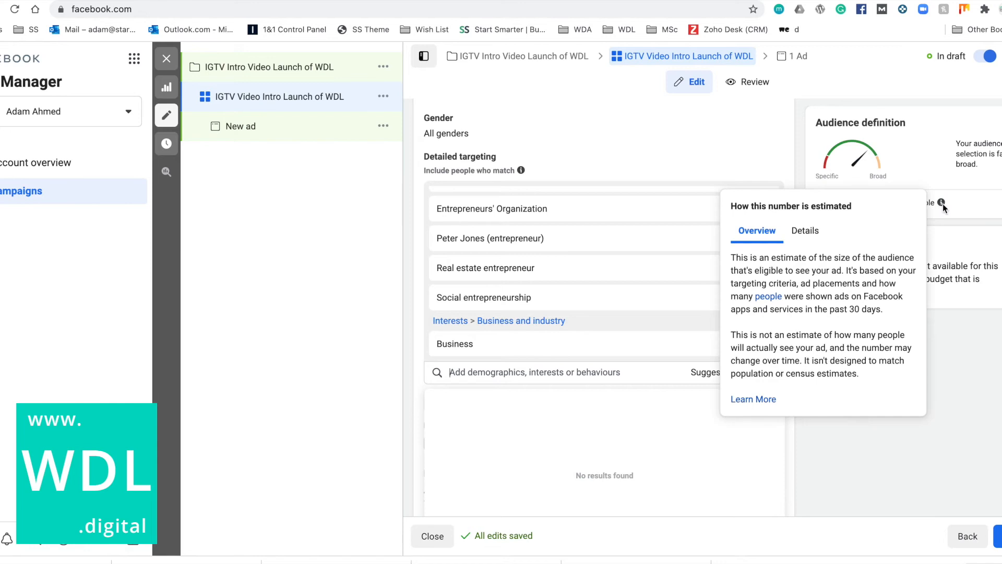
mouse_move(469, 344)
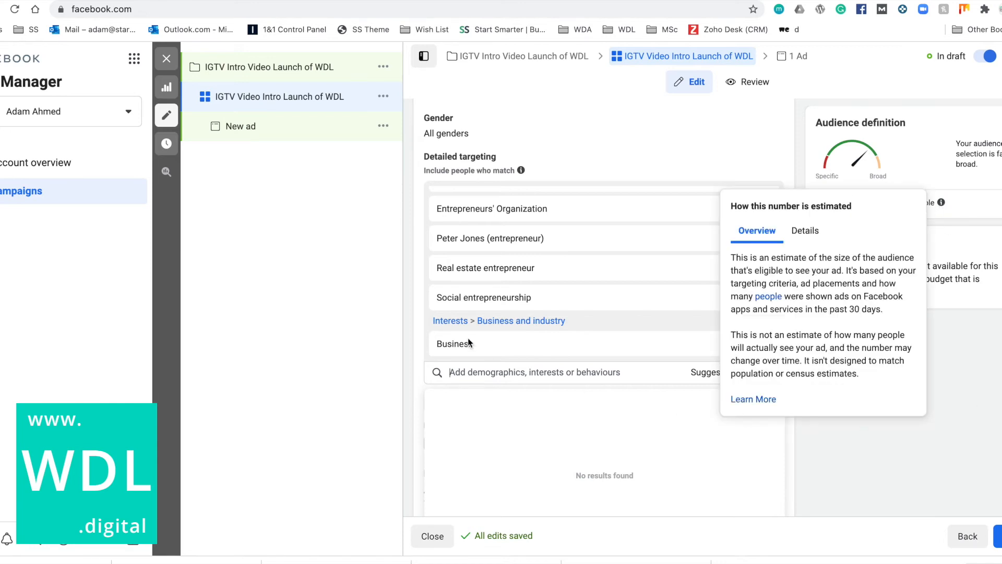
scroll("up", 3)
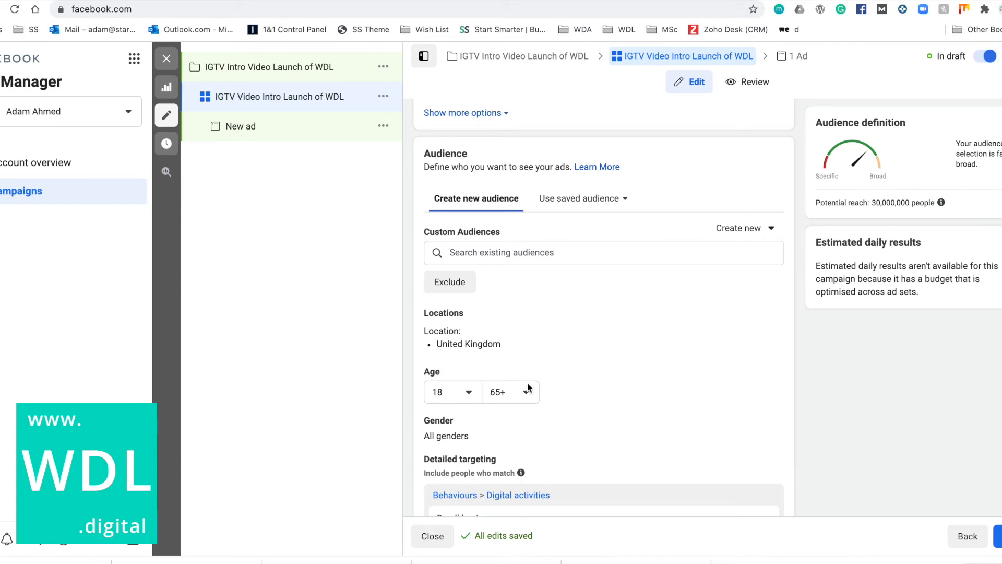
Step: Set the maximum audience age to 64, giving an 18–64 age range
left_click(510, 391)
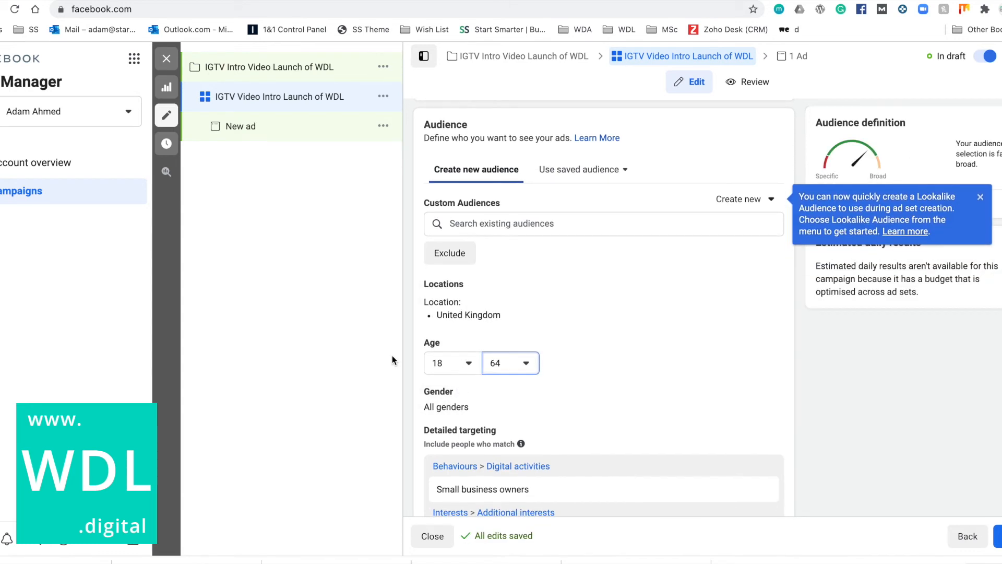
scroll("down", 3)
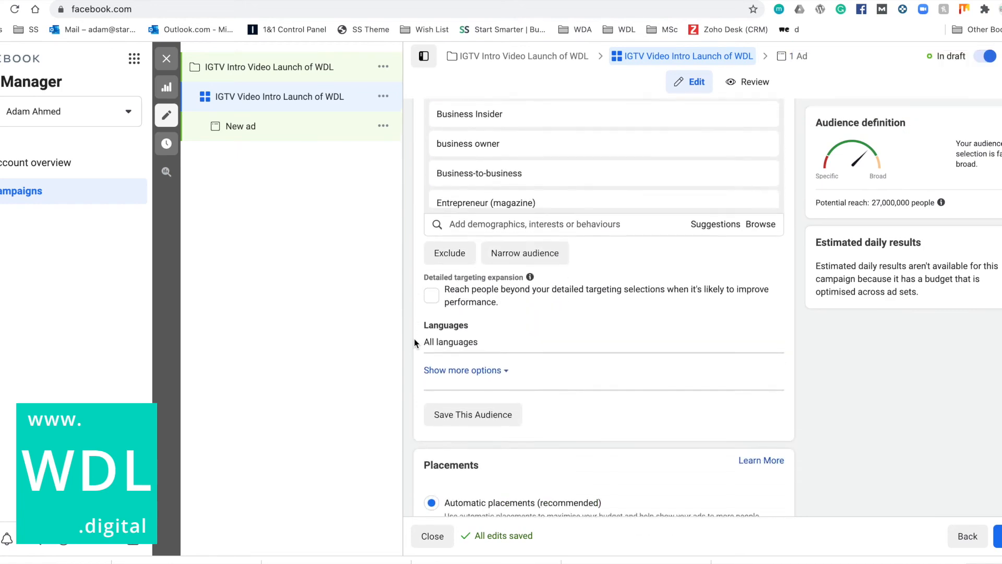
scroll("down", 3)
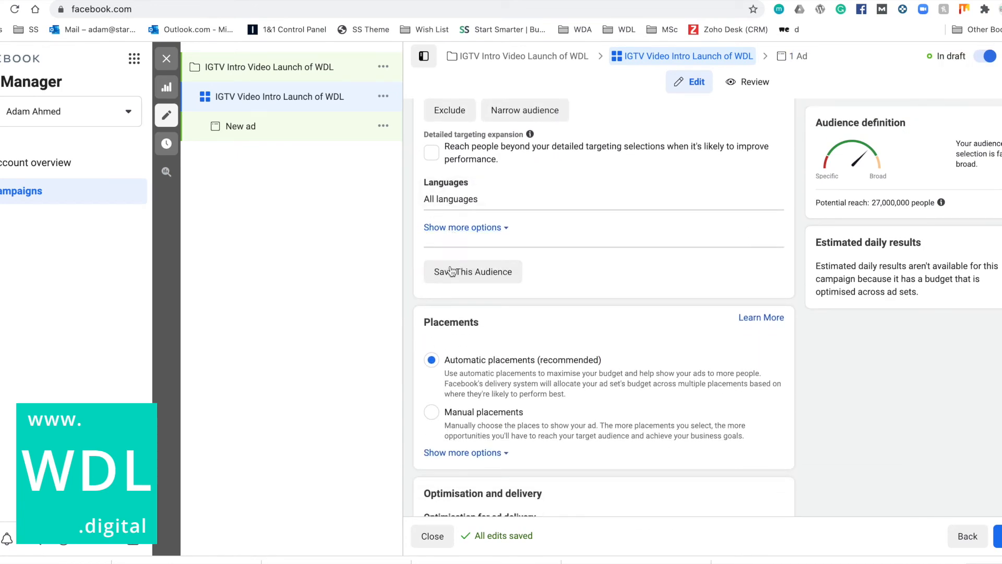
Step: Save the targeting as a reusable audience named 'Businesses'
left_click(472, 271)
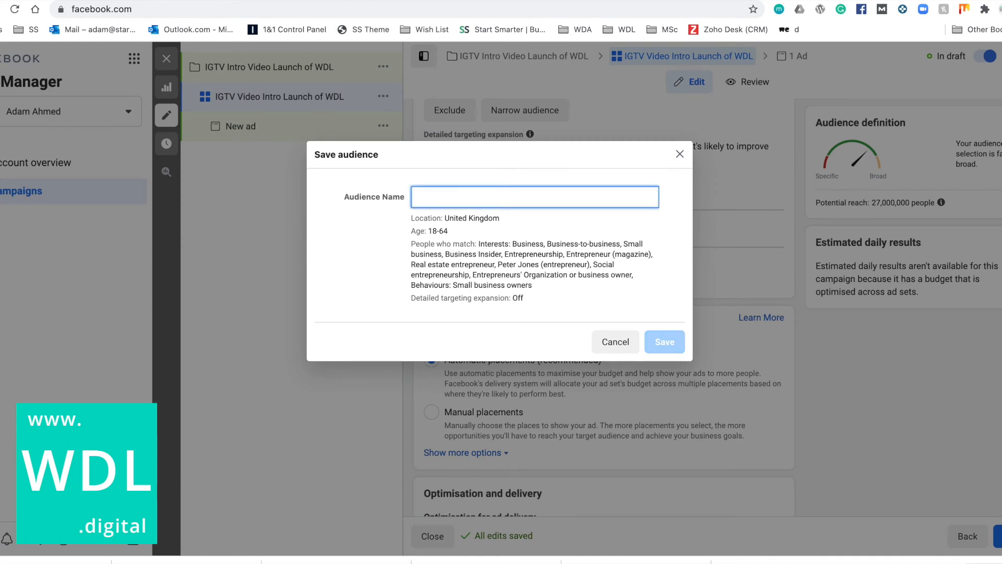
type("Smal")
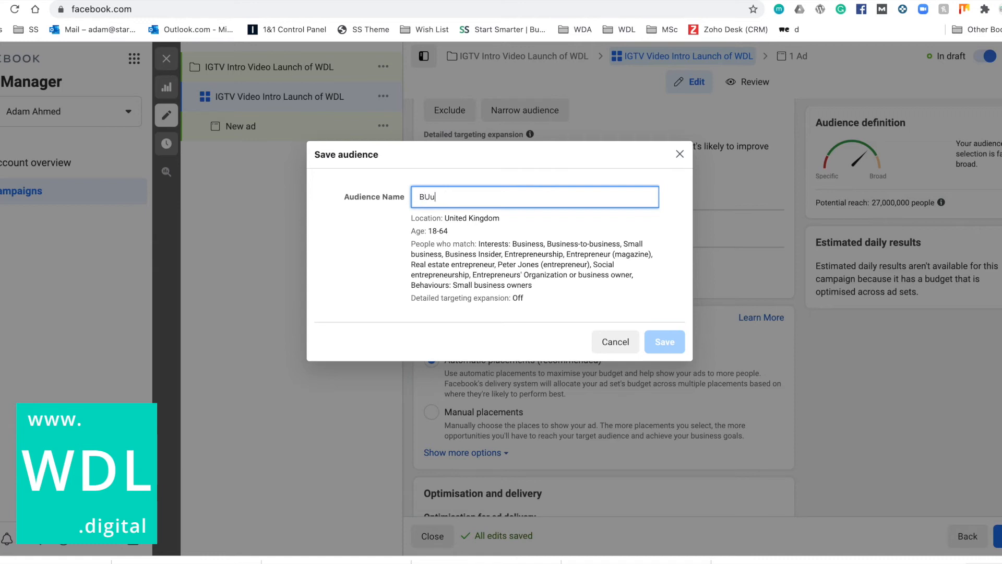
type("Business")
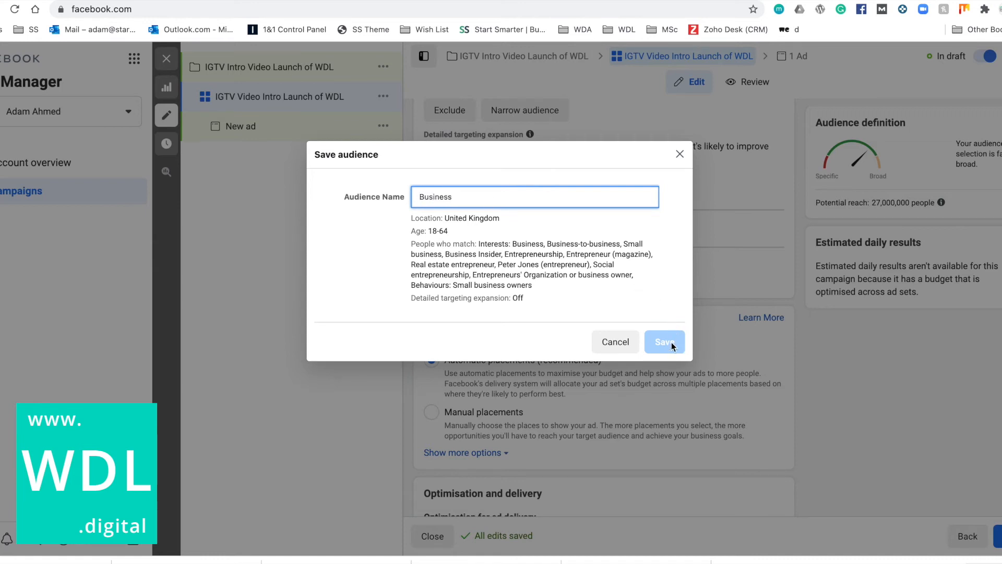
type("es")
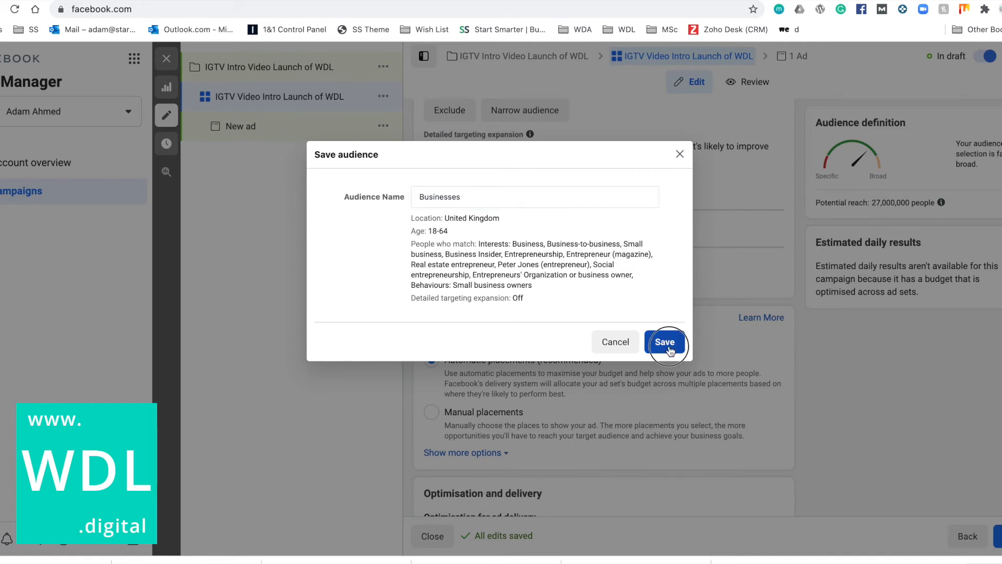
left_click(665, 343)
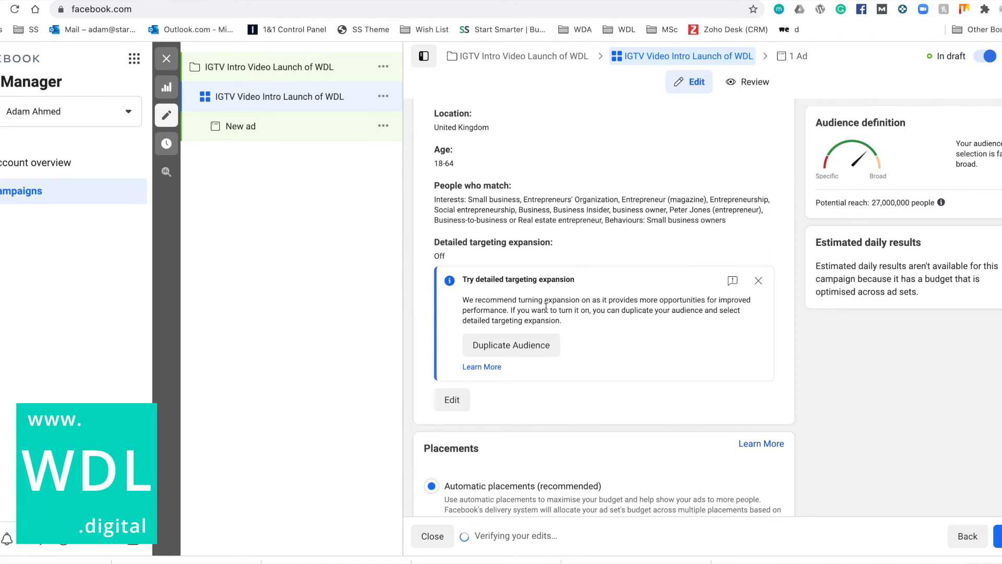
scroll("down", 3)
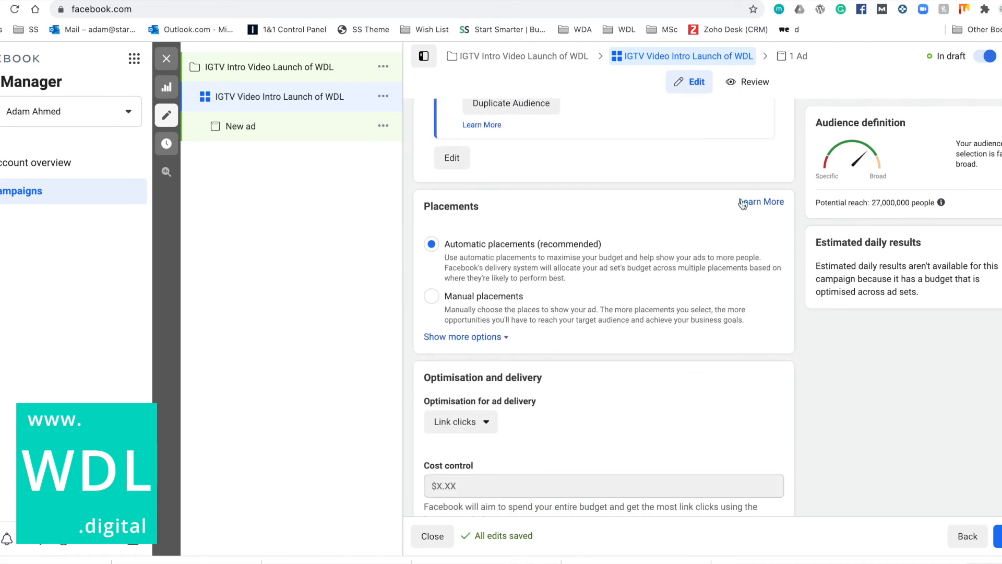
scroll("down", 3)
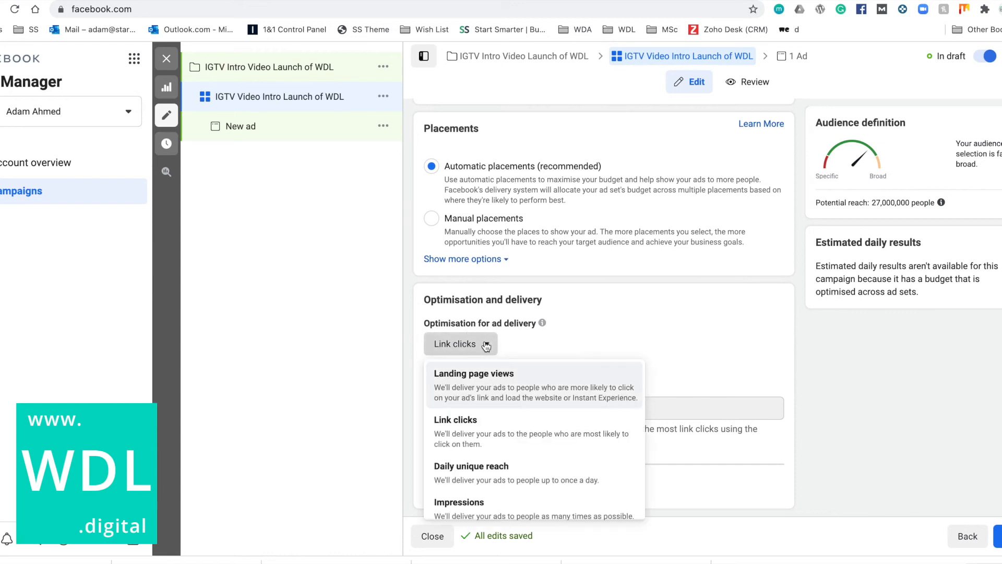
mouse_move(578, 374)
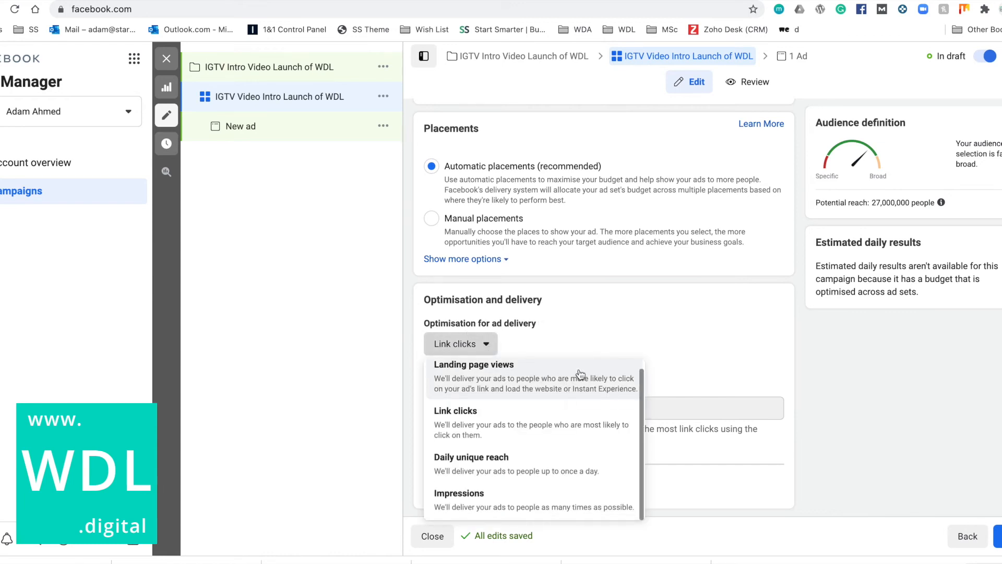
mouse_move(601, 337)
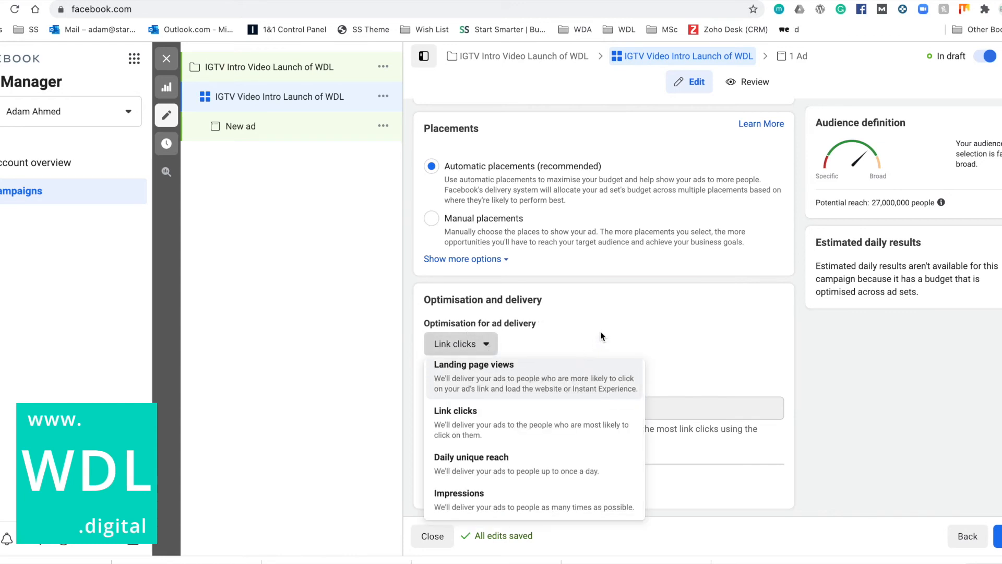
left_click(456, 409)
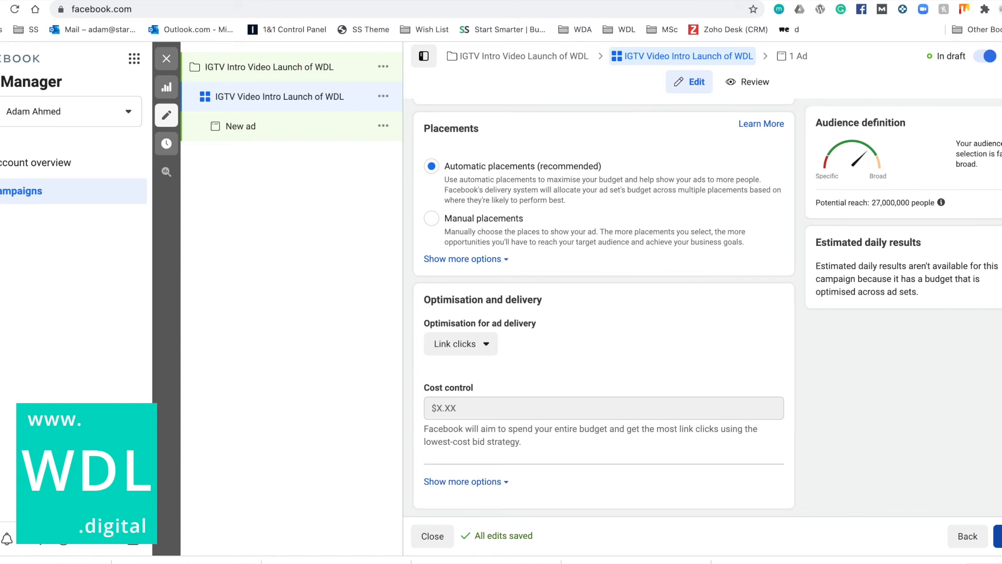
left_click(240, 127)
type("IGTV Launch Video")
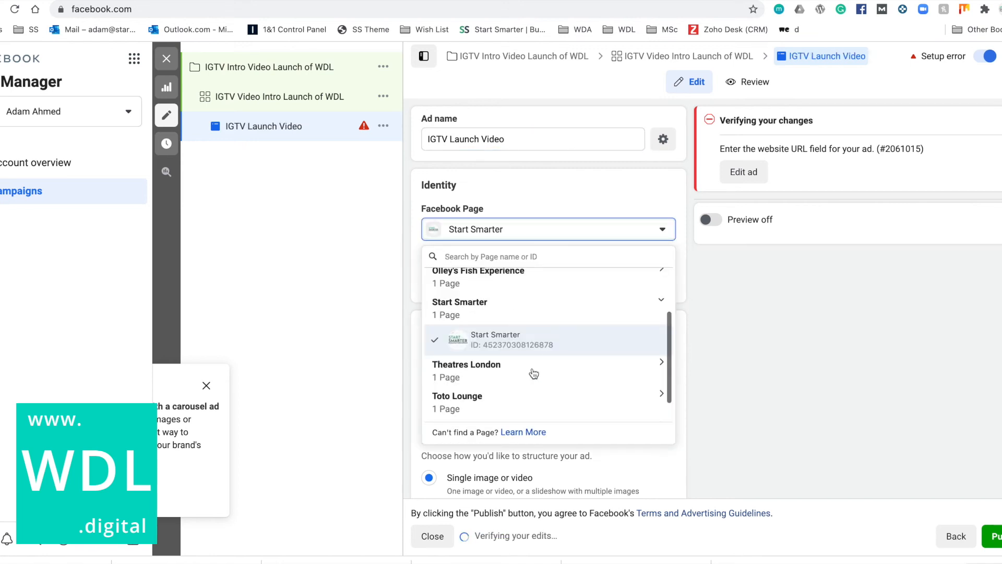
Step: Make WebsiteDesigners.London the ad's Facebook Page and move down to the Ad creative section
scroll("down", 3)
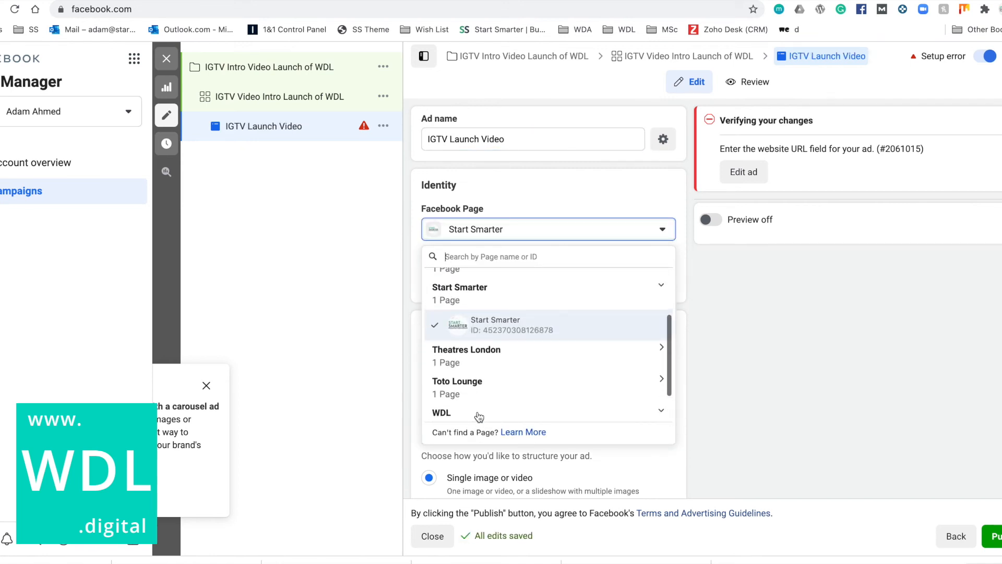
scroll("up", 3)
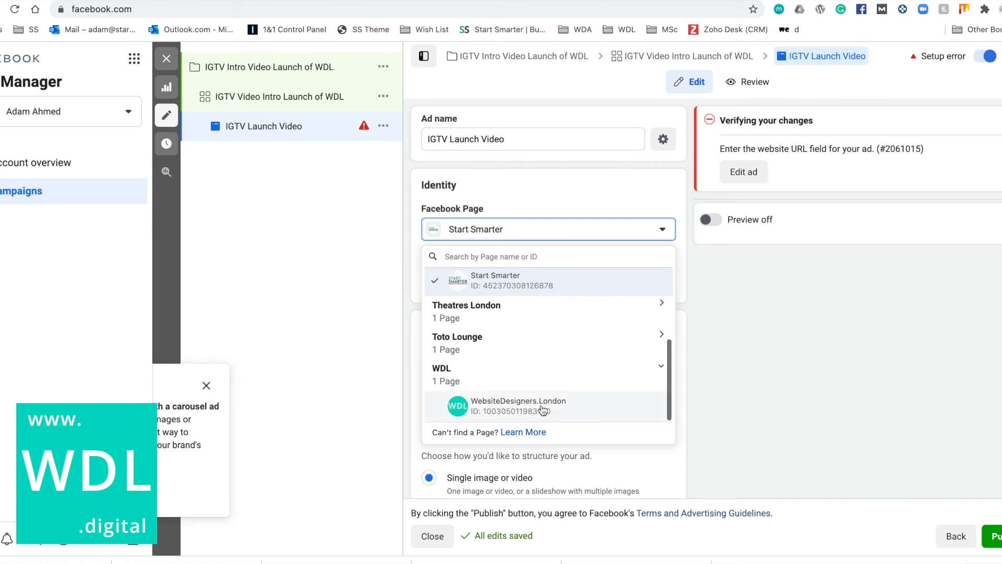
left_click(518, 405)
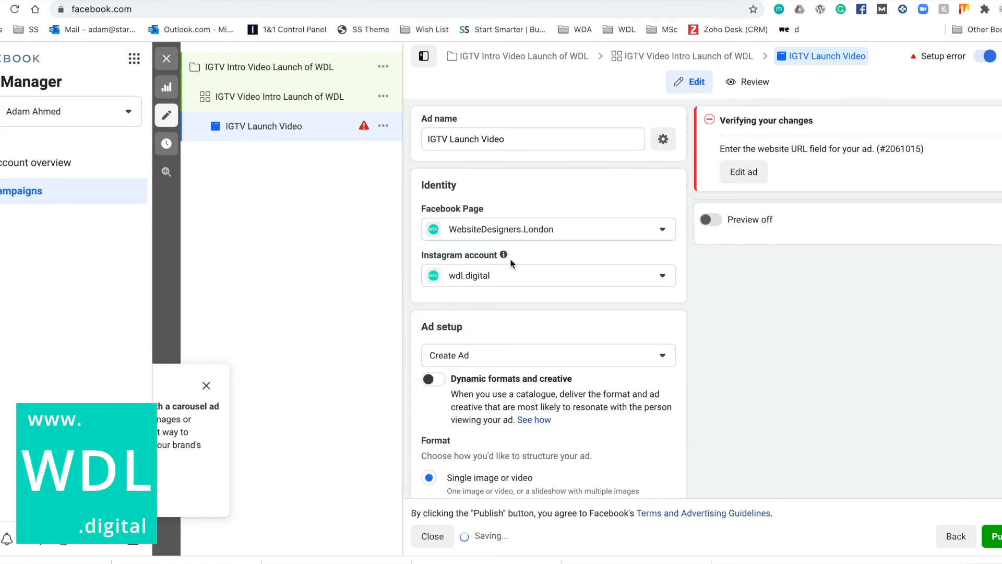
scroll("down", 3)
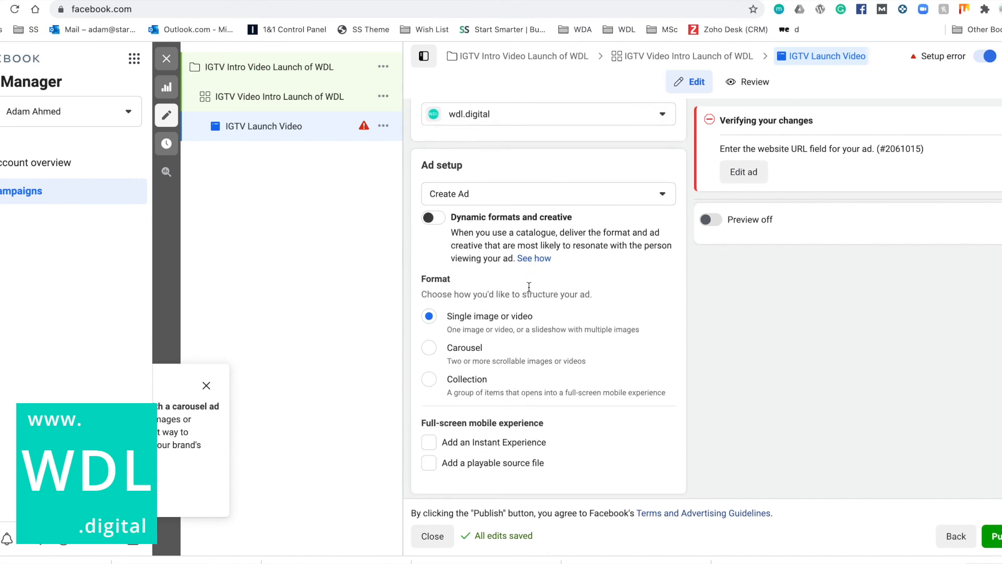
scroll("down", 3)
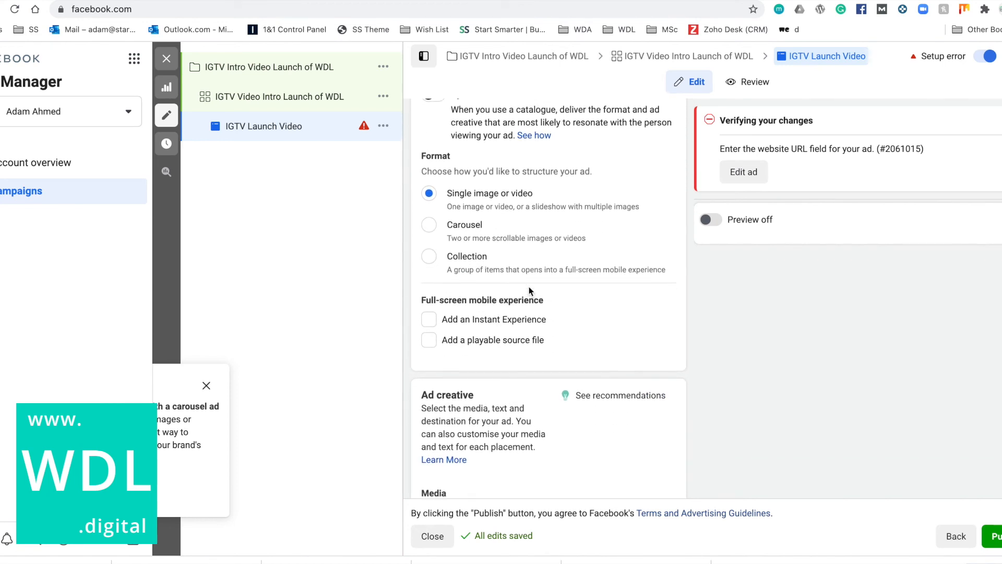
scroll("down", 3)
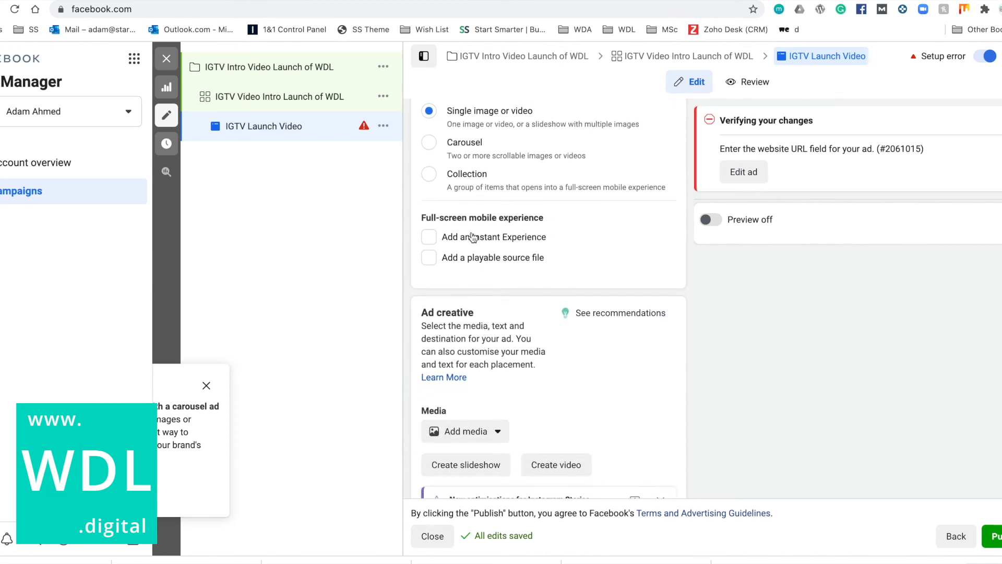
scroll("down", 3)
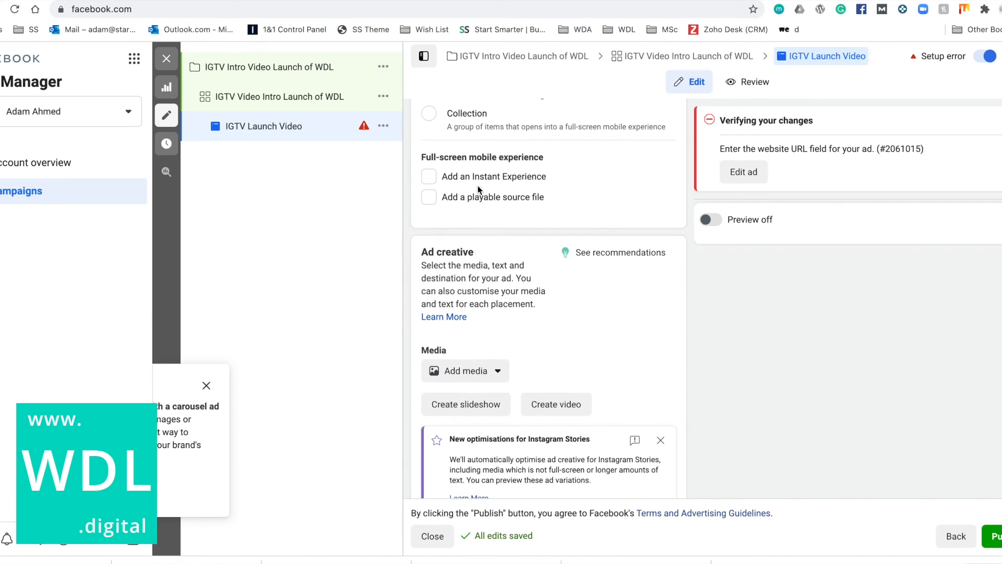
scroll("down", 3)
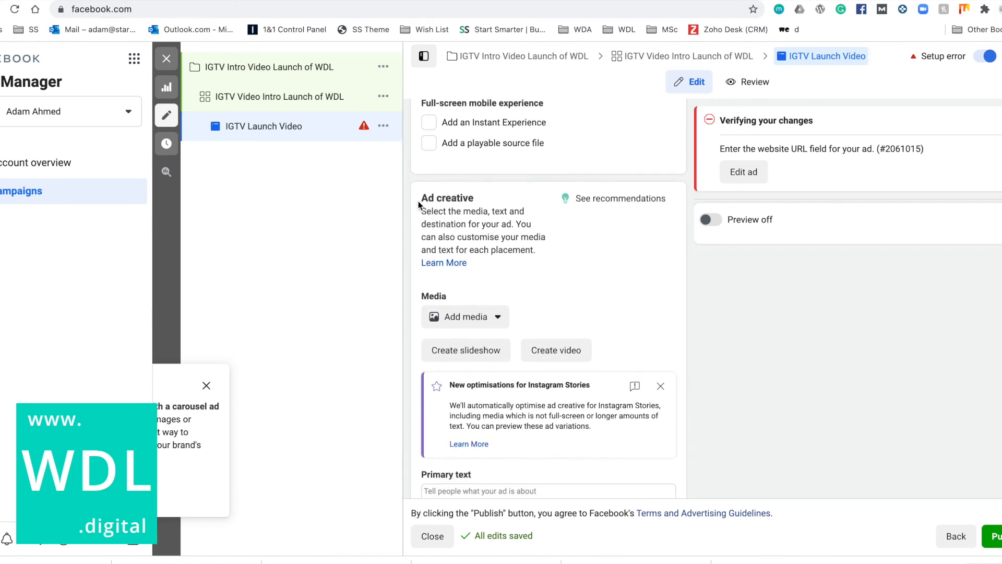
scroll("down", 3)
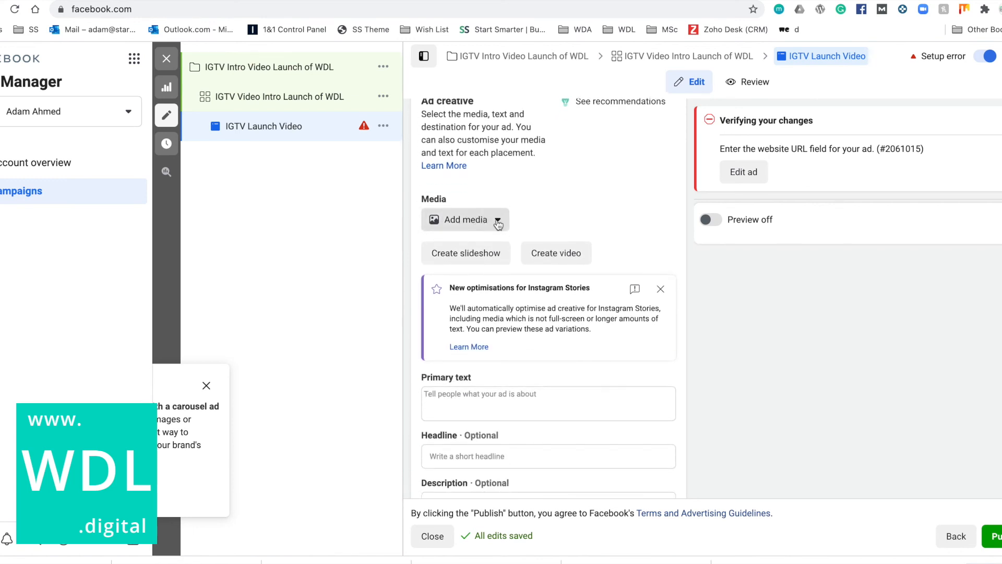
Step: Switch the ad's video picker to Video URL and look up the 'entrepreneur' Instagram post
left_click(466, 219)
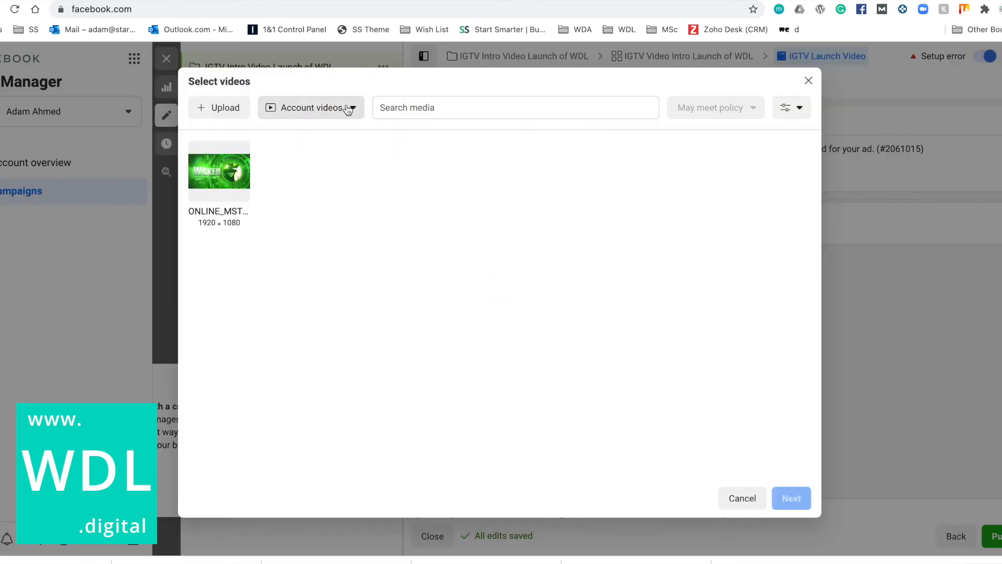
left_click(311, 108)
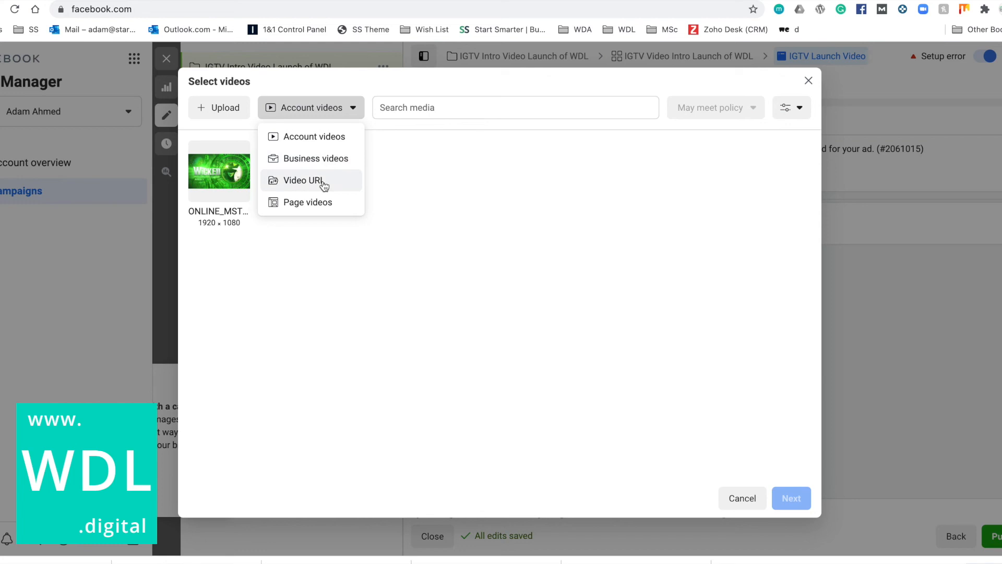
left_click(302, 181)
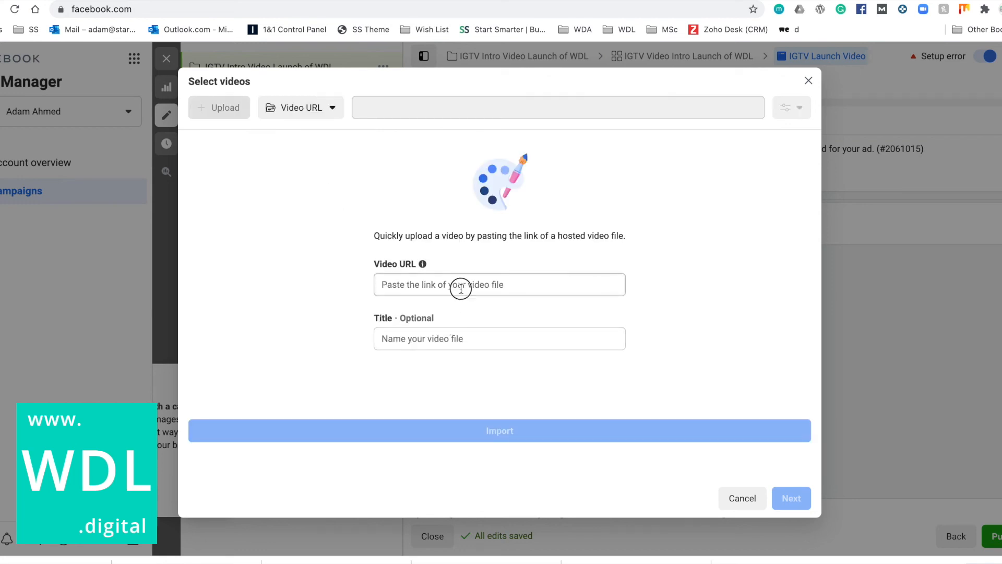
type("entrepreneur")
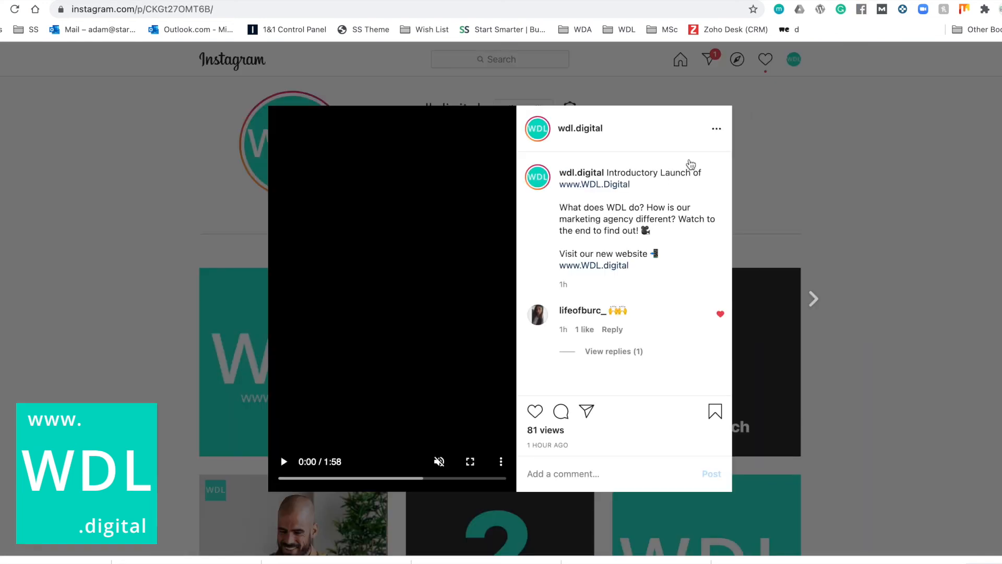
mouse_move(499, 317)
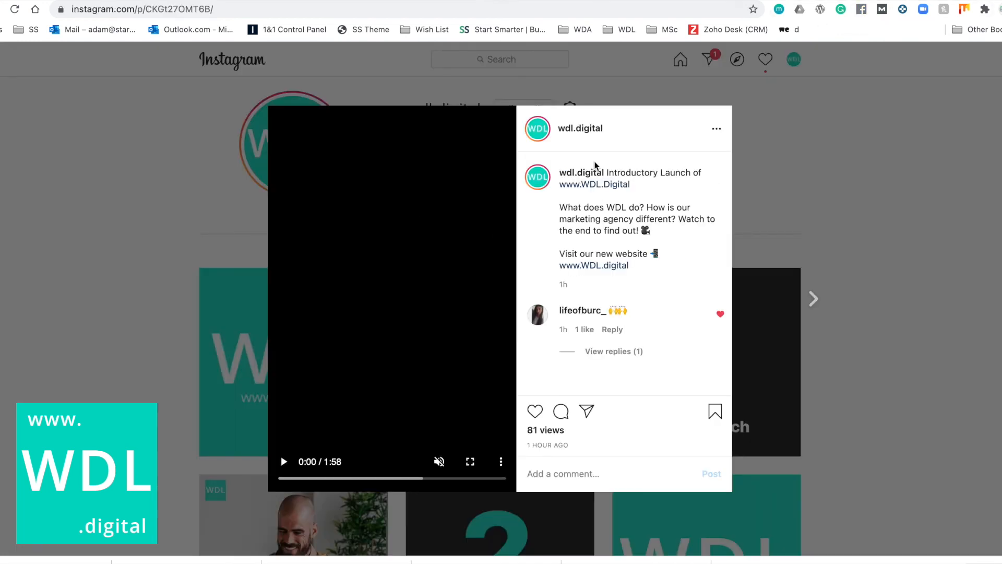
mouse_move(633, 184)
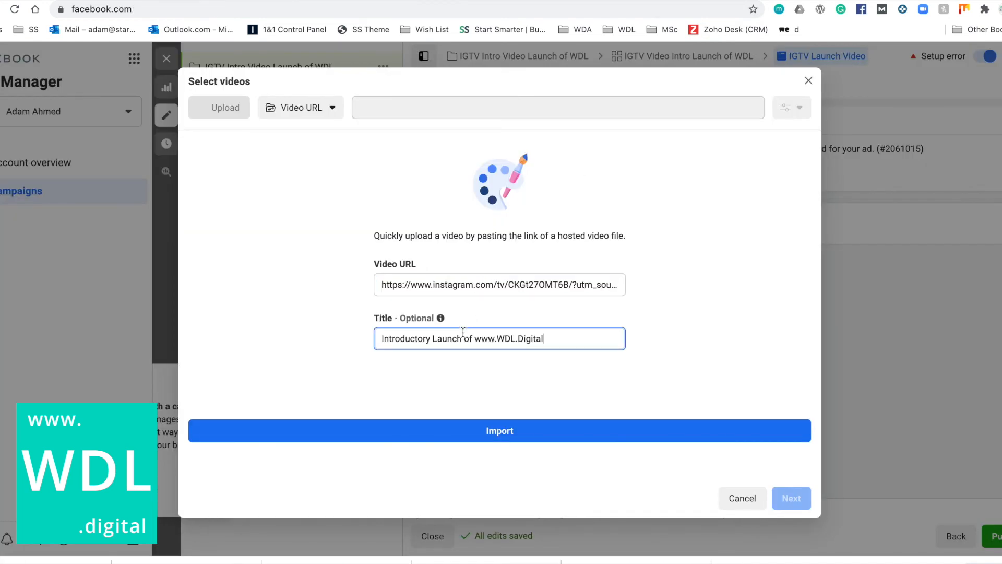
left_click(499, 430)
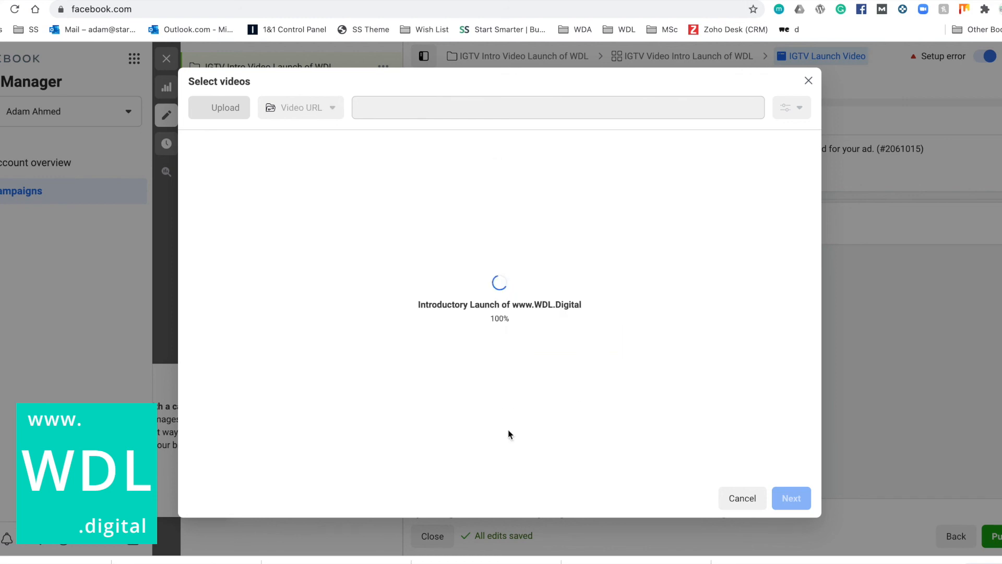
mouse_move(546, 235)
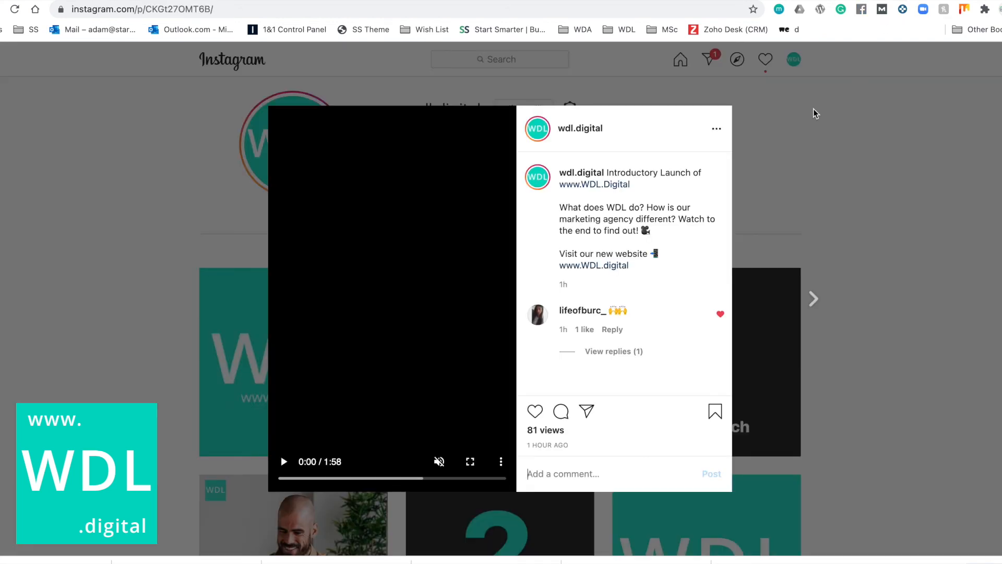
mouse_move(500, 313)
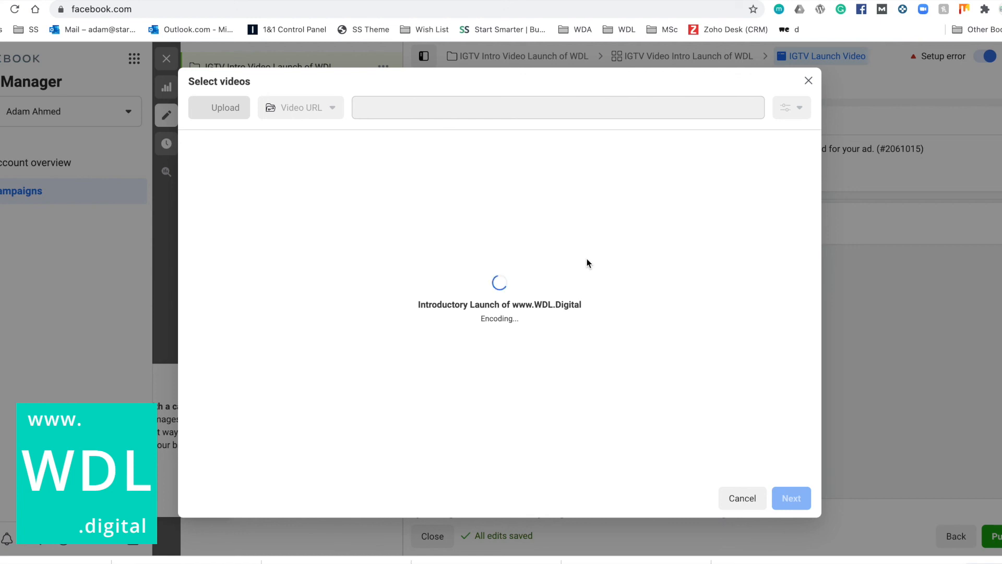
mouse_move(892, 16)
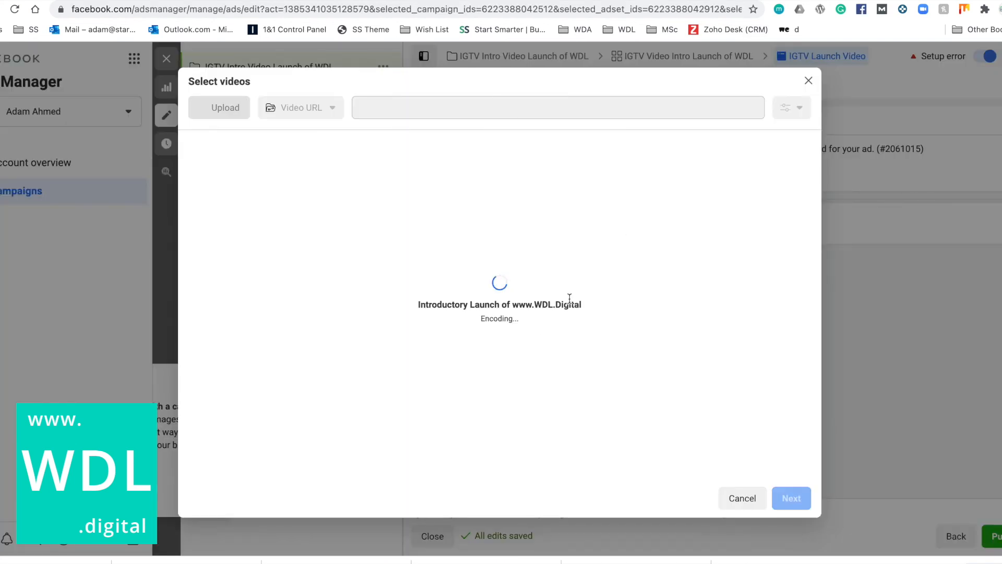
mouse_move(337, 223)
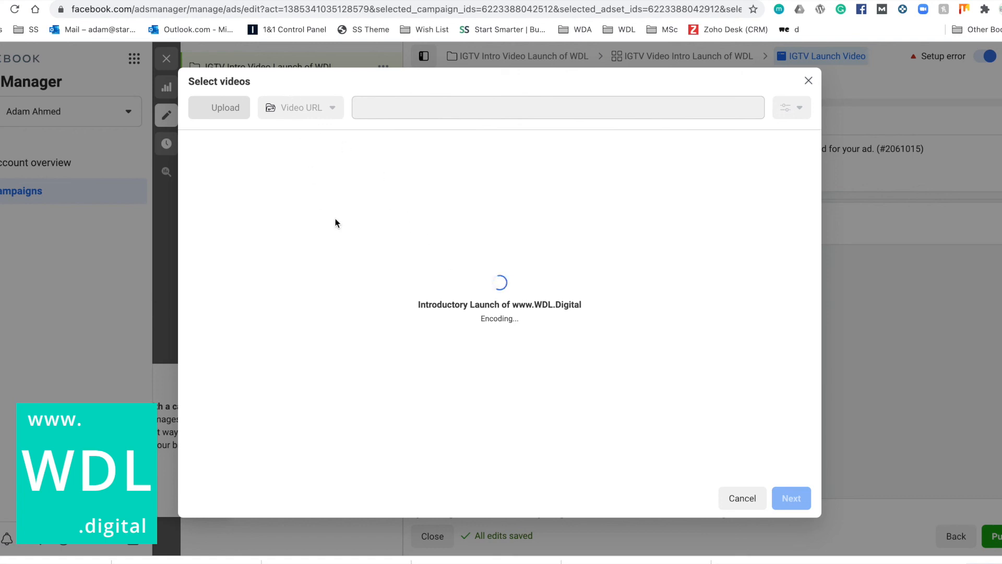
mouse_move(479, 247)
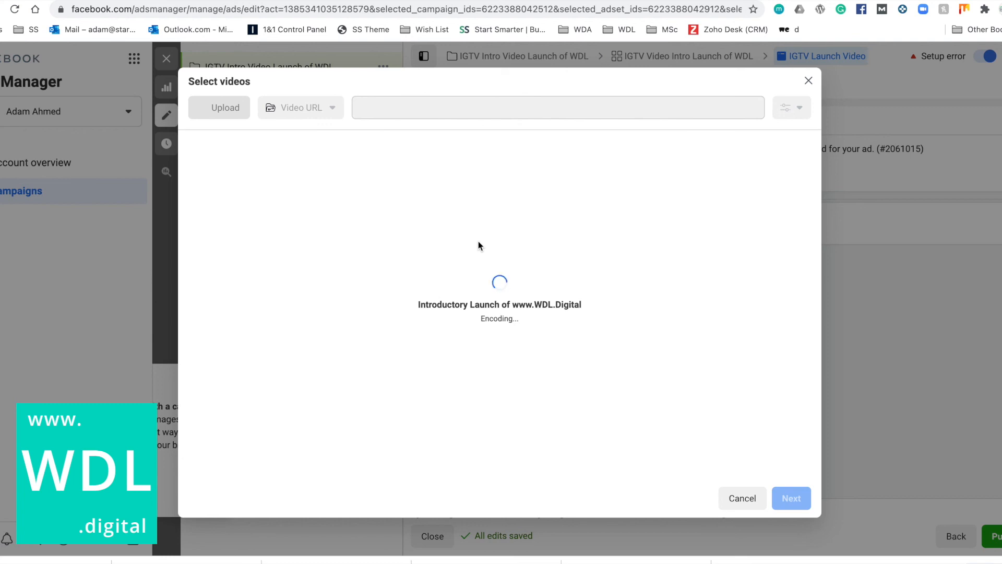
mouse_move(491, 244)
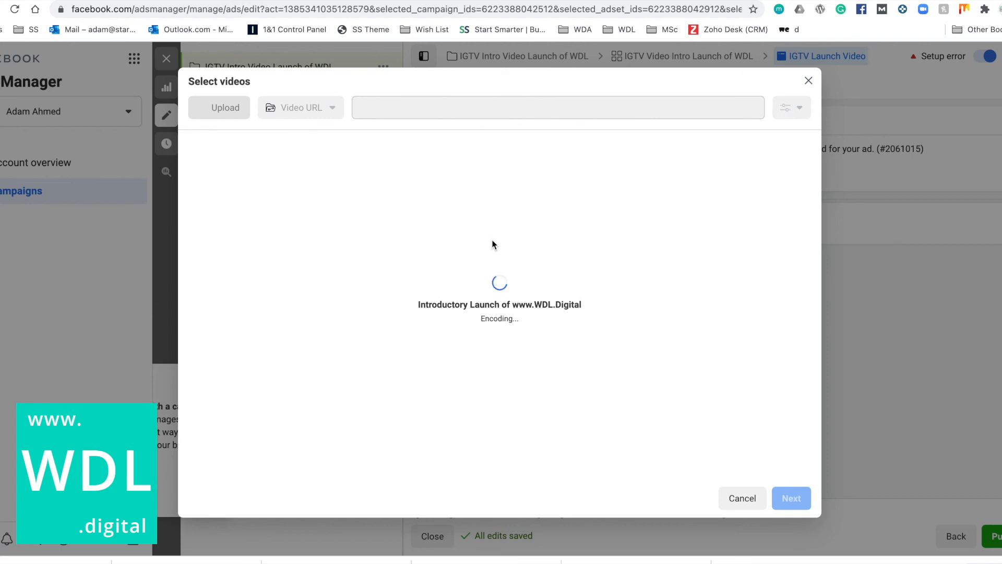